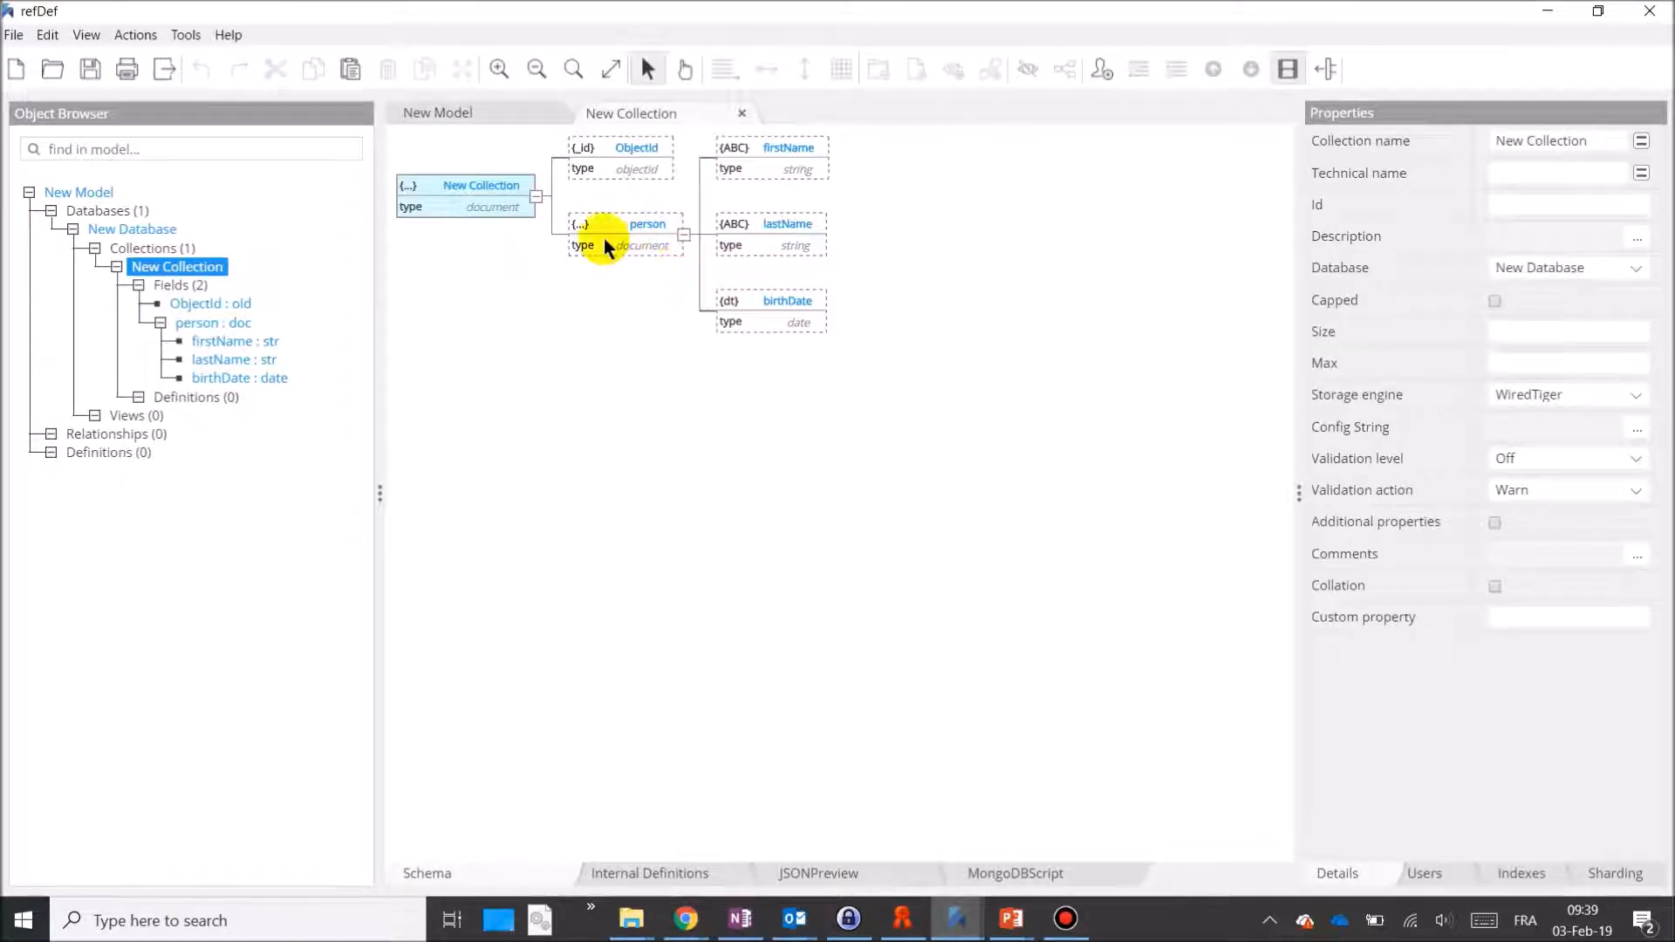
Convert the person subdocument into an internal definition referenced by the collection field
right_click(609, 232)
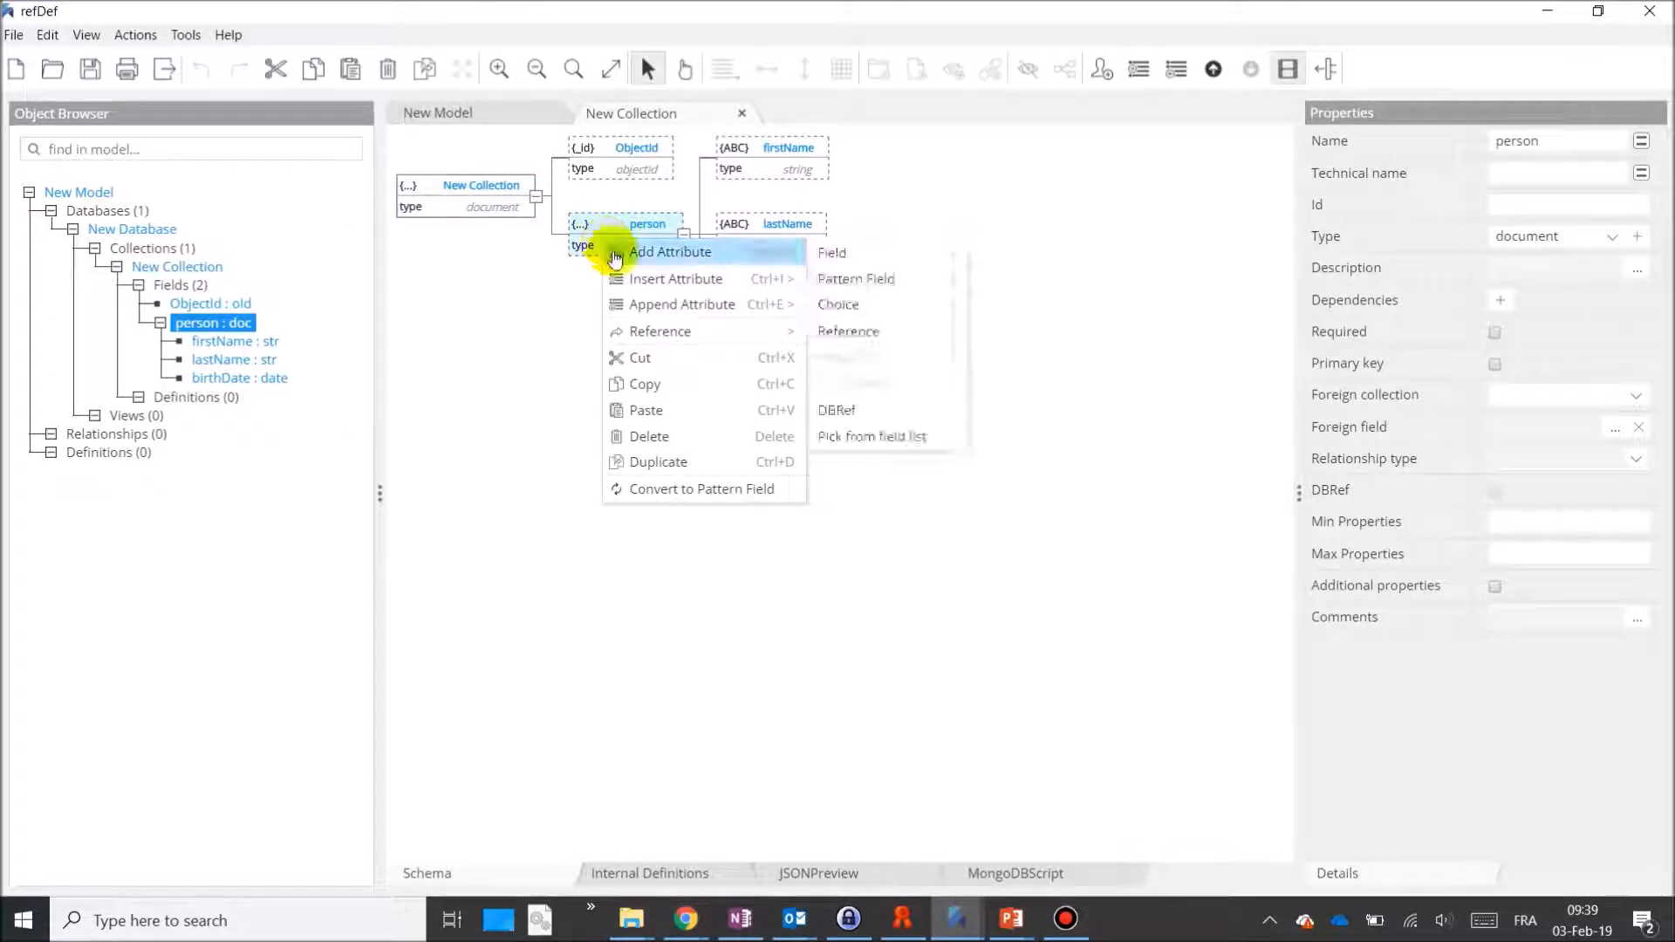
mouse_move(660, 331)
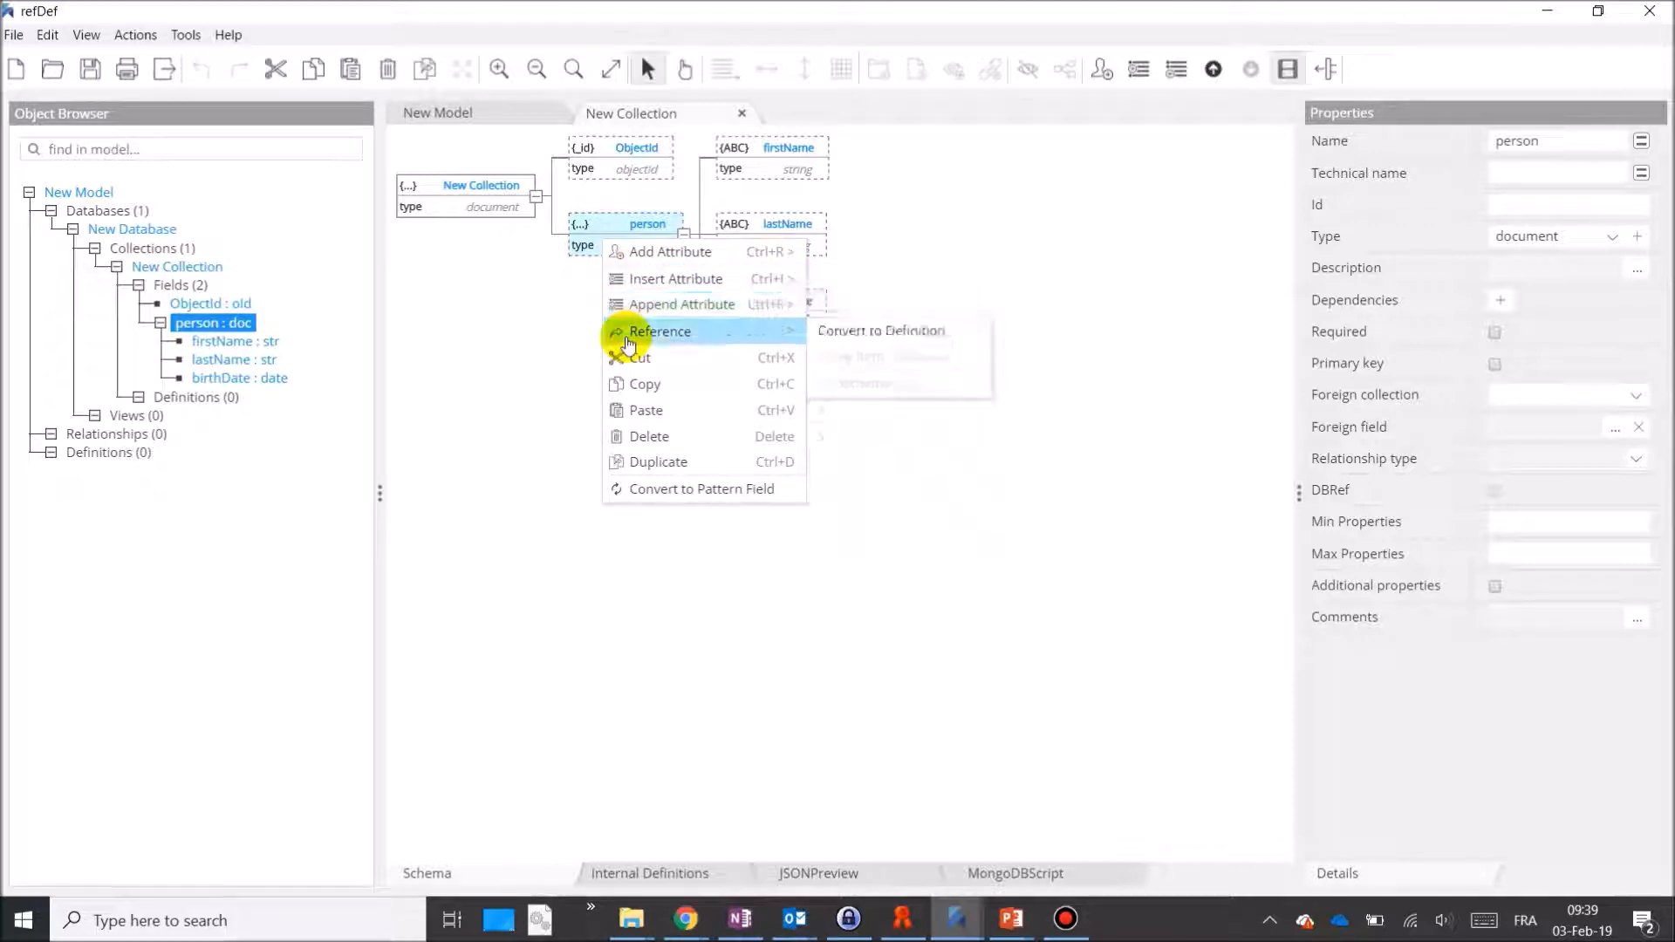
mouse_move(880, 330)
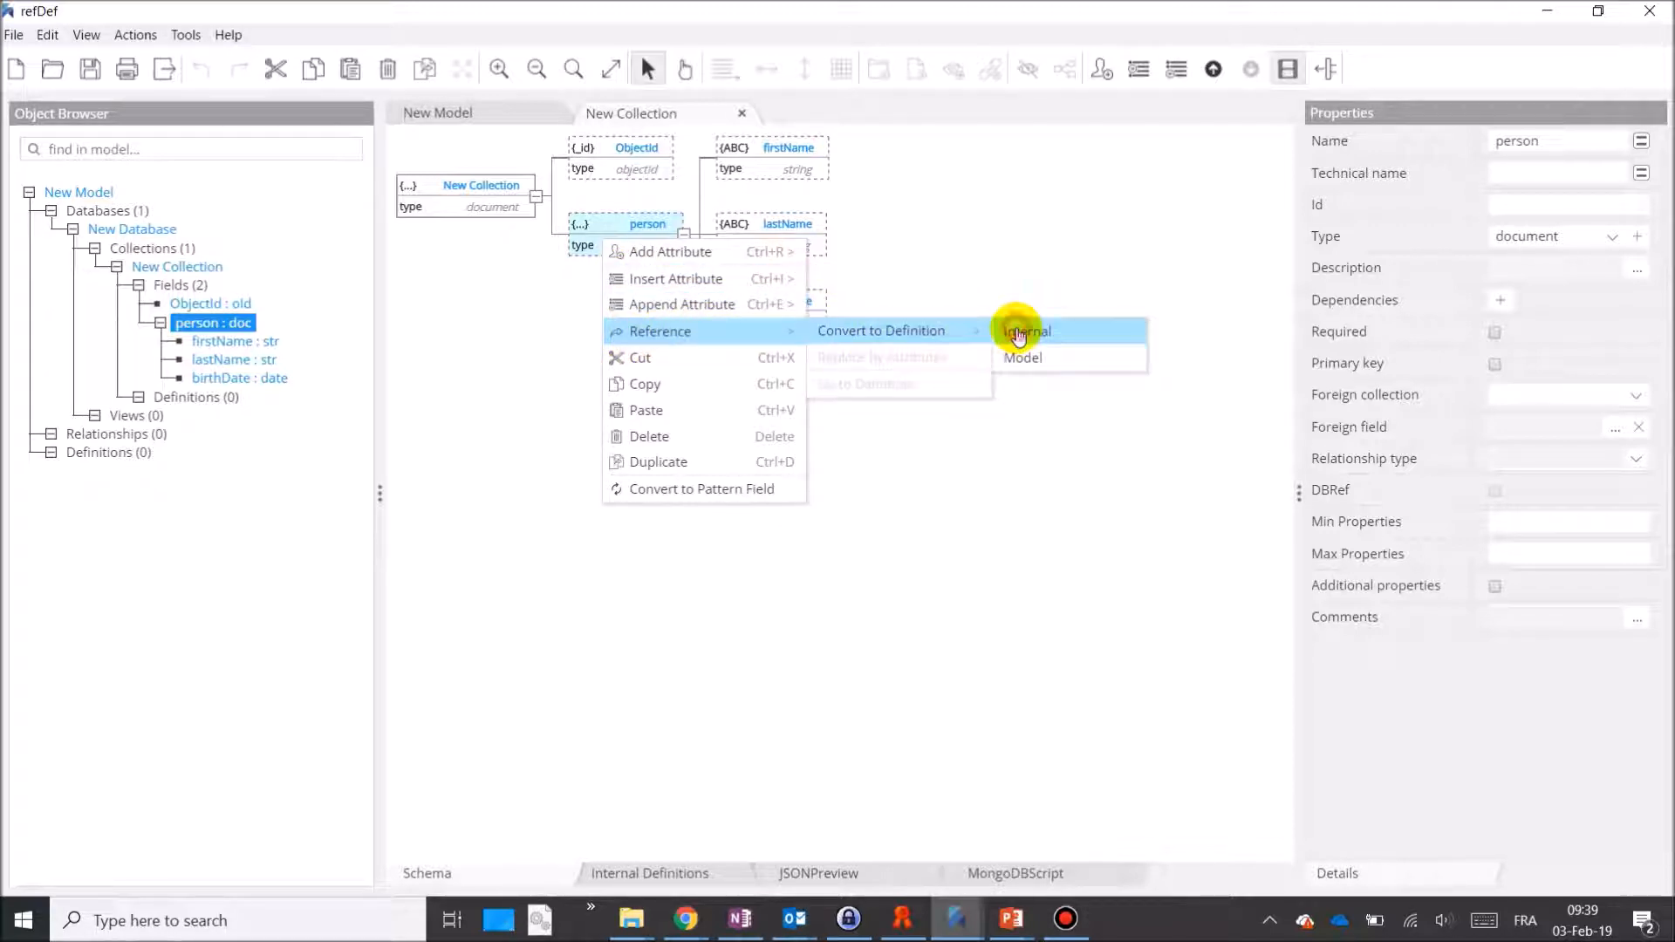
click(1028, 331)
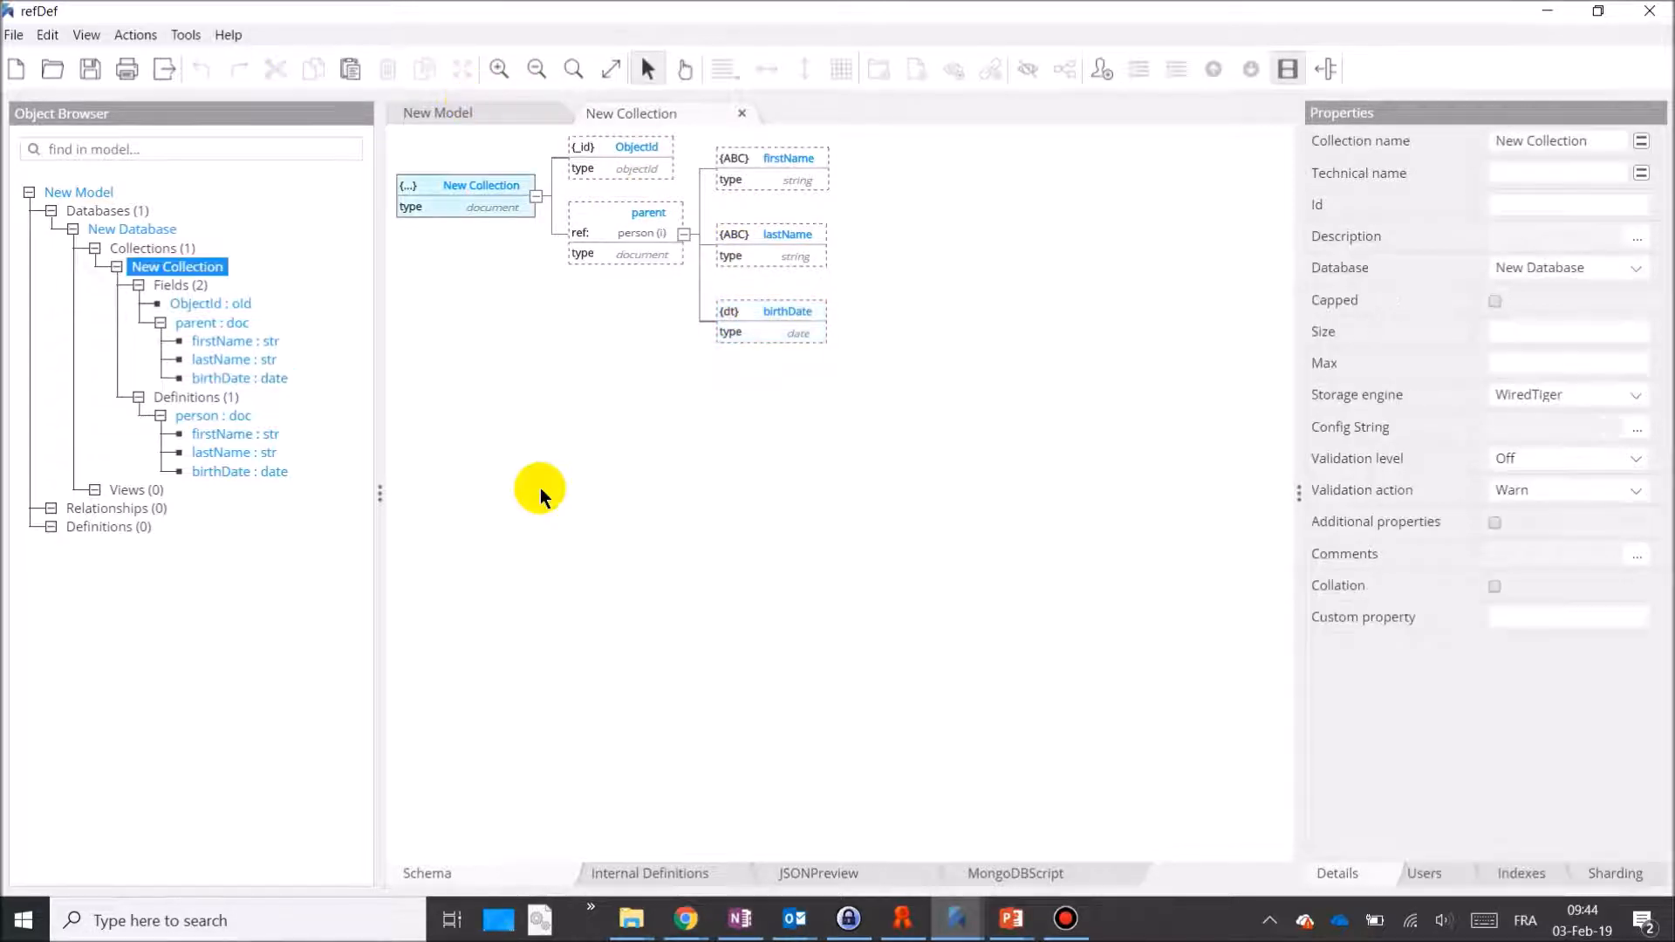
mouse_move(593, 256)
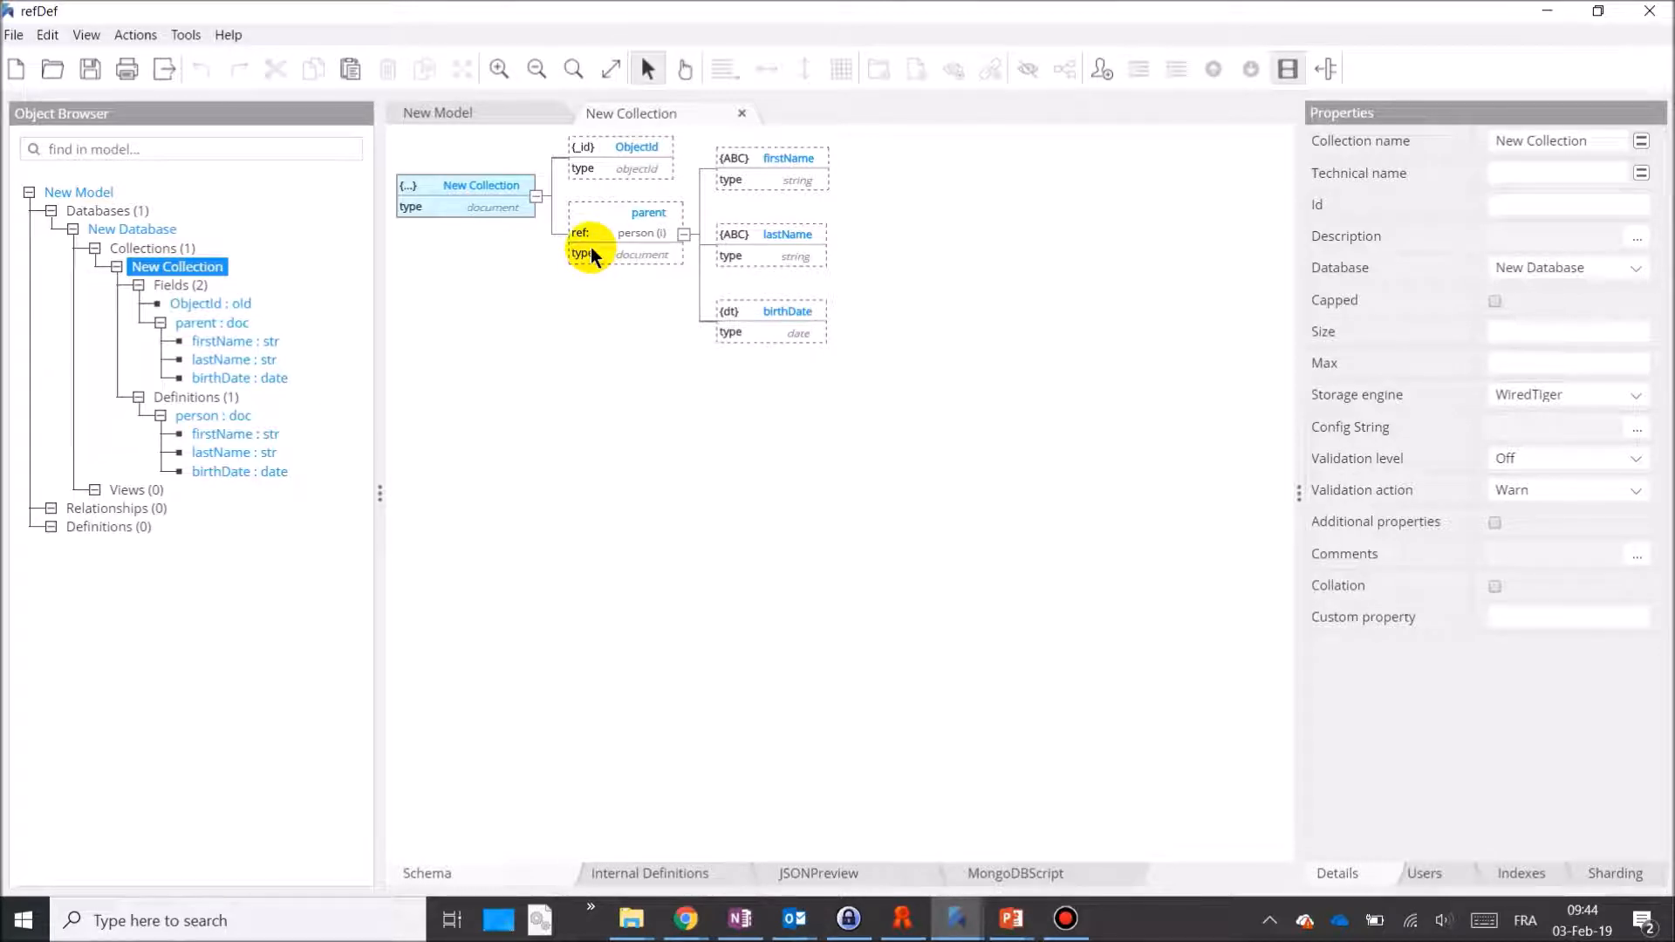
Append a field named child referencing the internal person definition, after parent
right_click(625, 232)
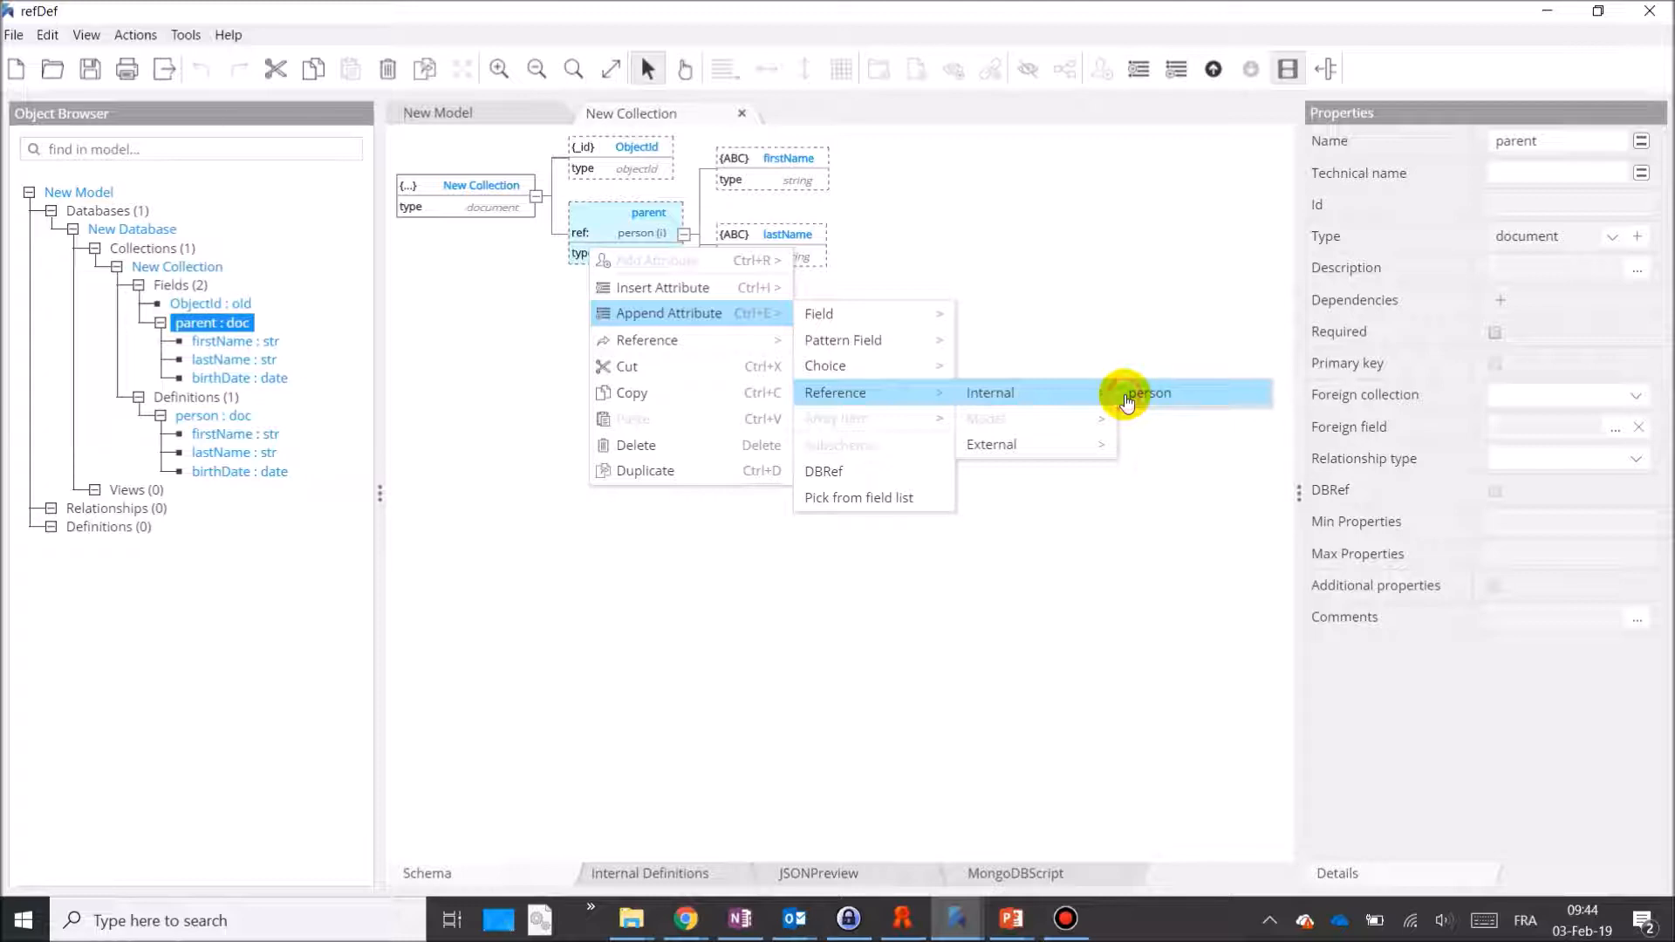
click(1148, 392)
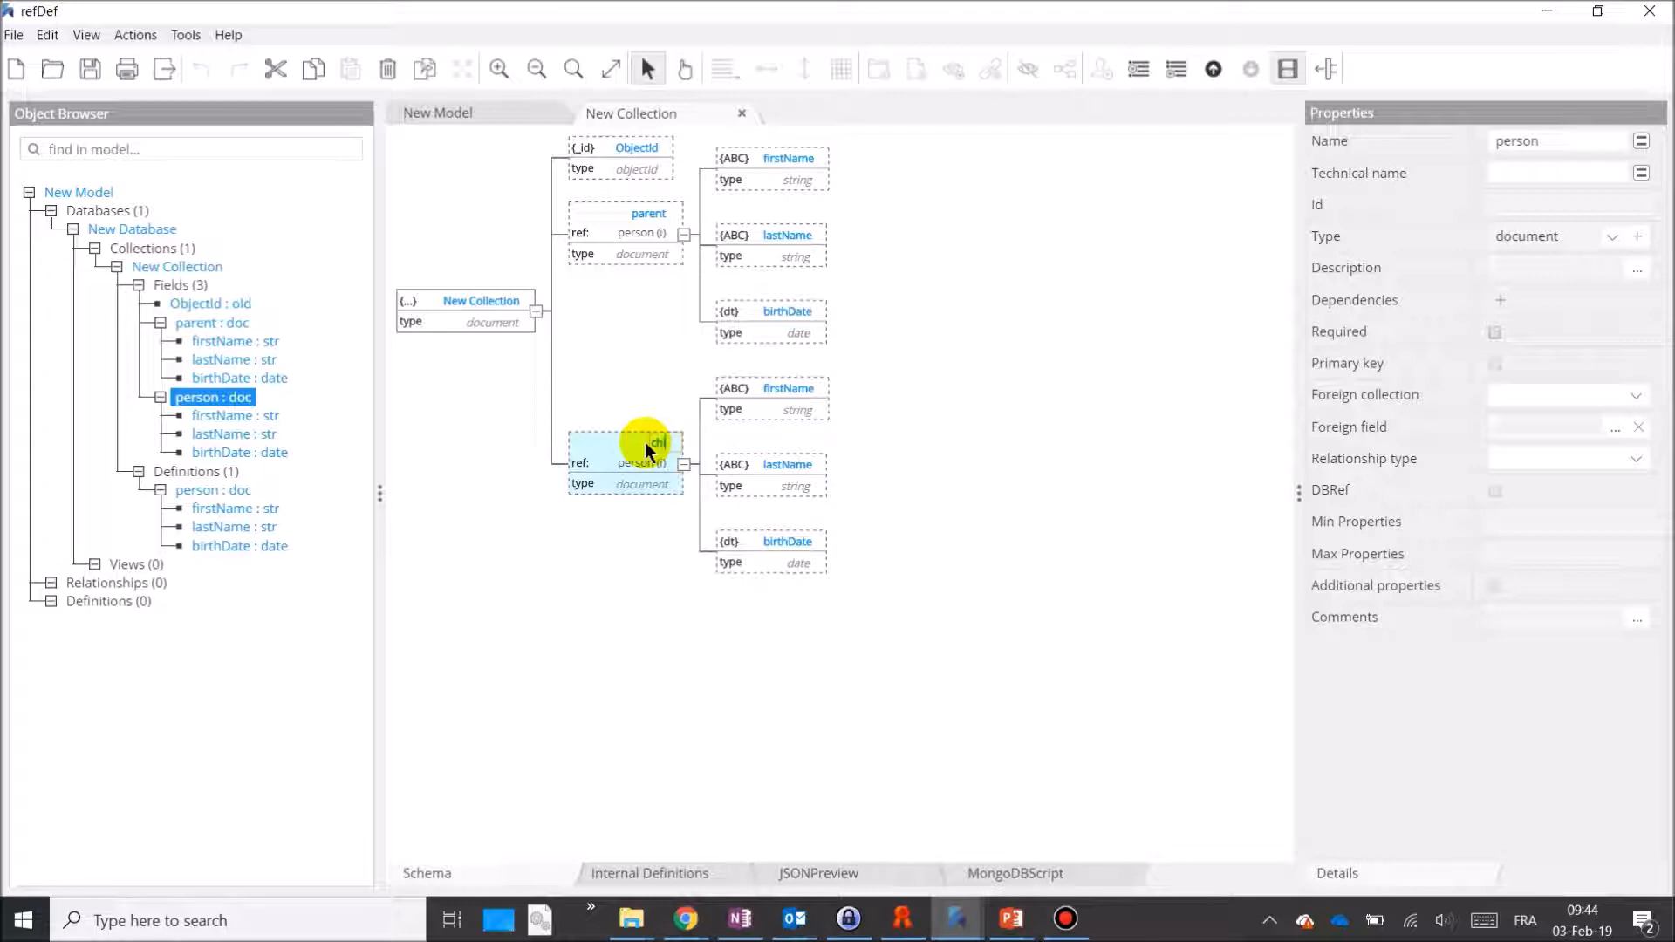
text(child)
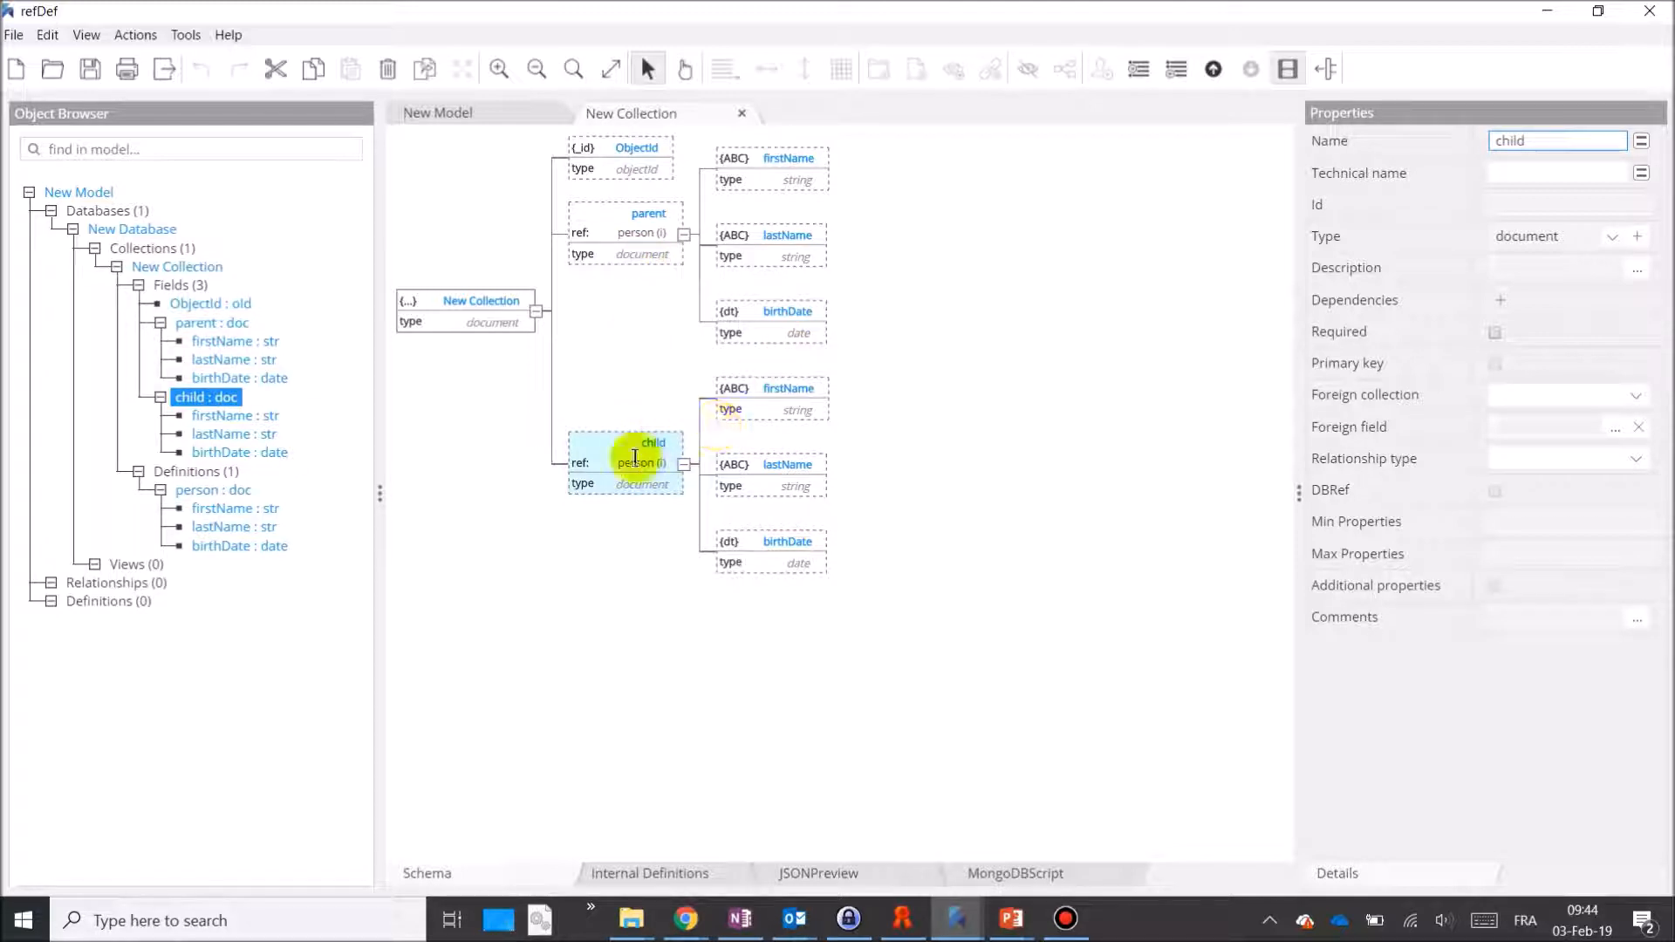
mouse_move(621, 632)
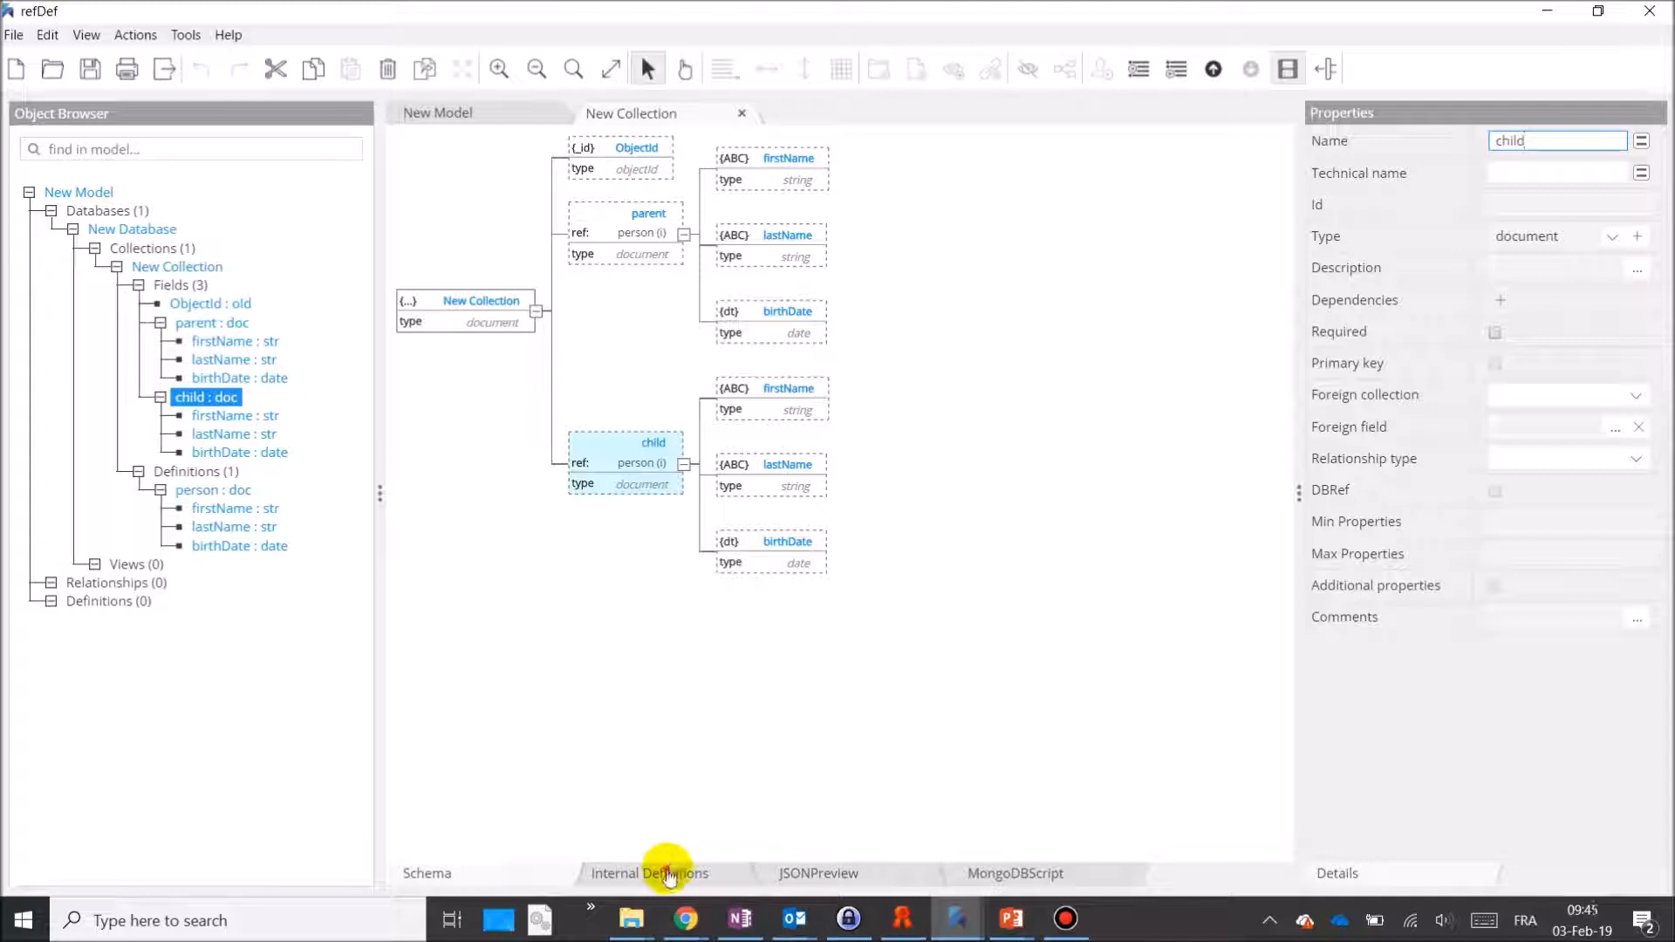
Add a gender field to the person internal definition after birthDate
click(649, 873)
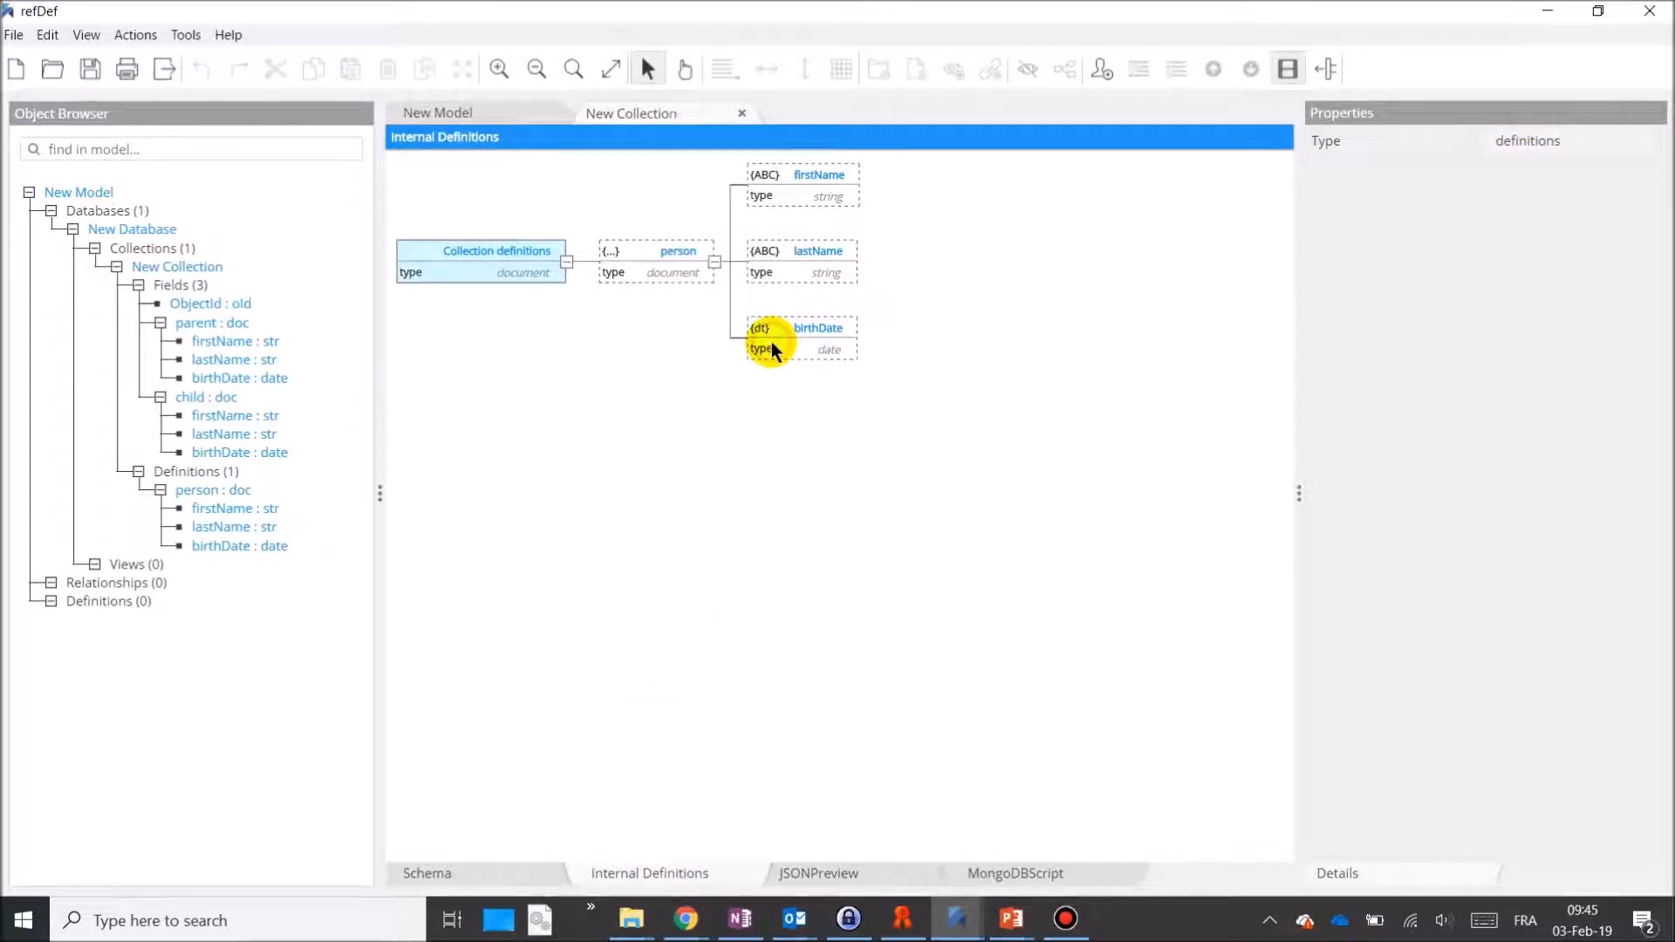
click(801, 328)
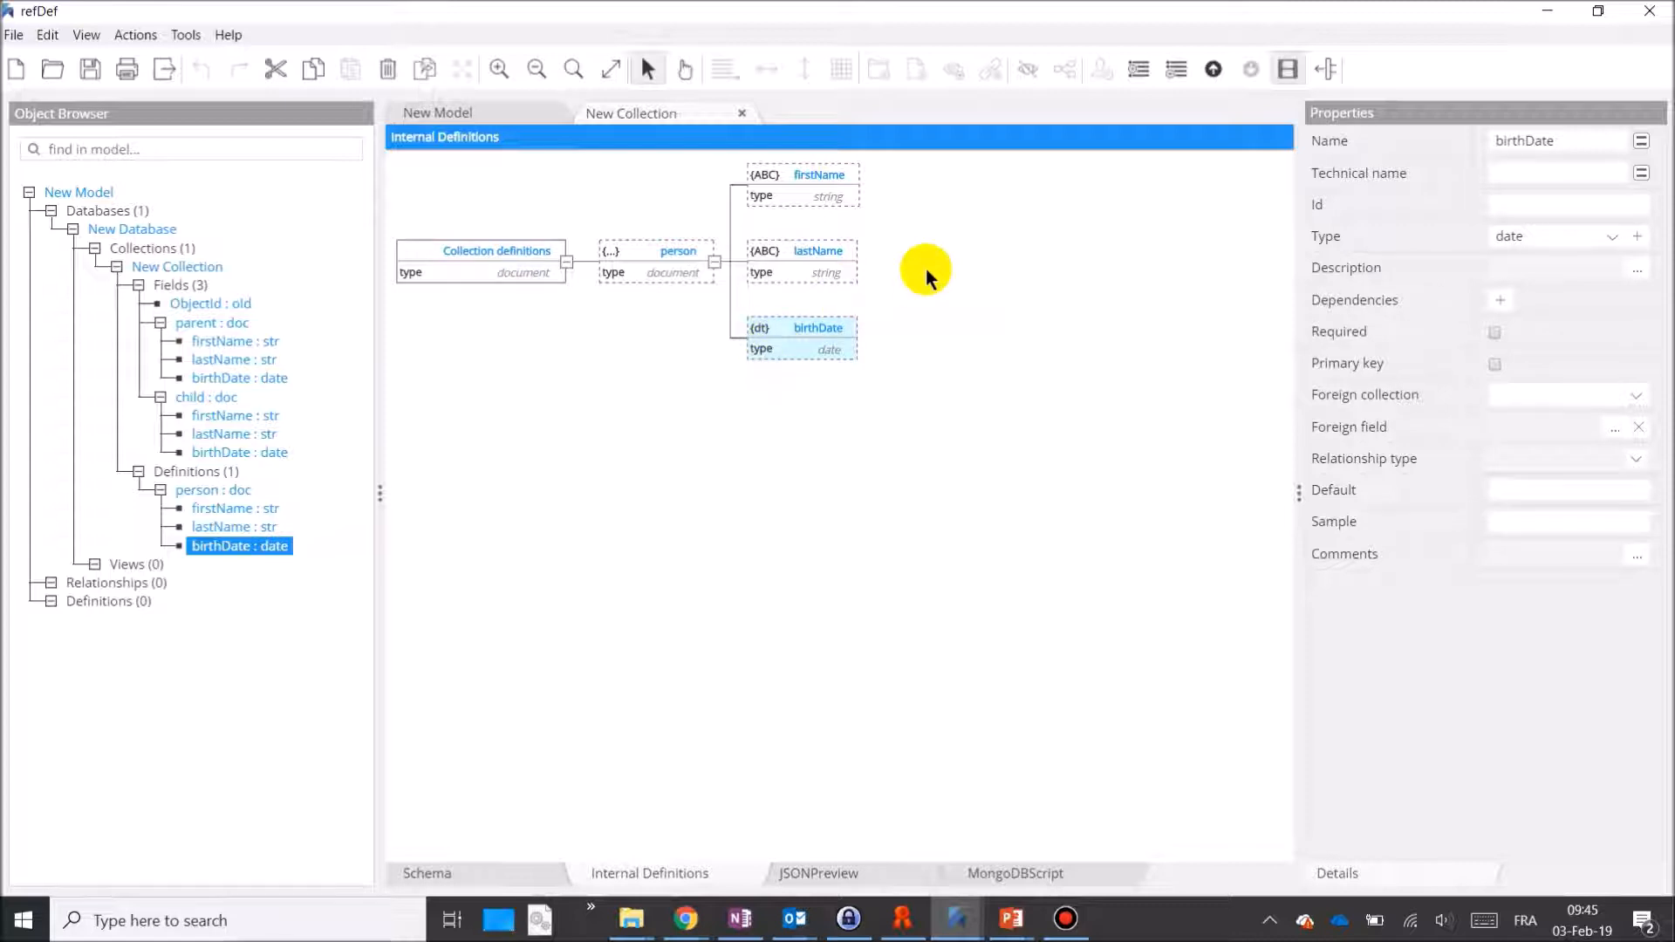
click(1176, 68)
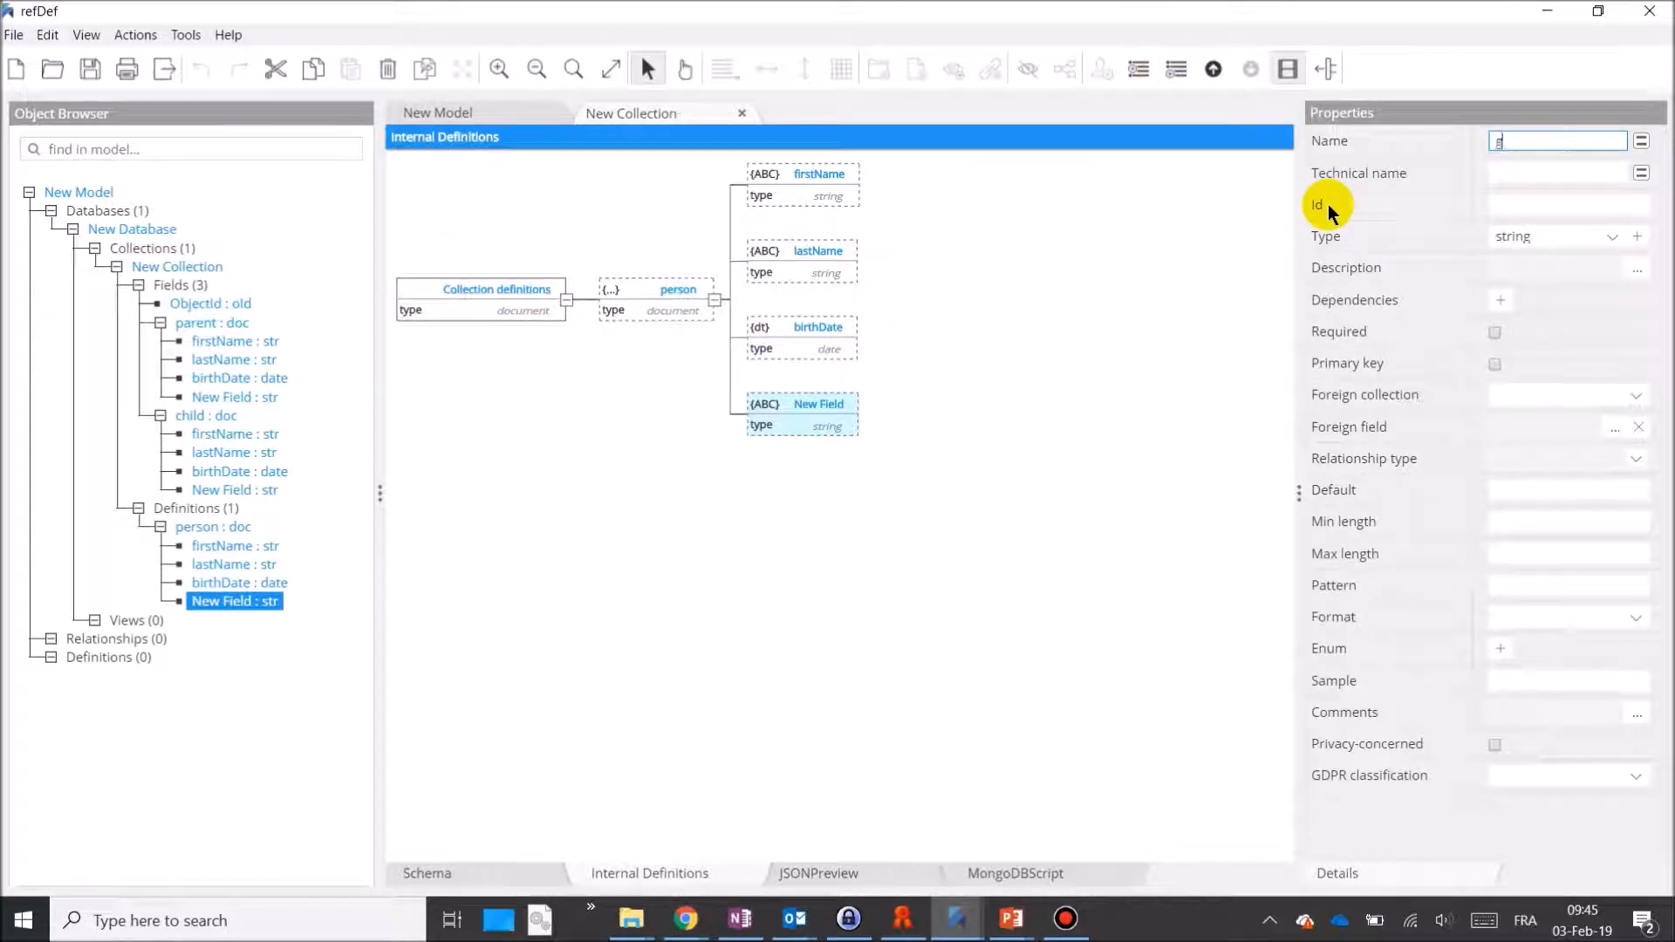
text(gender)
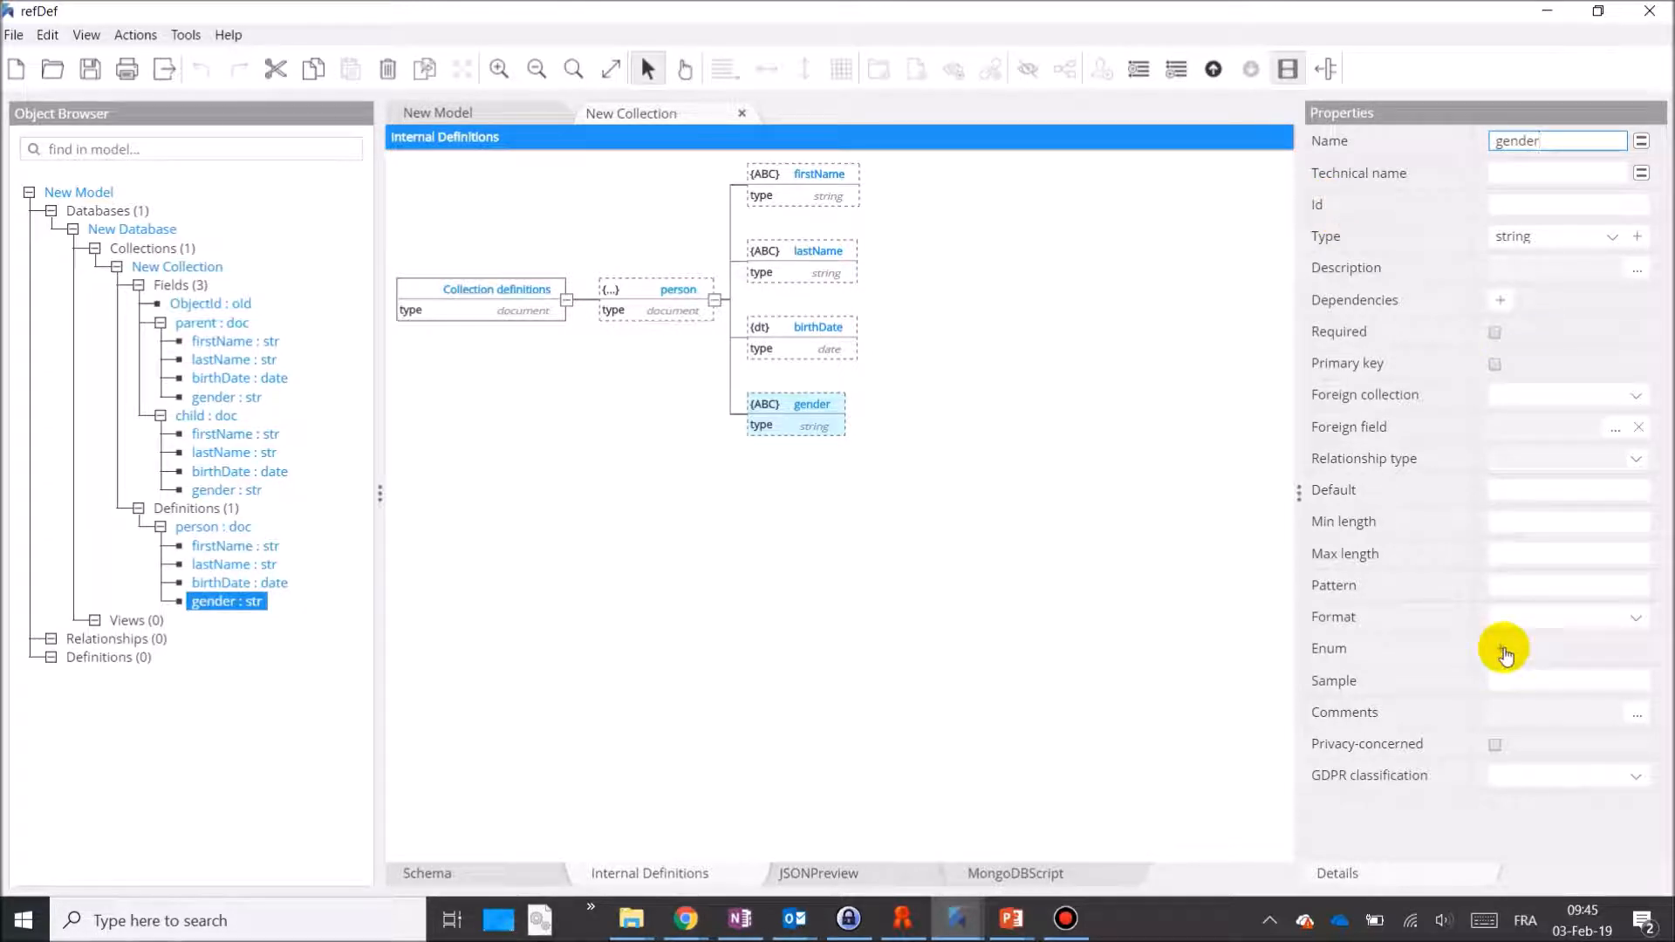
Give gender an enumeration of allowed values male and female
click(1501, 647)
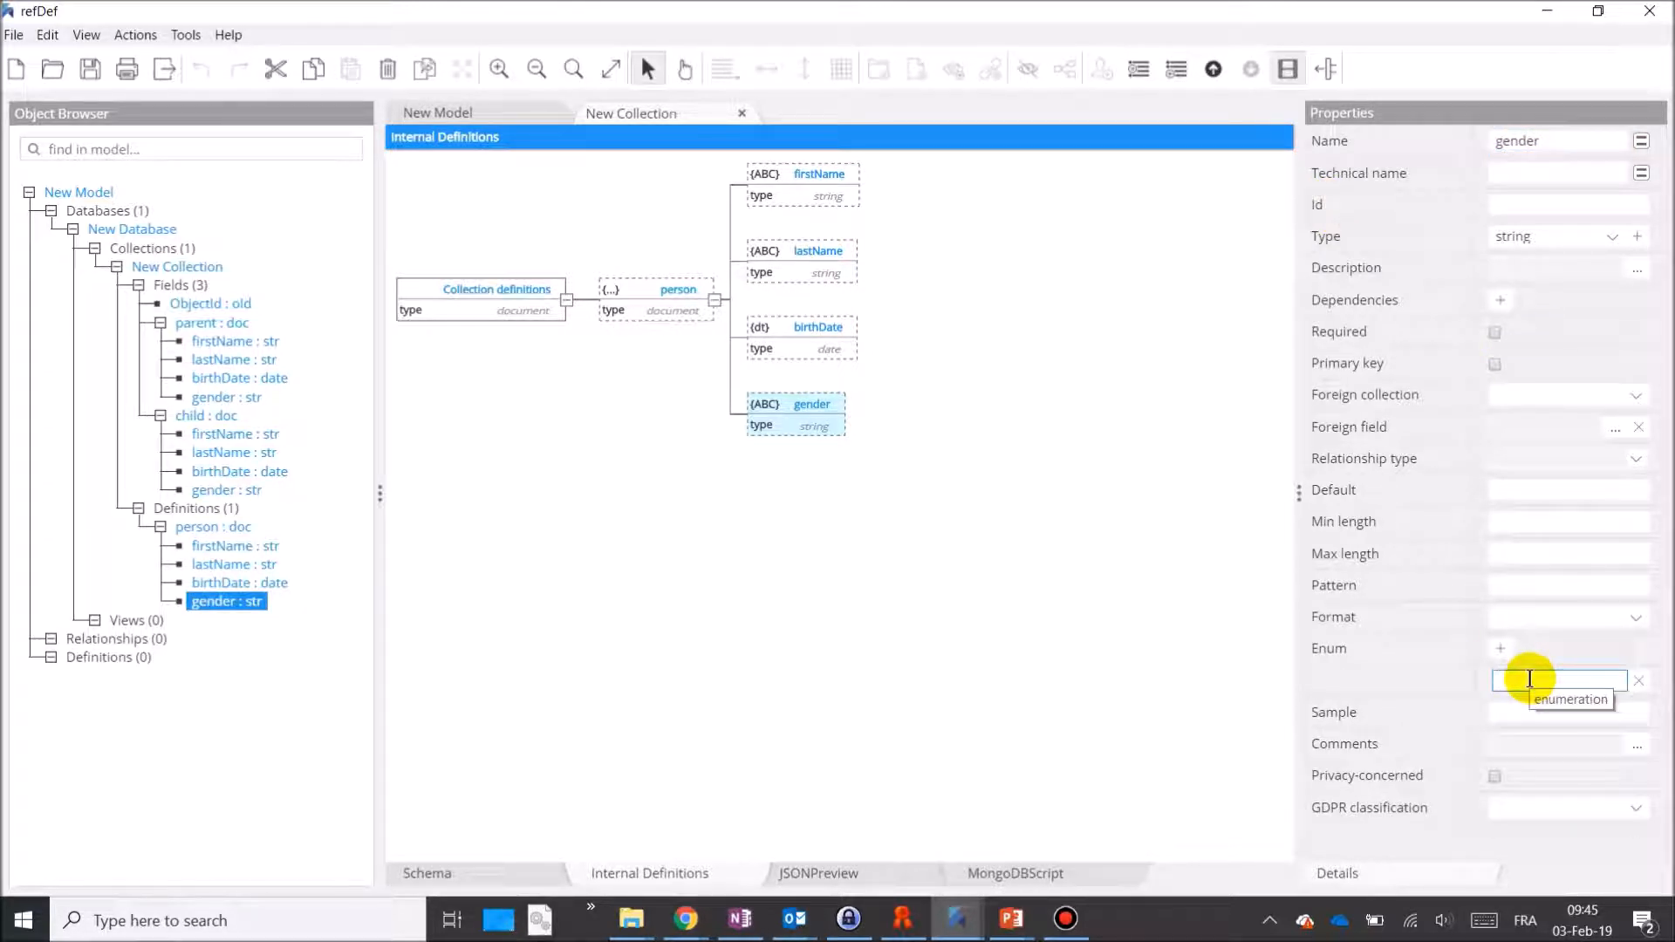
text(male)
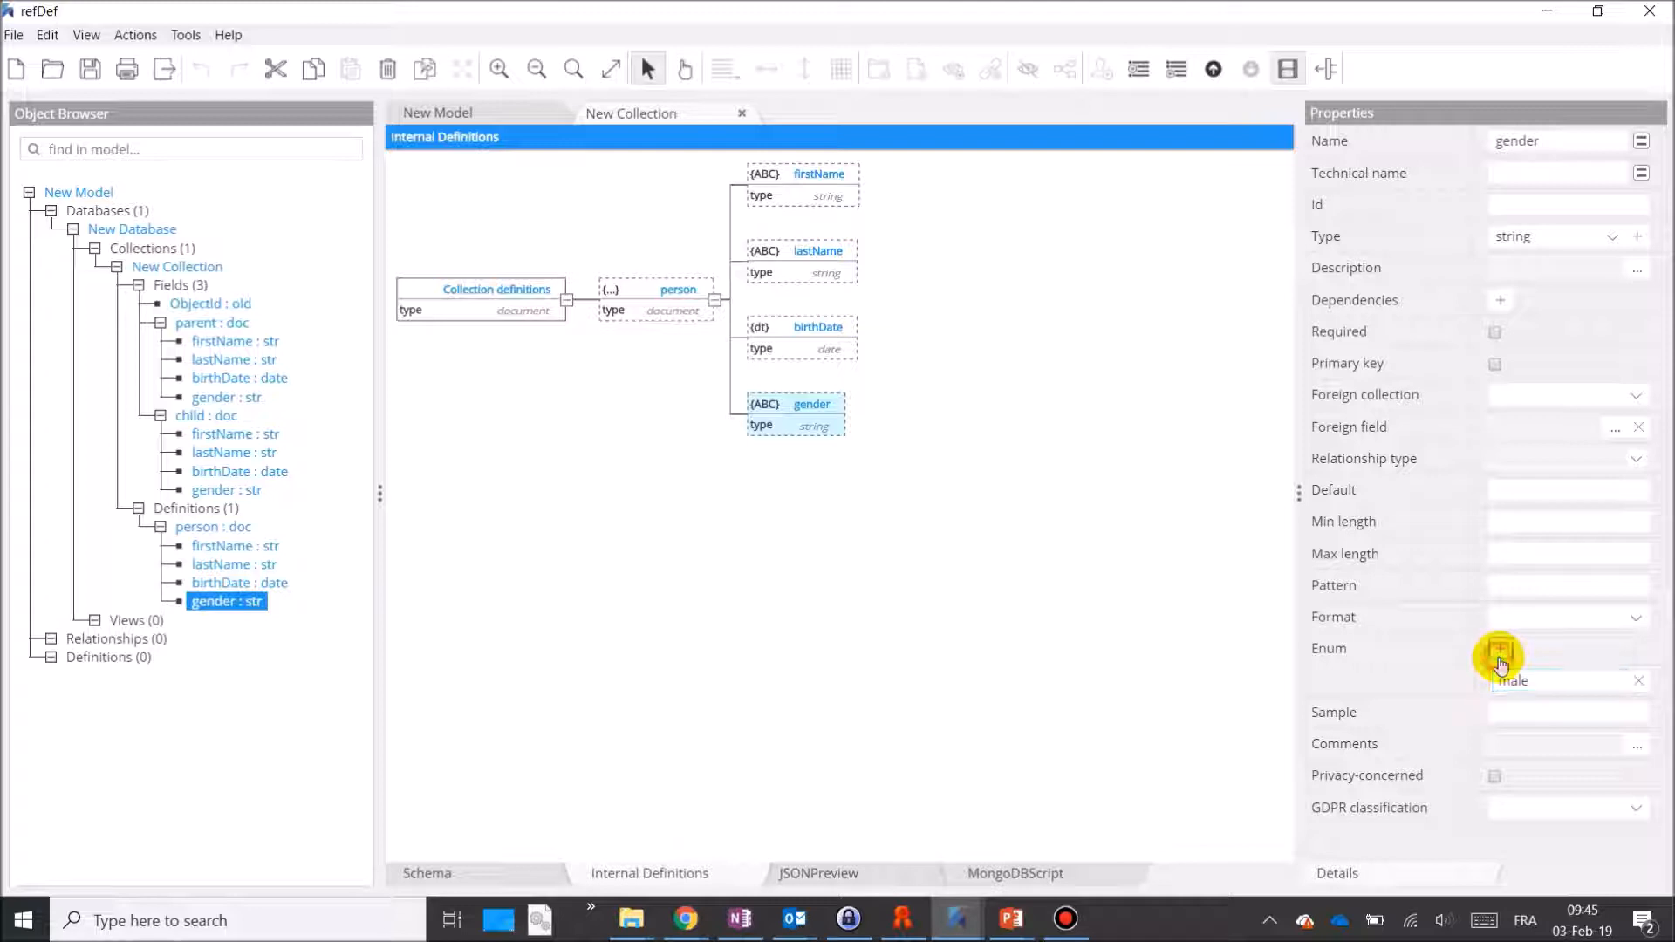
text(fema)
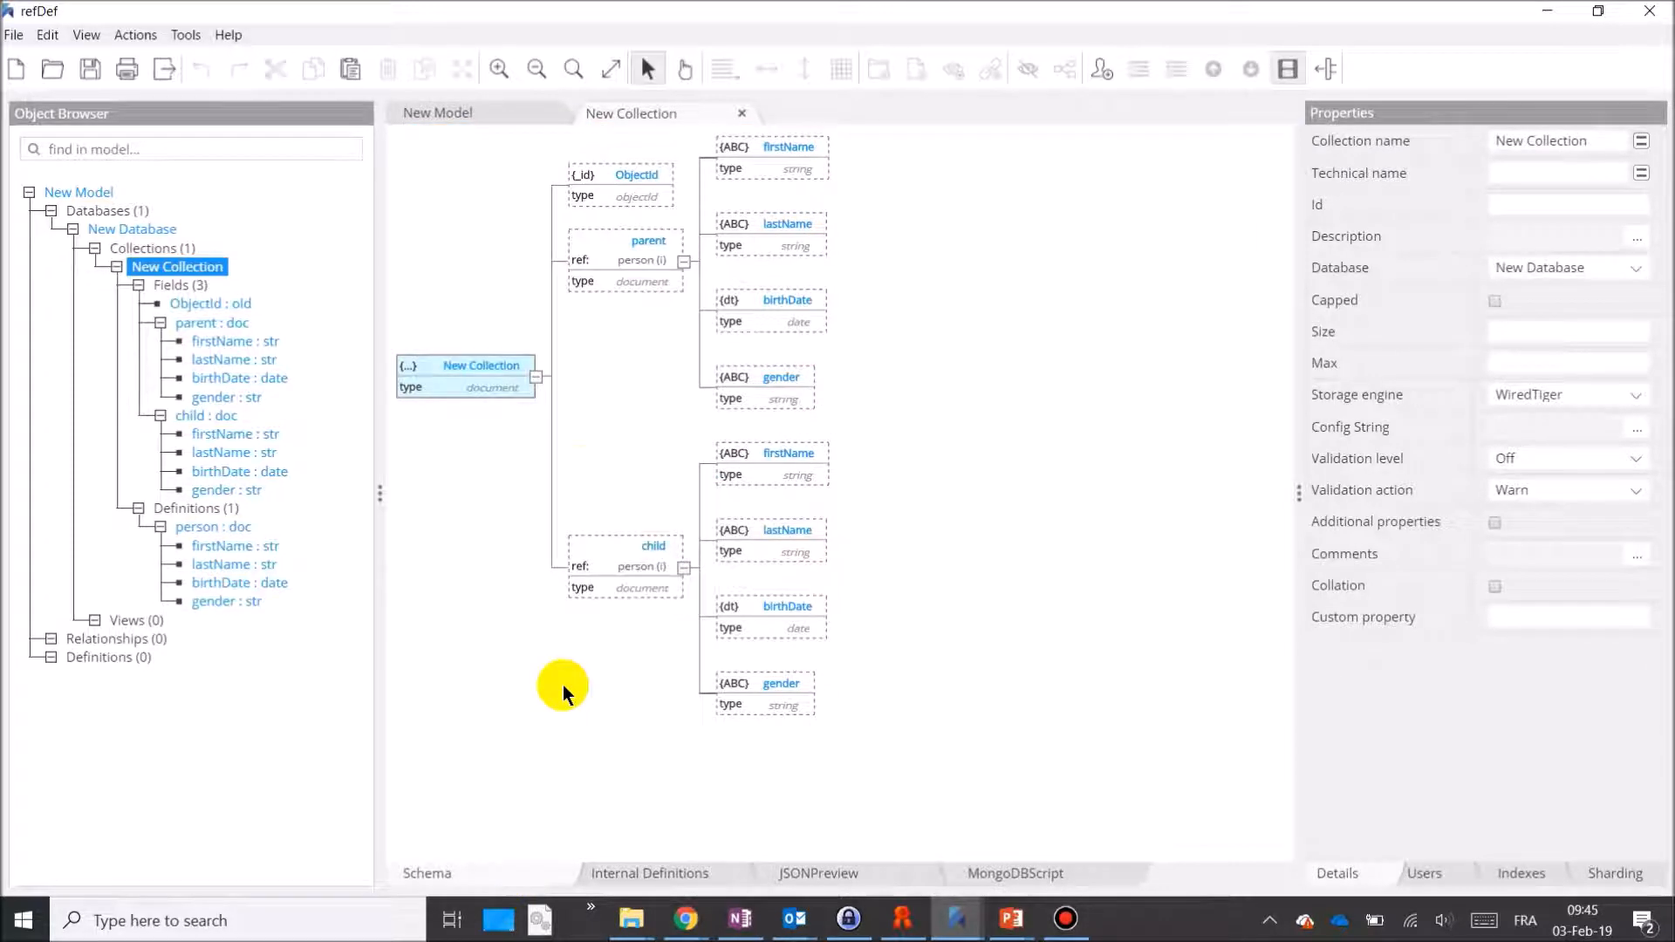
mouse_move(645, 354)
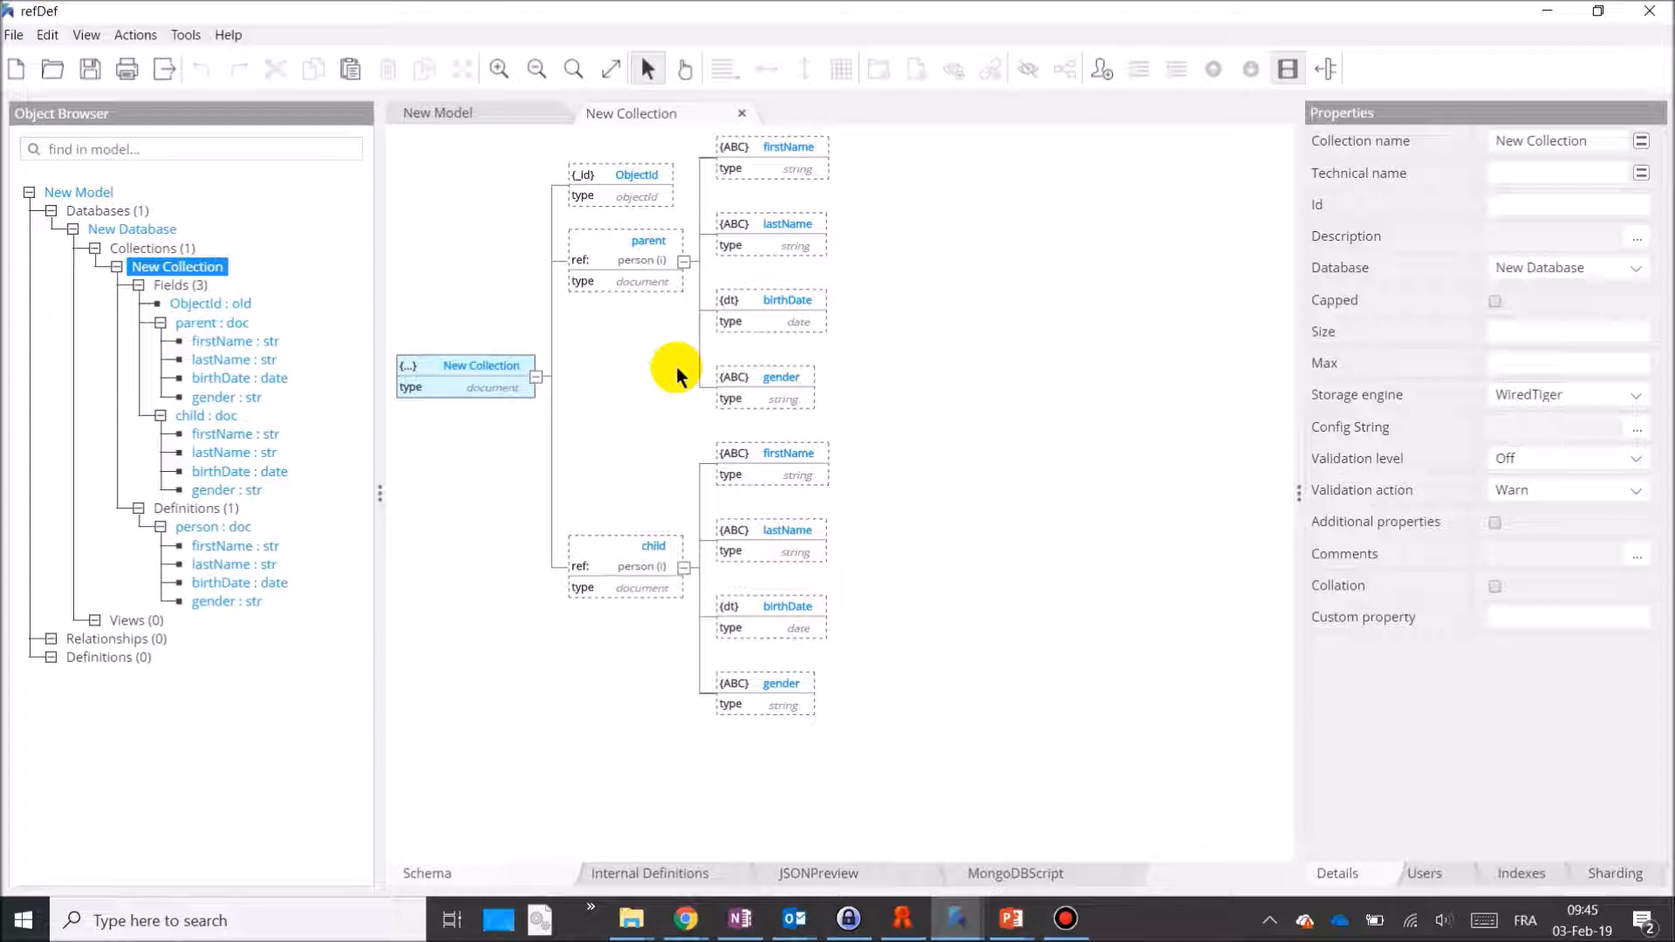
mouse_move(1371, 574)
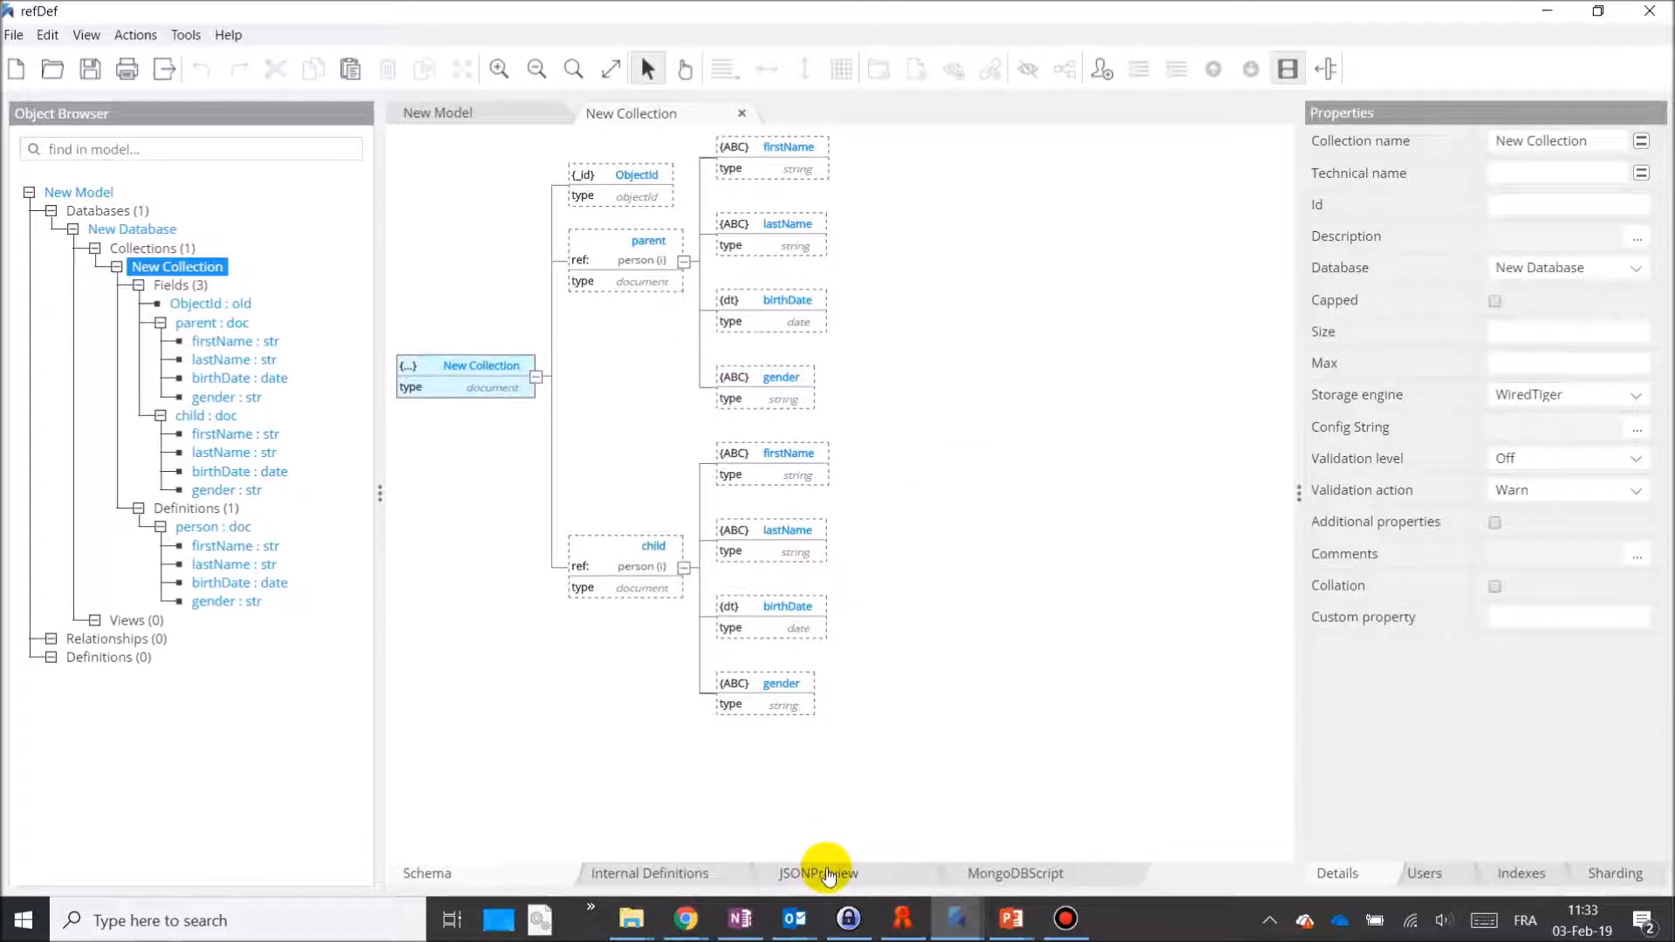
Show the collection's JSON schema preview with definitions resolved, expanding parent and child
click(818, 872)
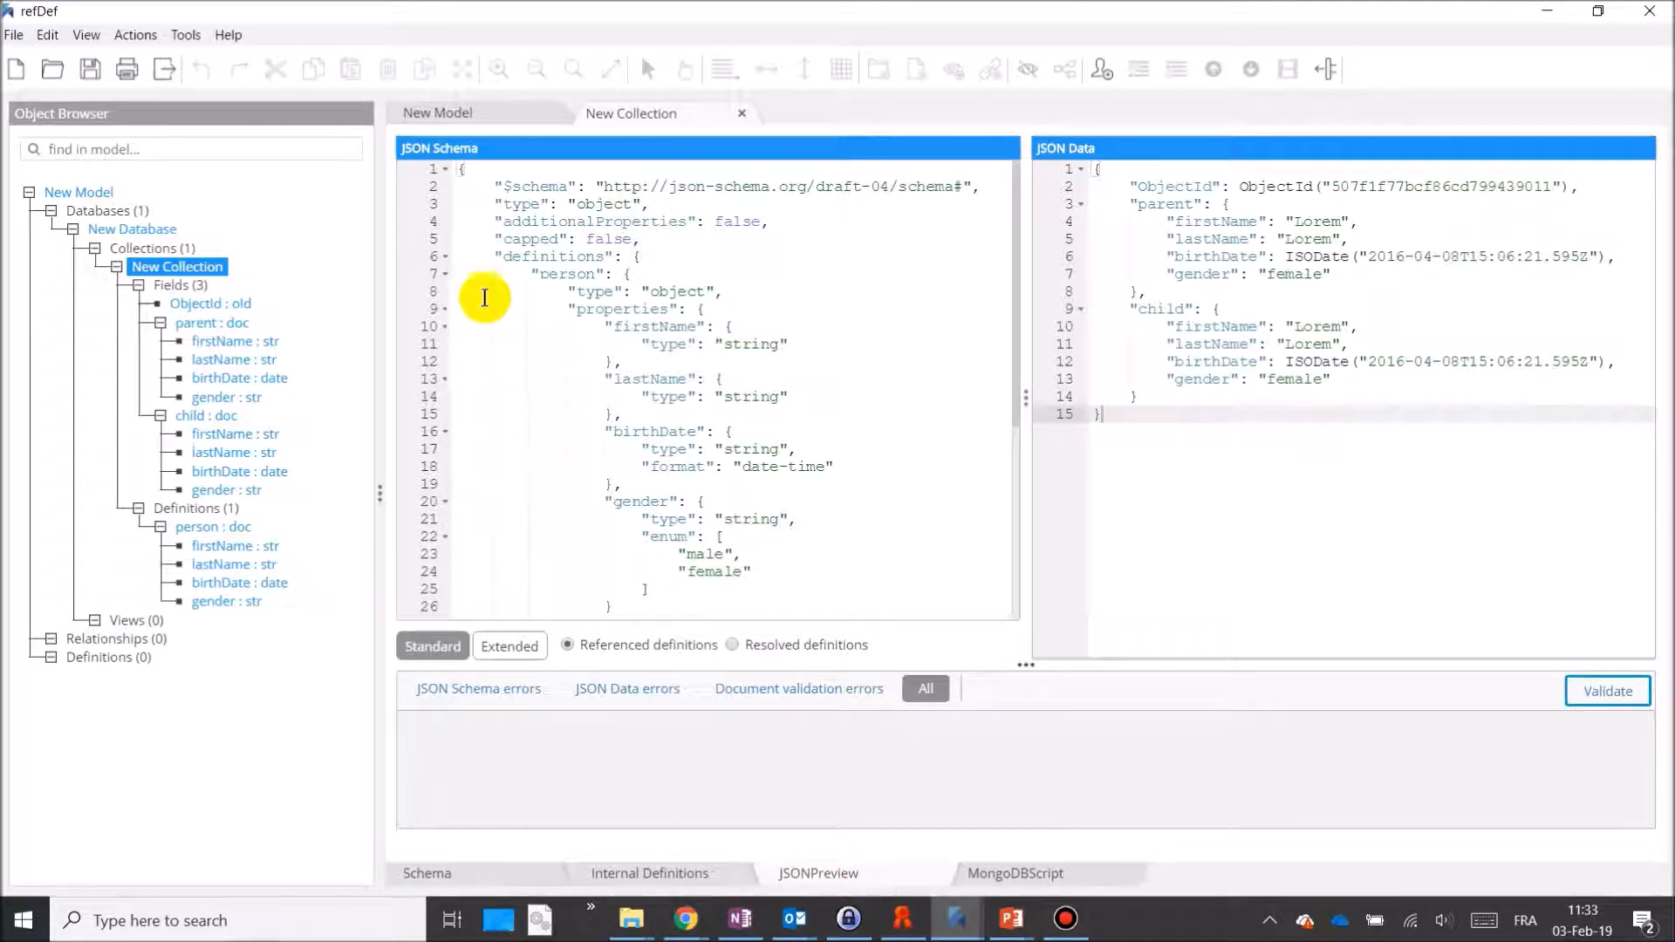
drag(487, 221, 487, 483)
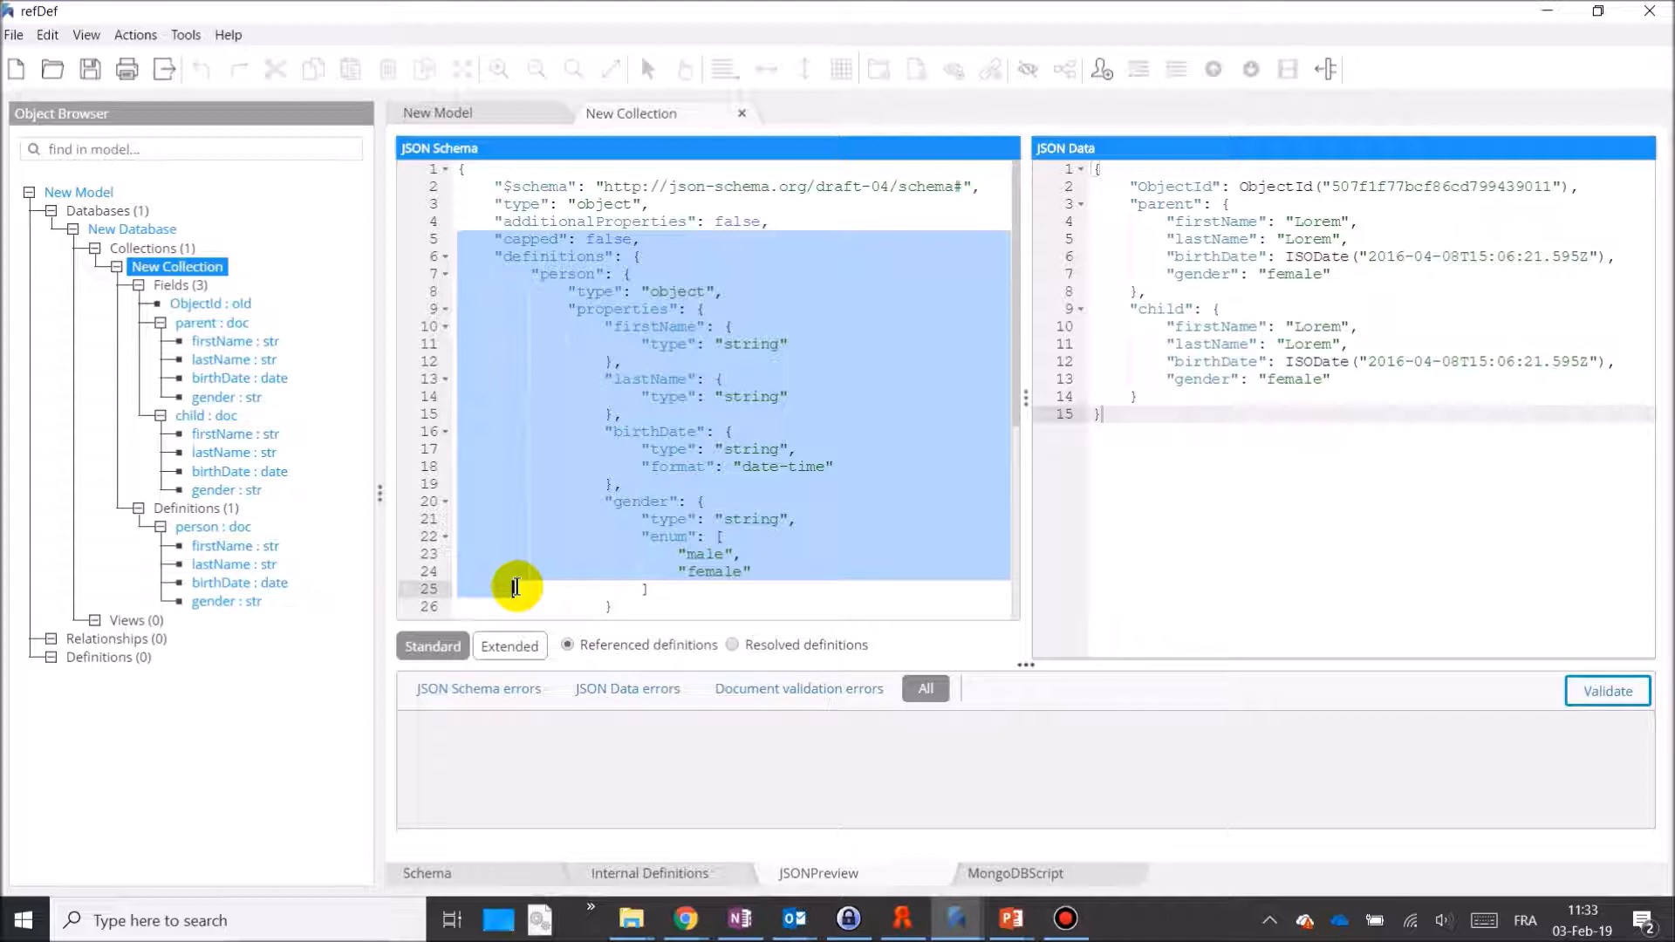
scroll(down, 3)
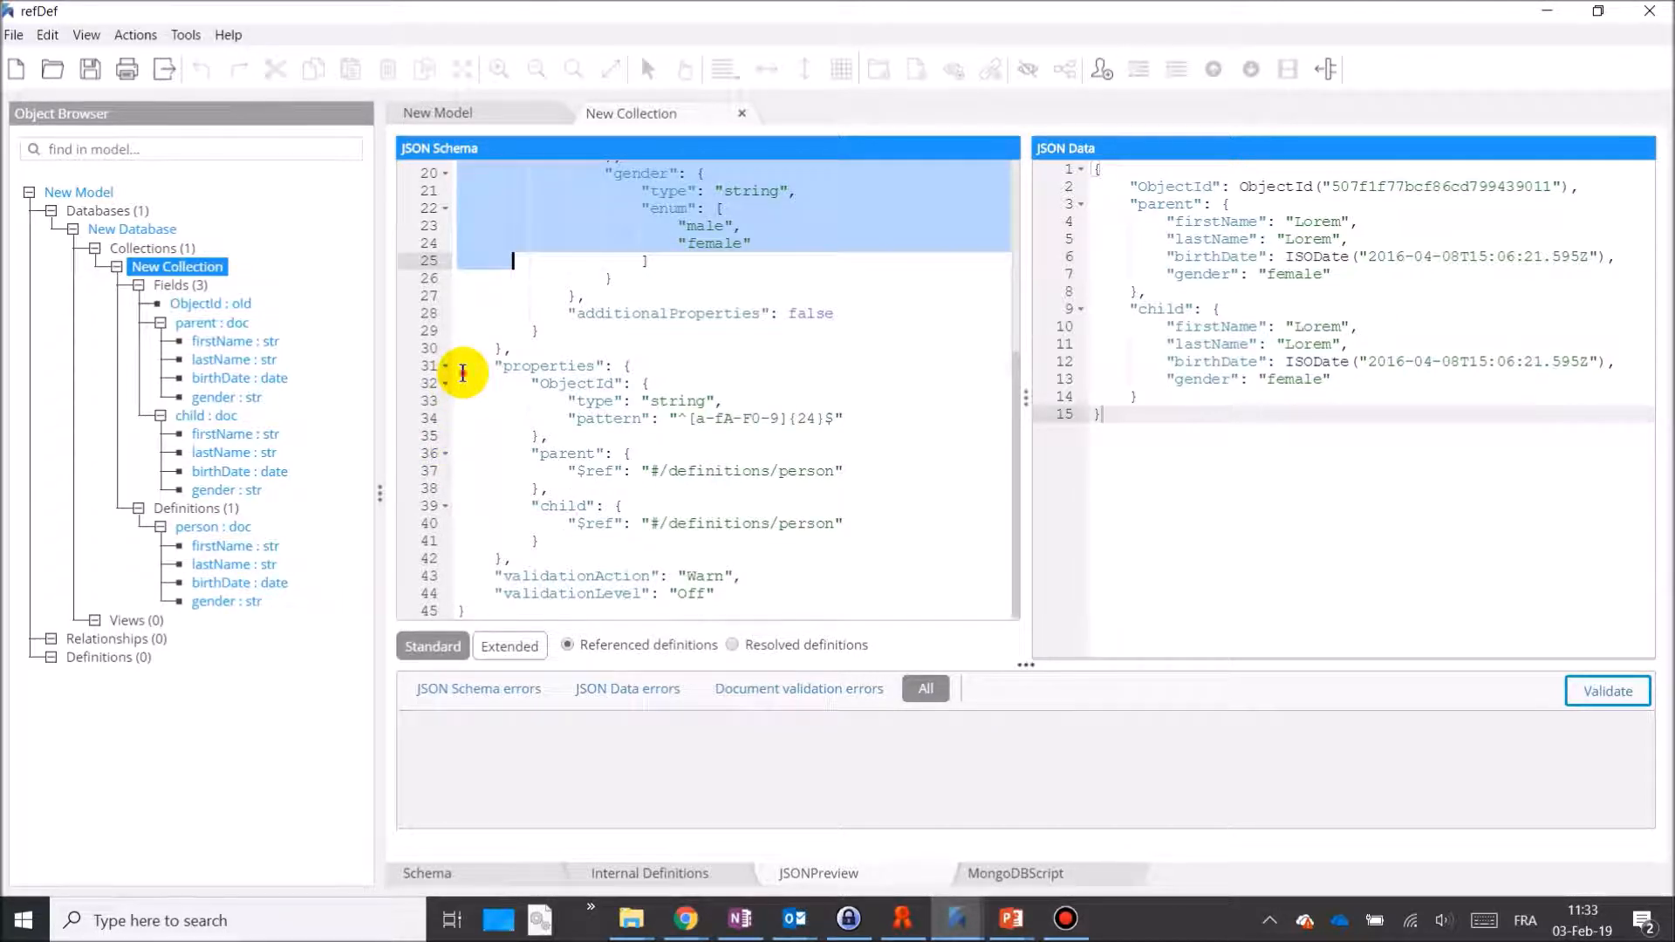
click(733, 644)
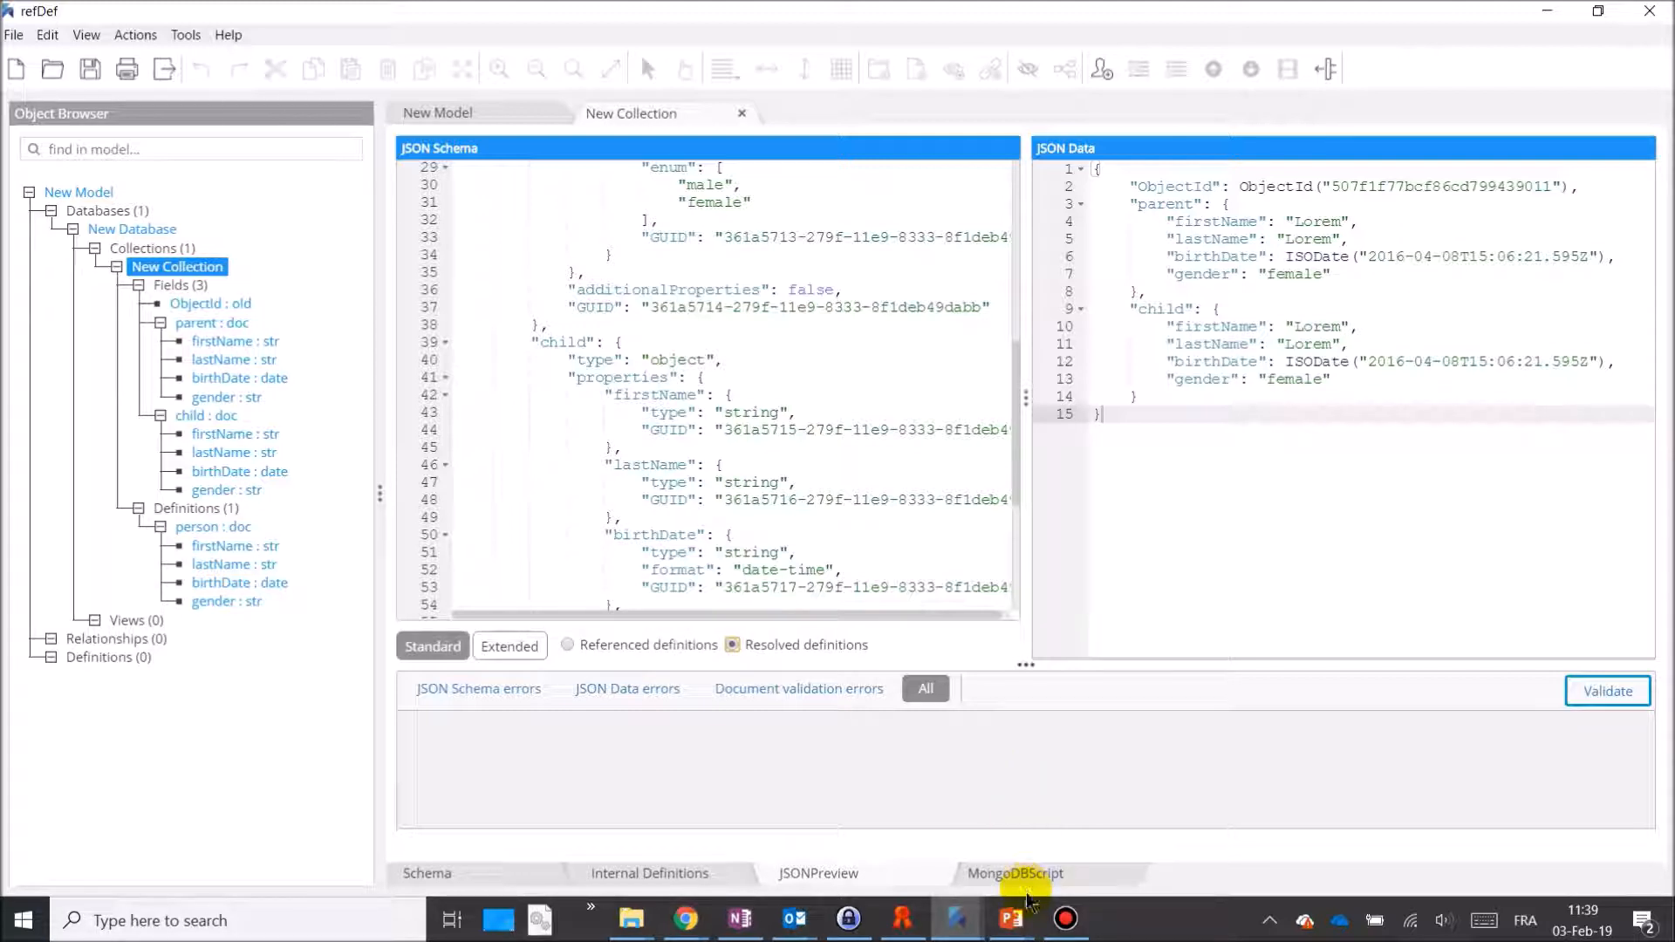
View the MongoDB creation script and highlight the parent field block written out in full
click(1014, 873)
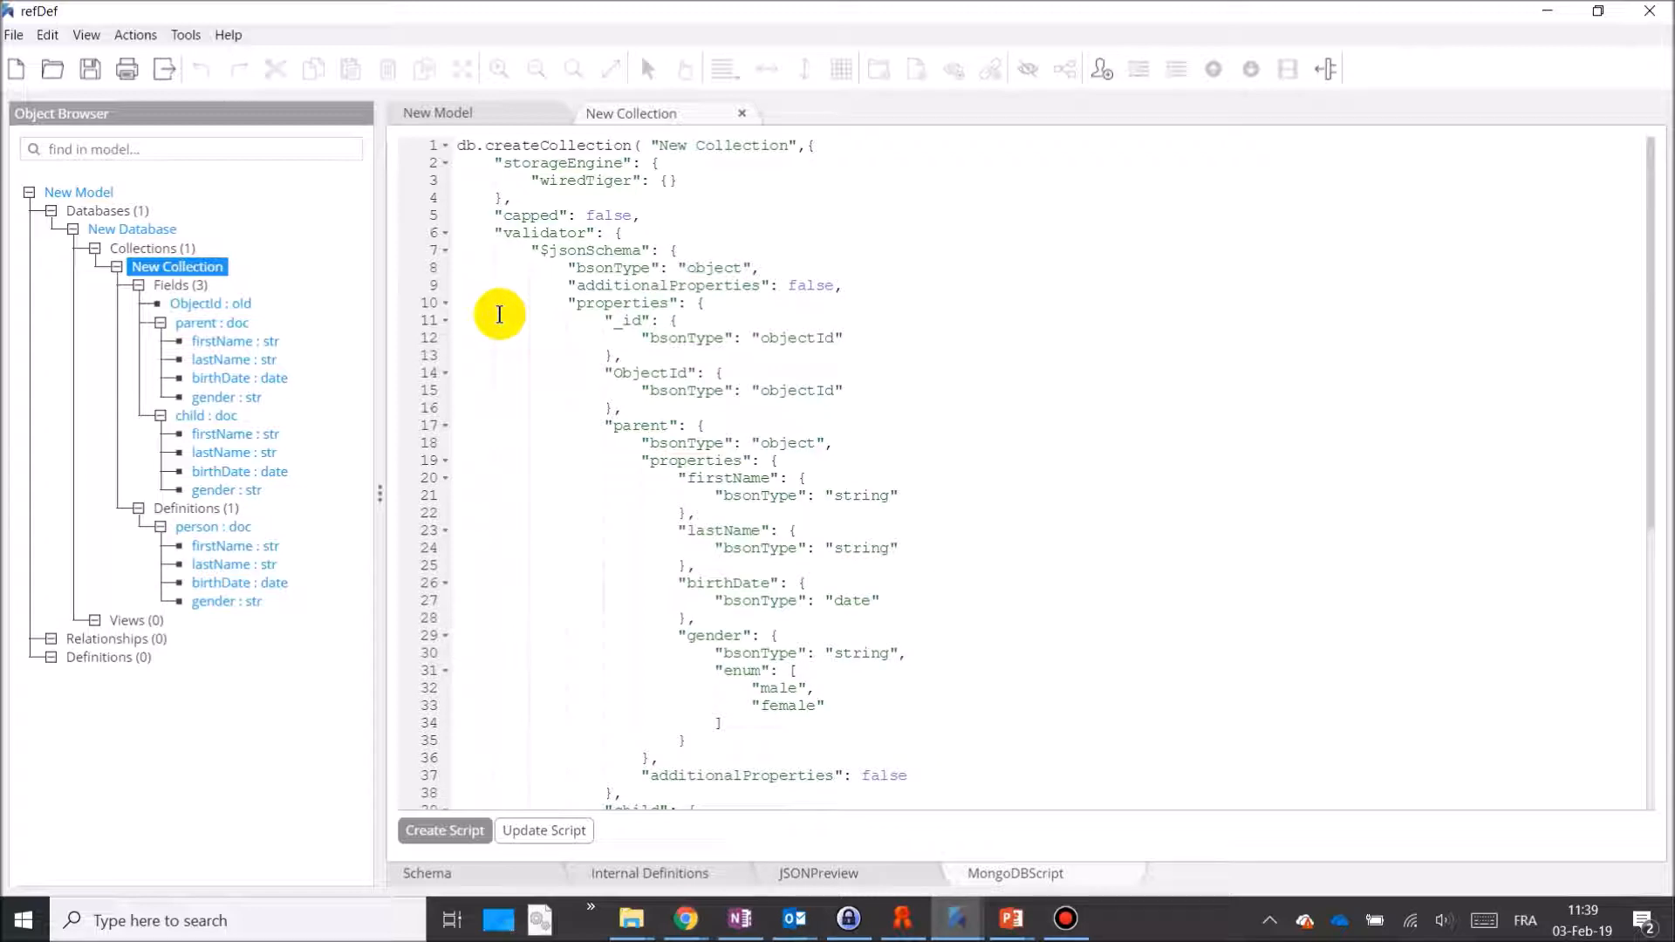
mouse_move(474, 415)
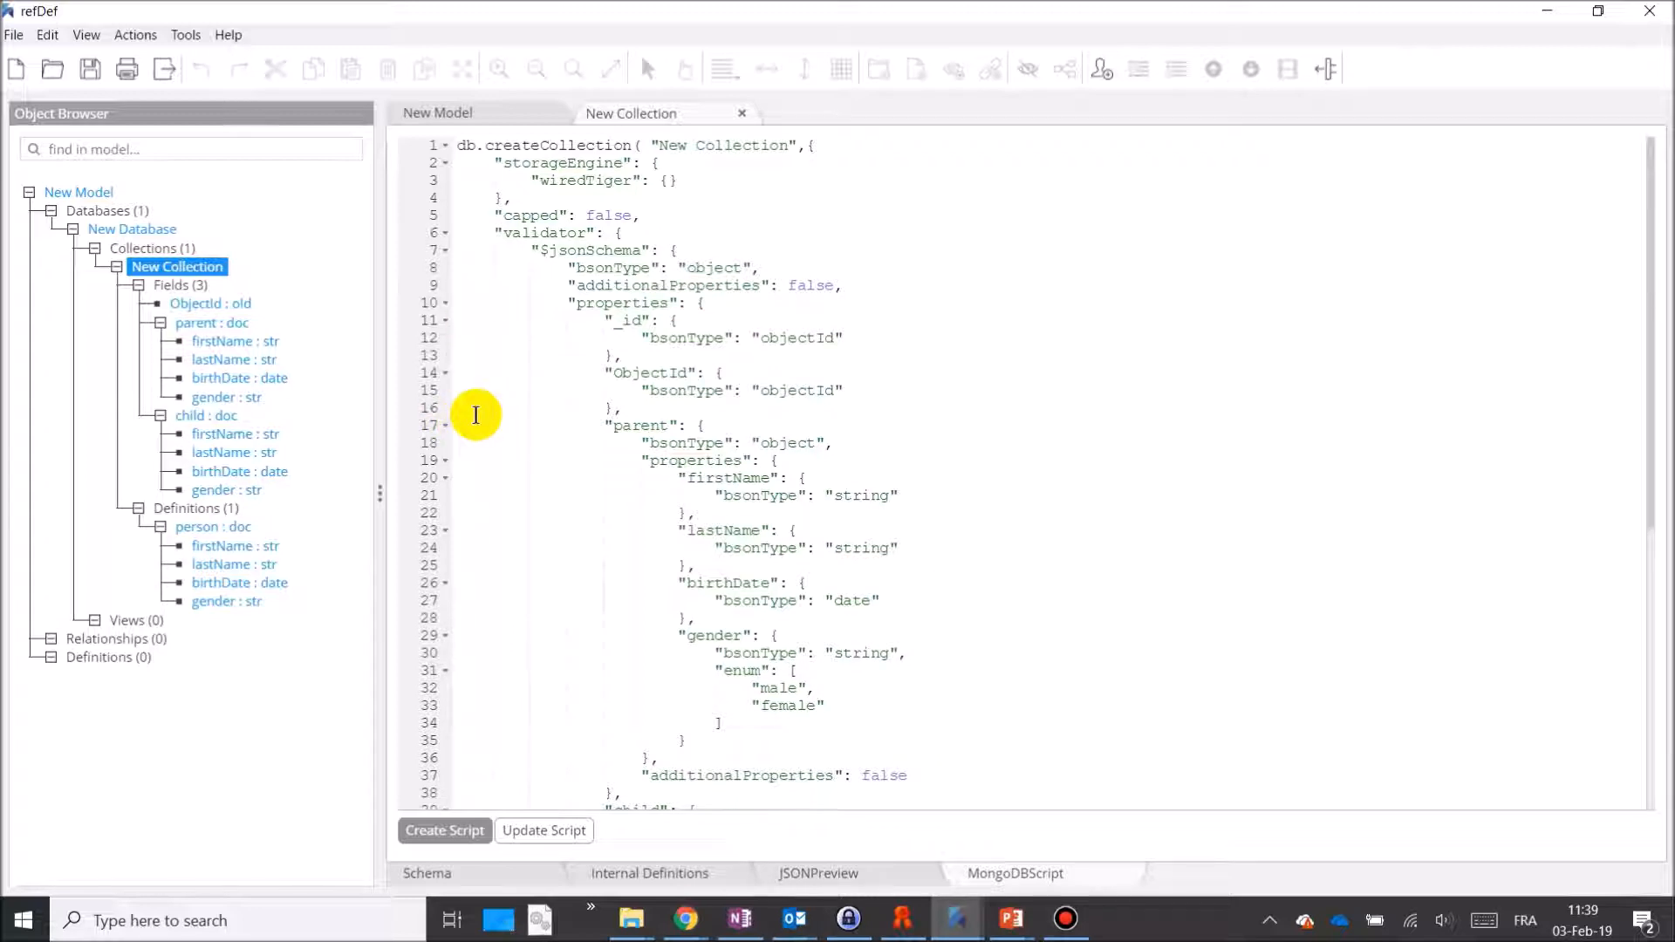
drag(474, 415, 494, 705)
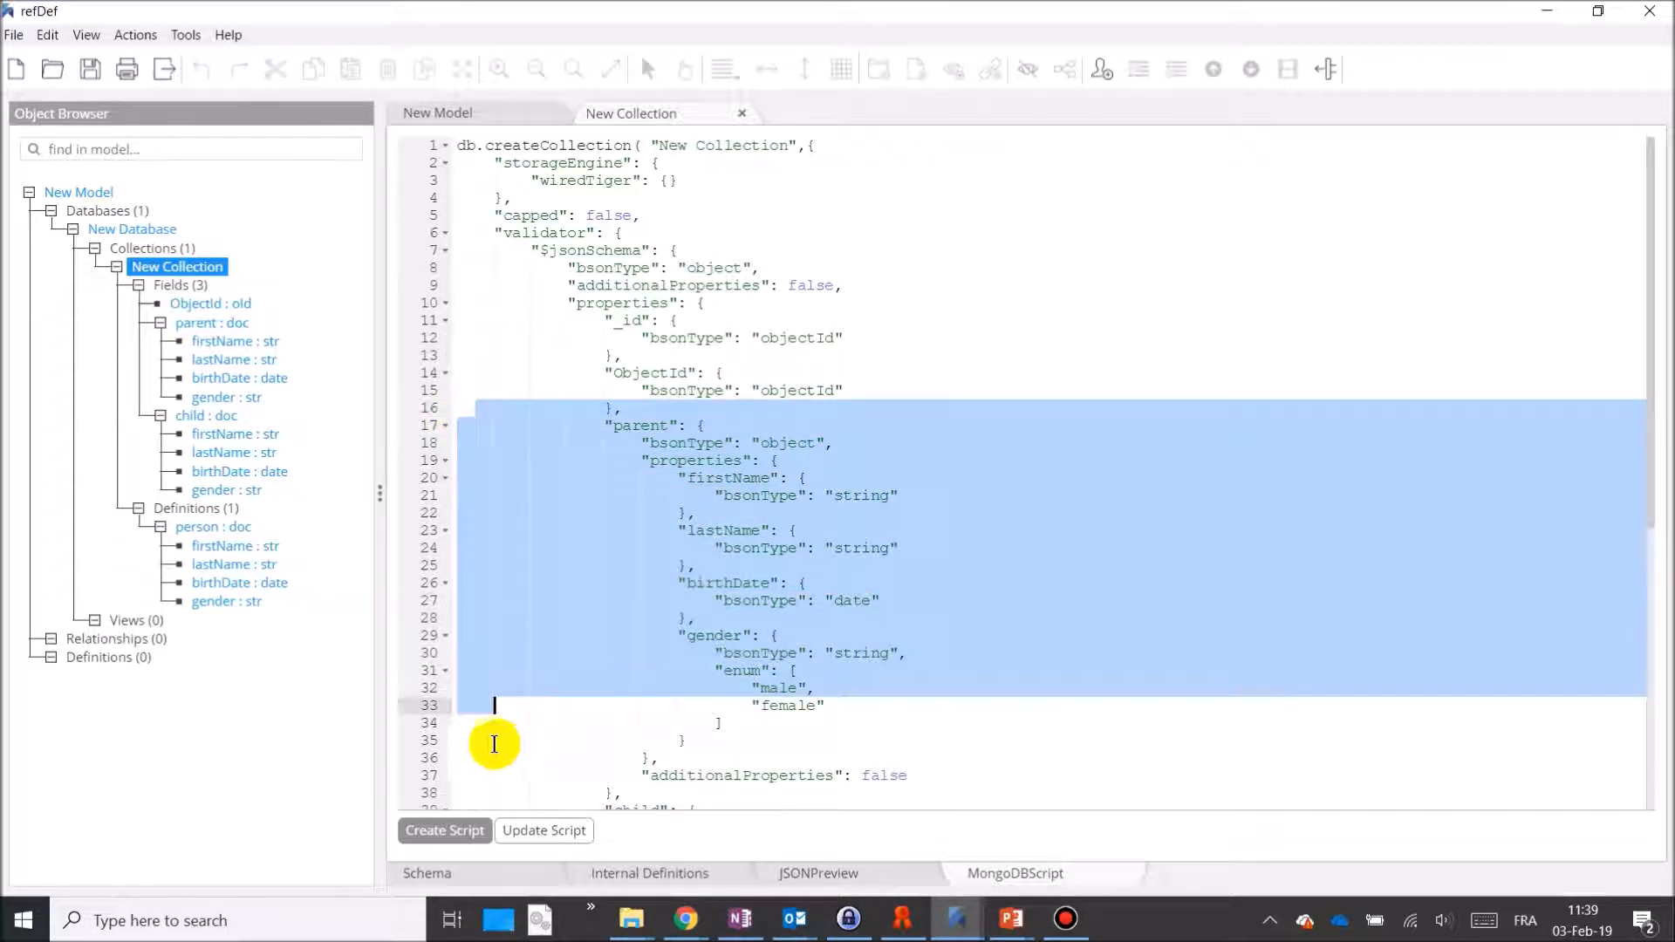
scroll(down, 3)
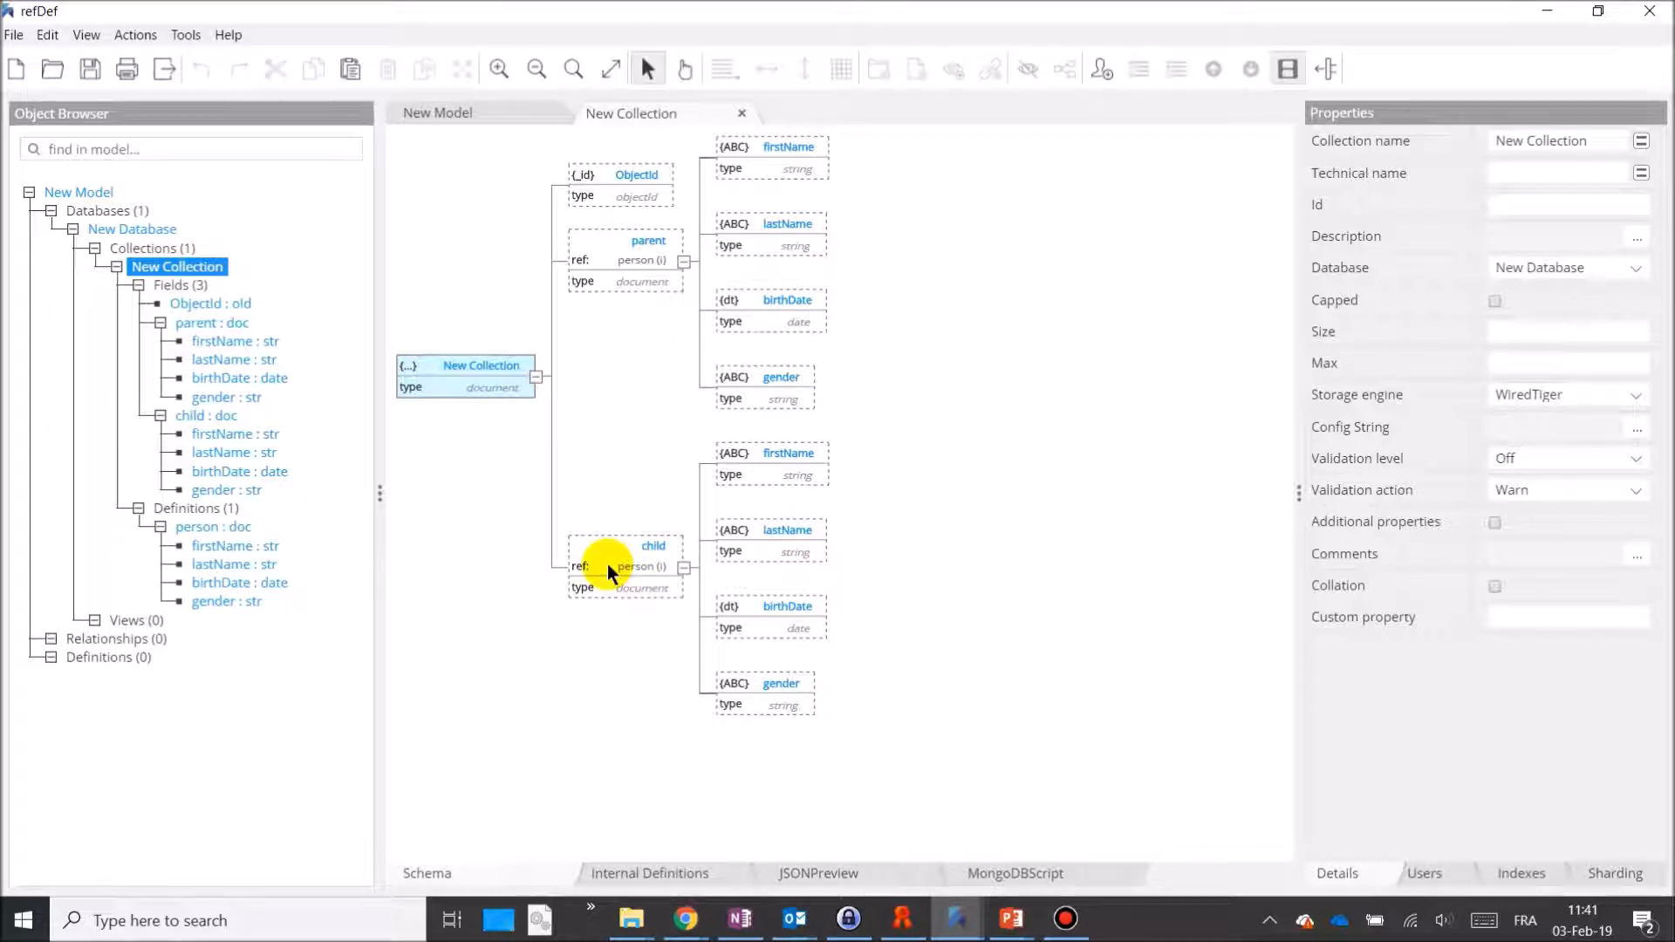
Replace child's person reference with its own copied attributes and remove its lastName attribute
right_click(625, 566)
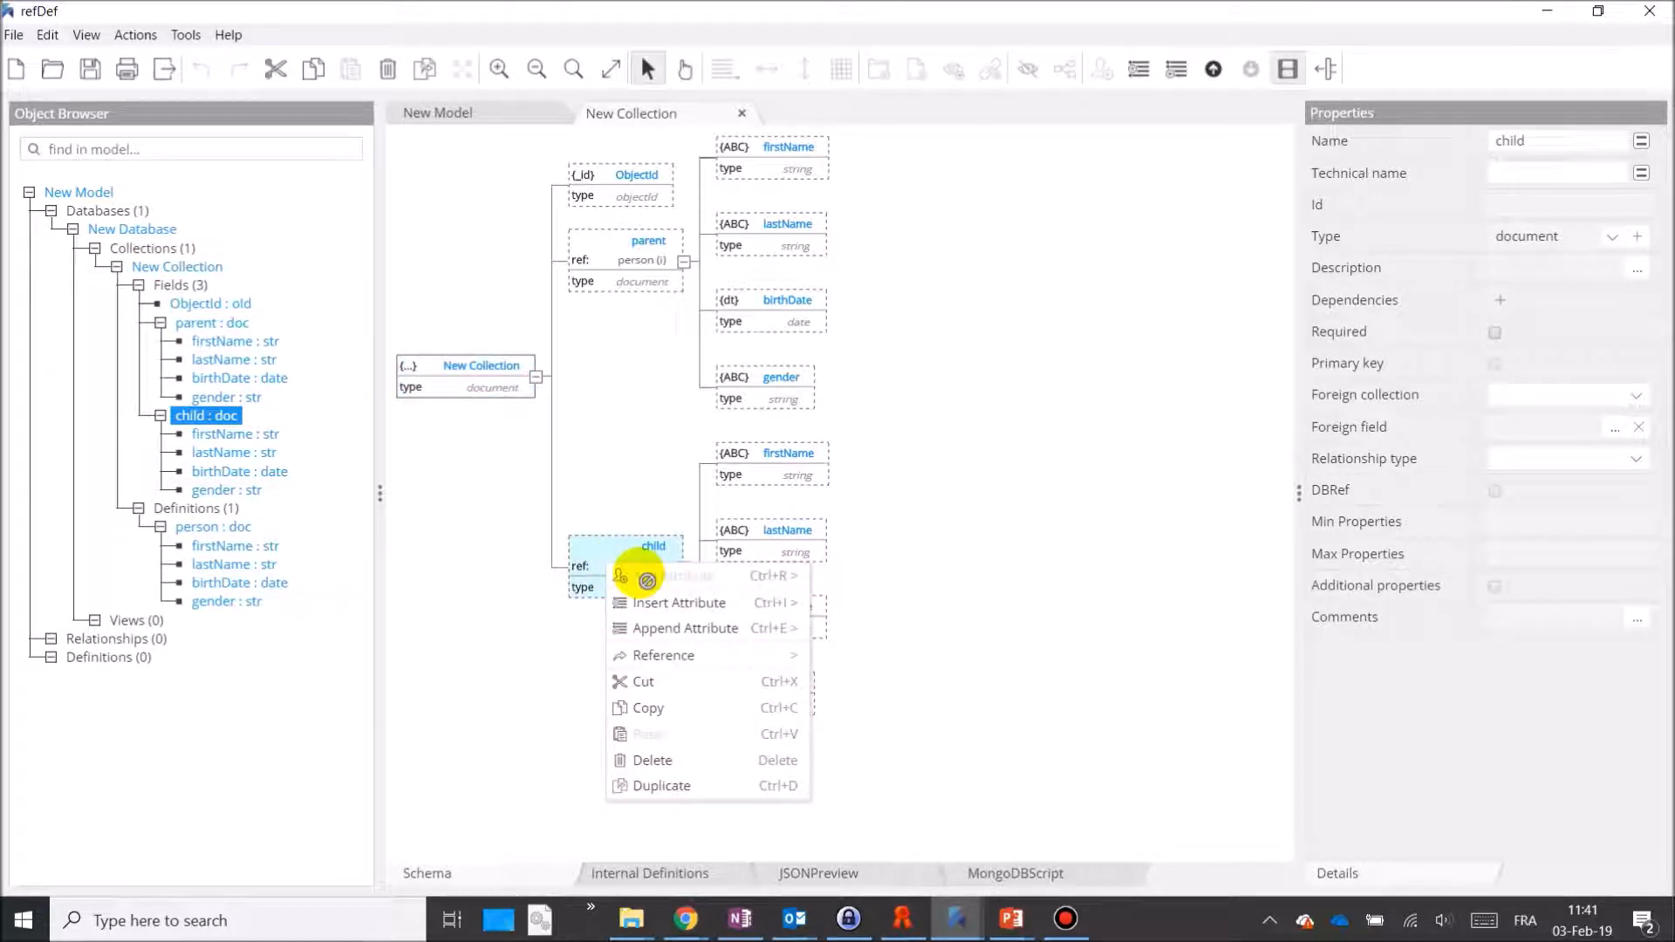
mouse_move(663, 655)
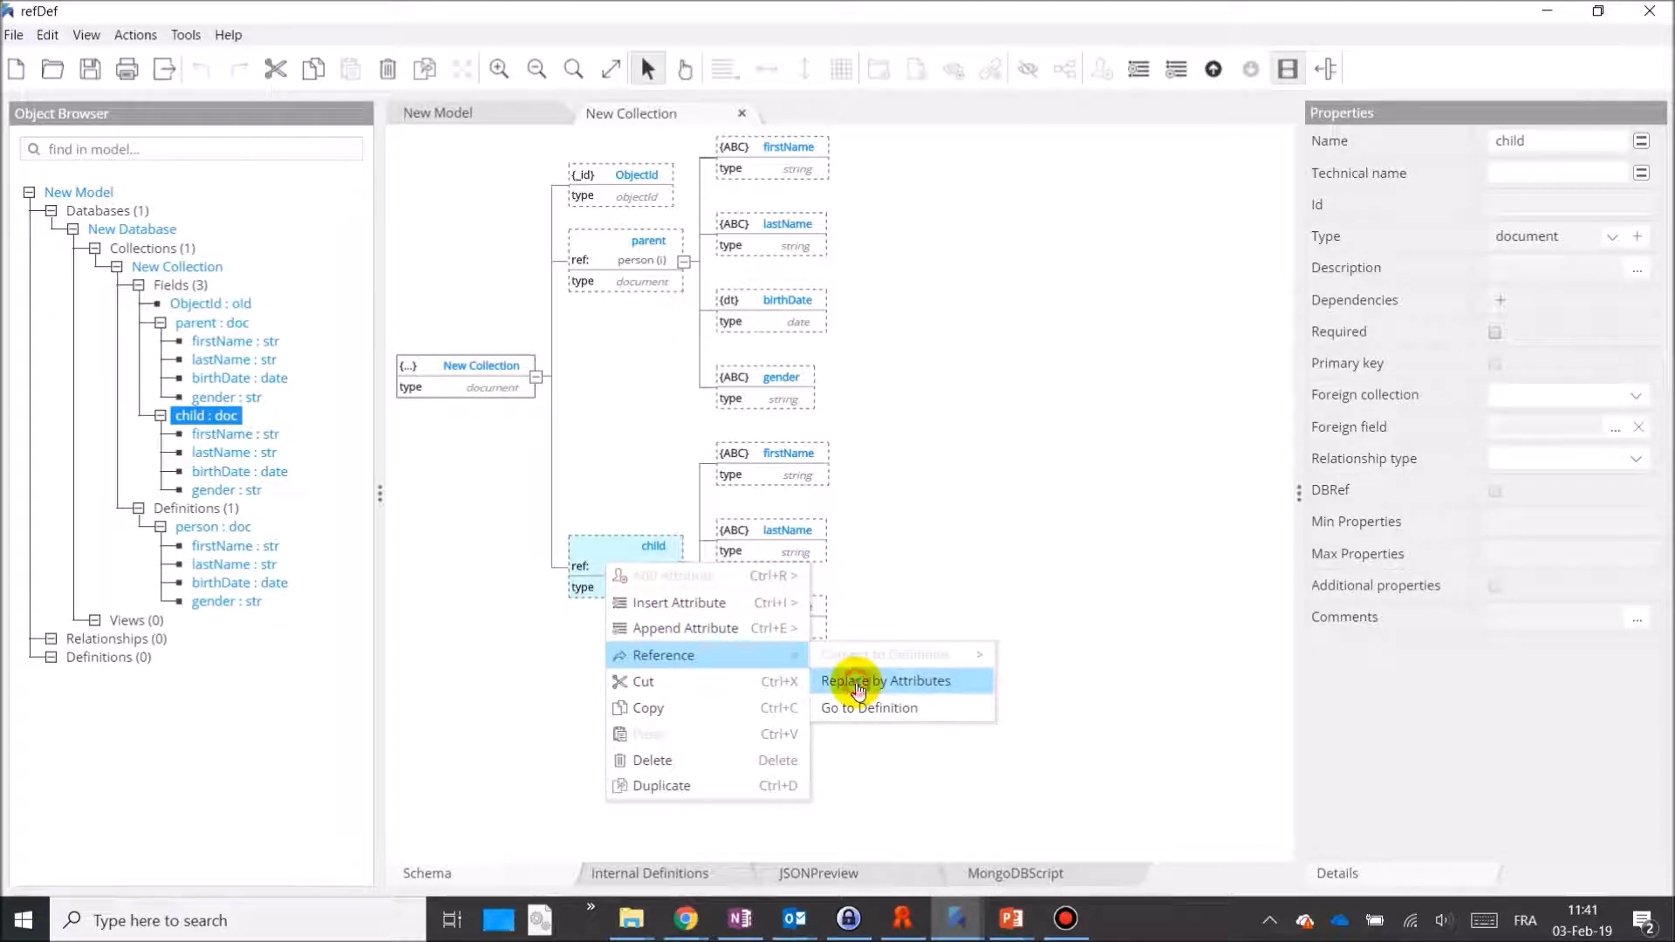
click(887, 681)
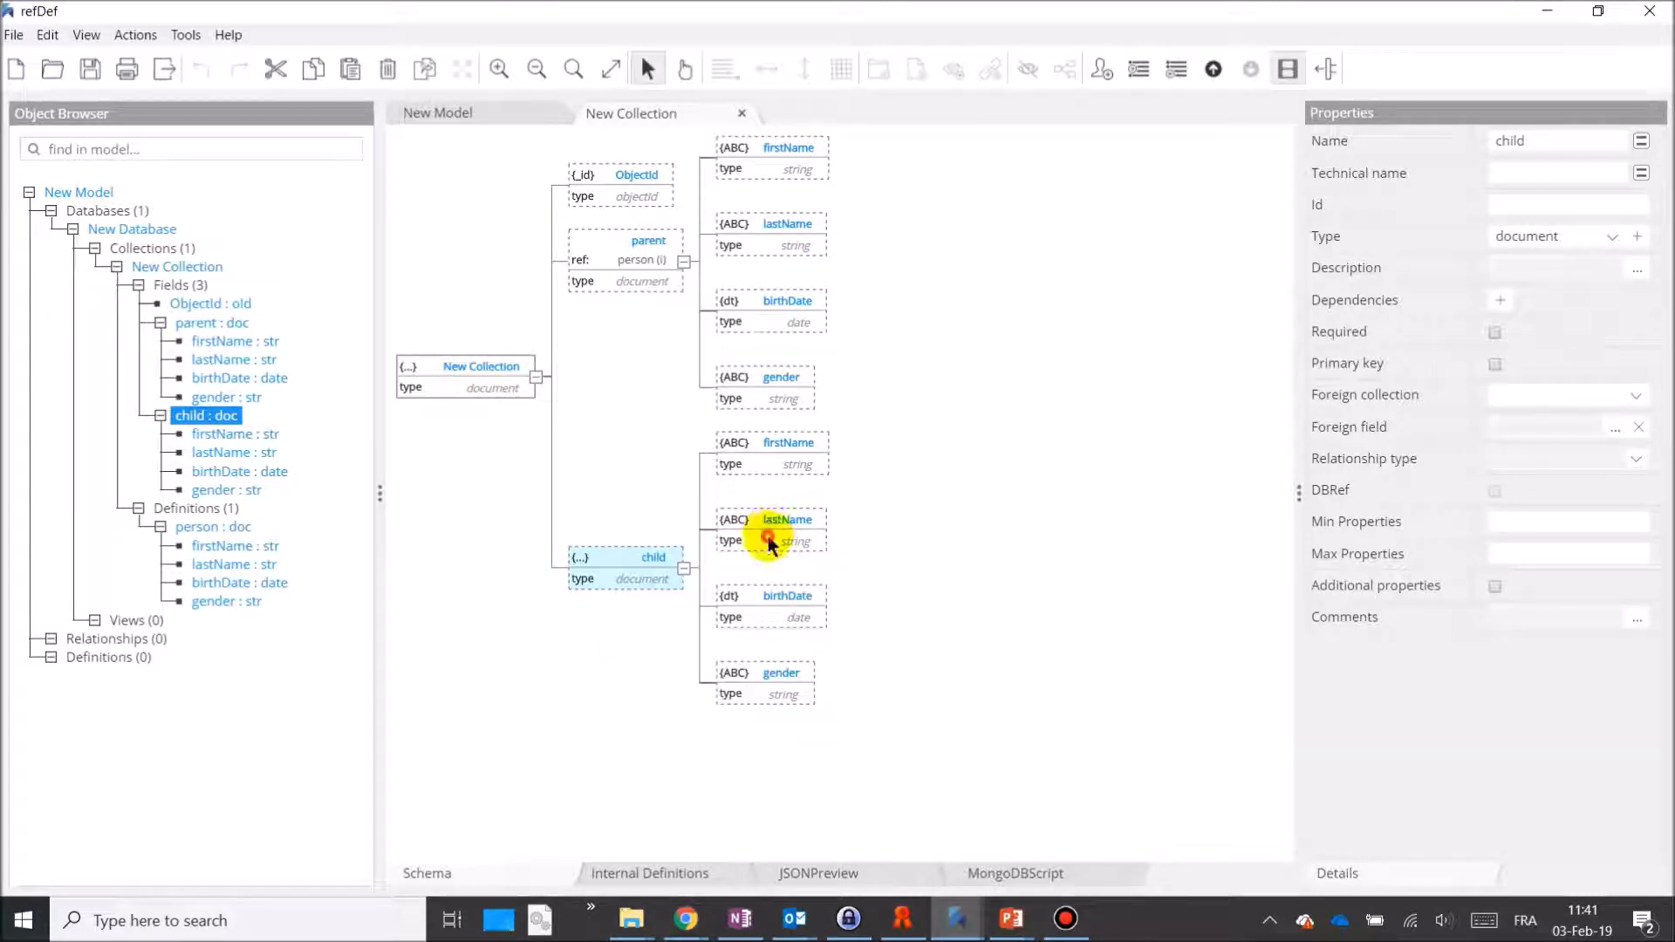
click(770, 528)
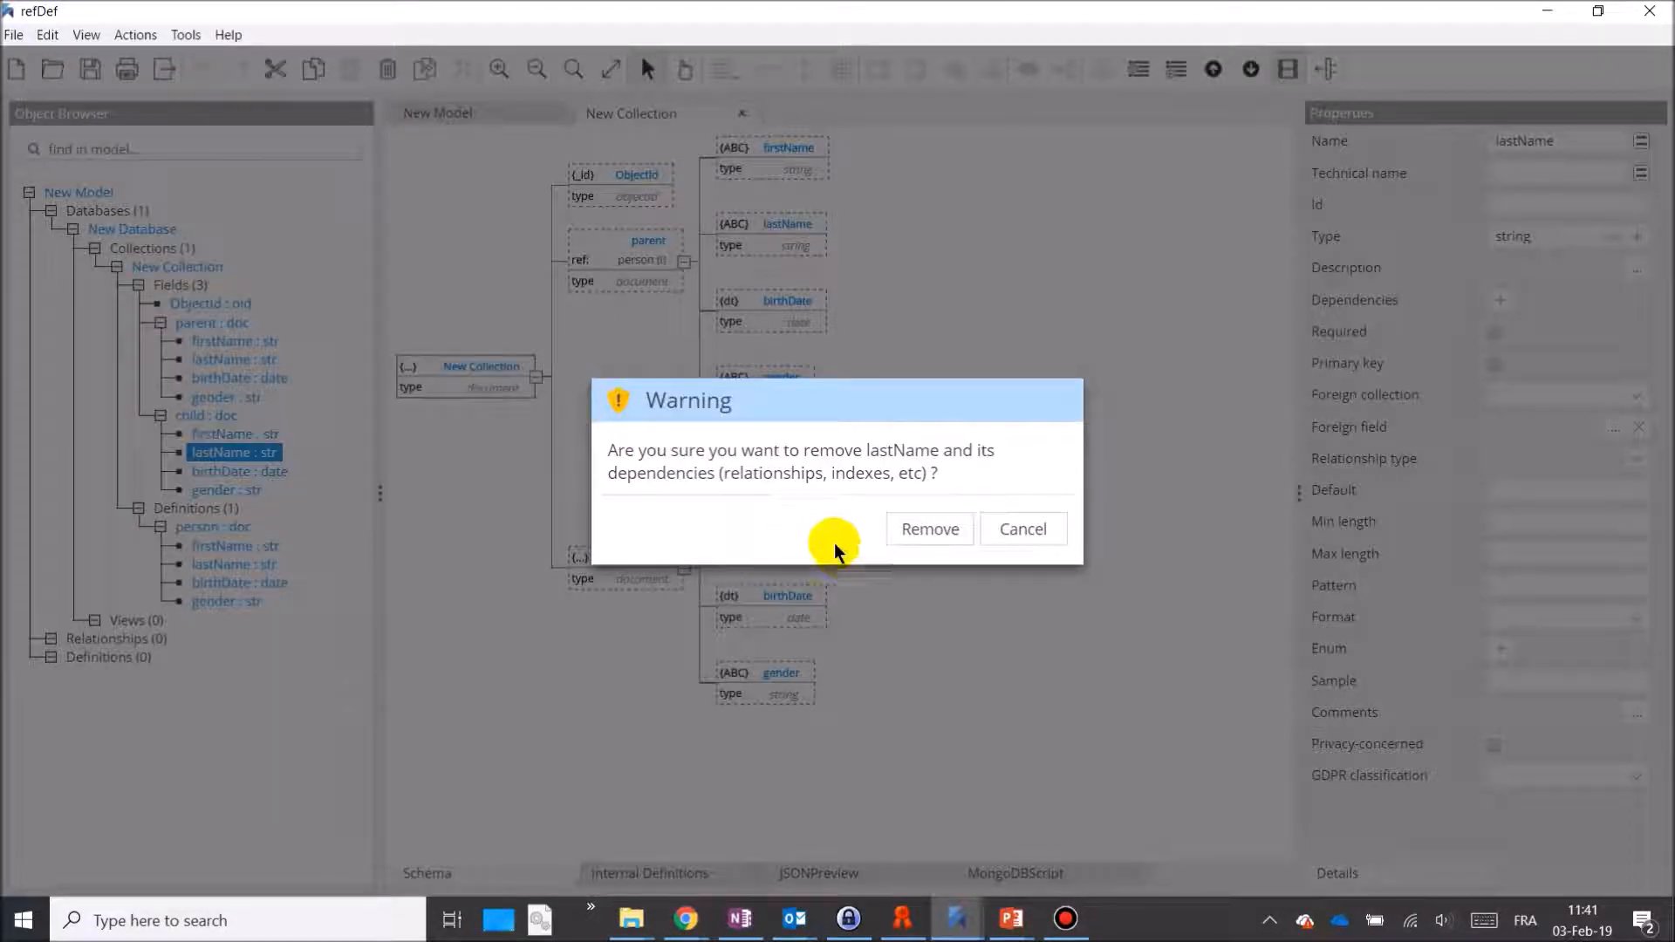
click(926, 528)
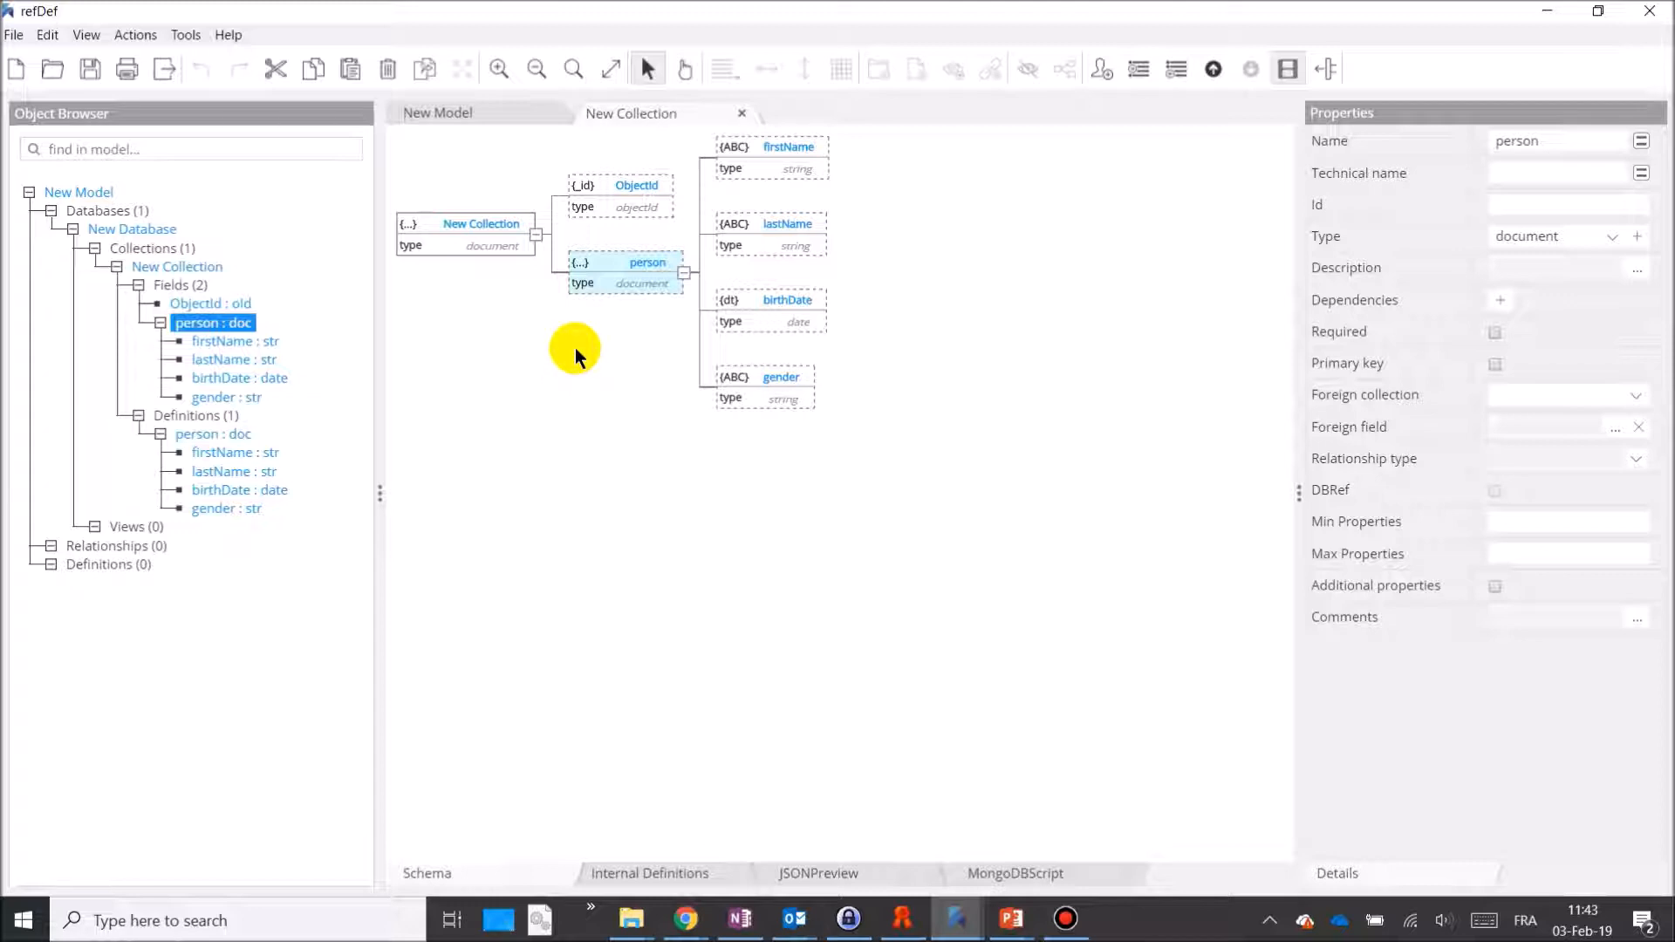
mouse_move(566, 401)
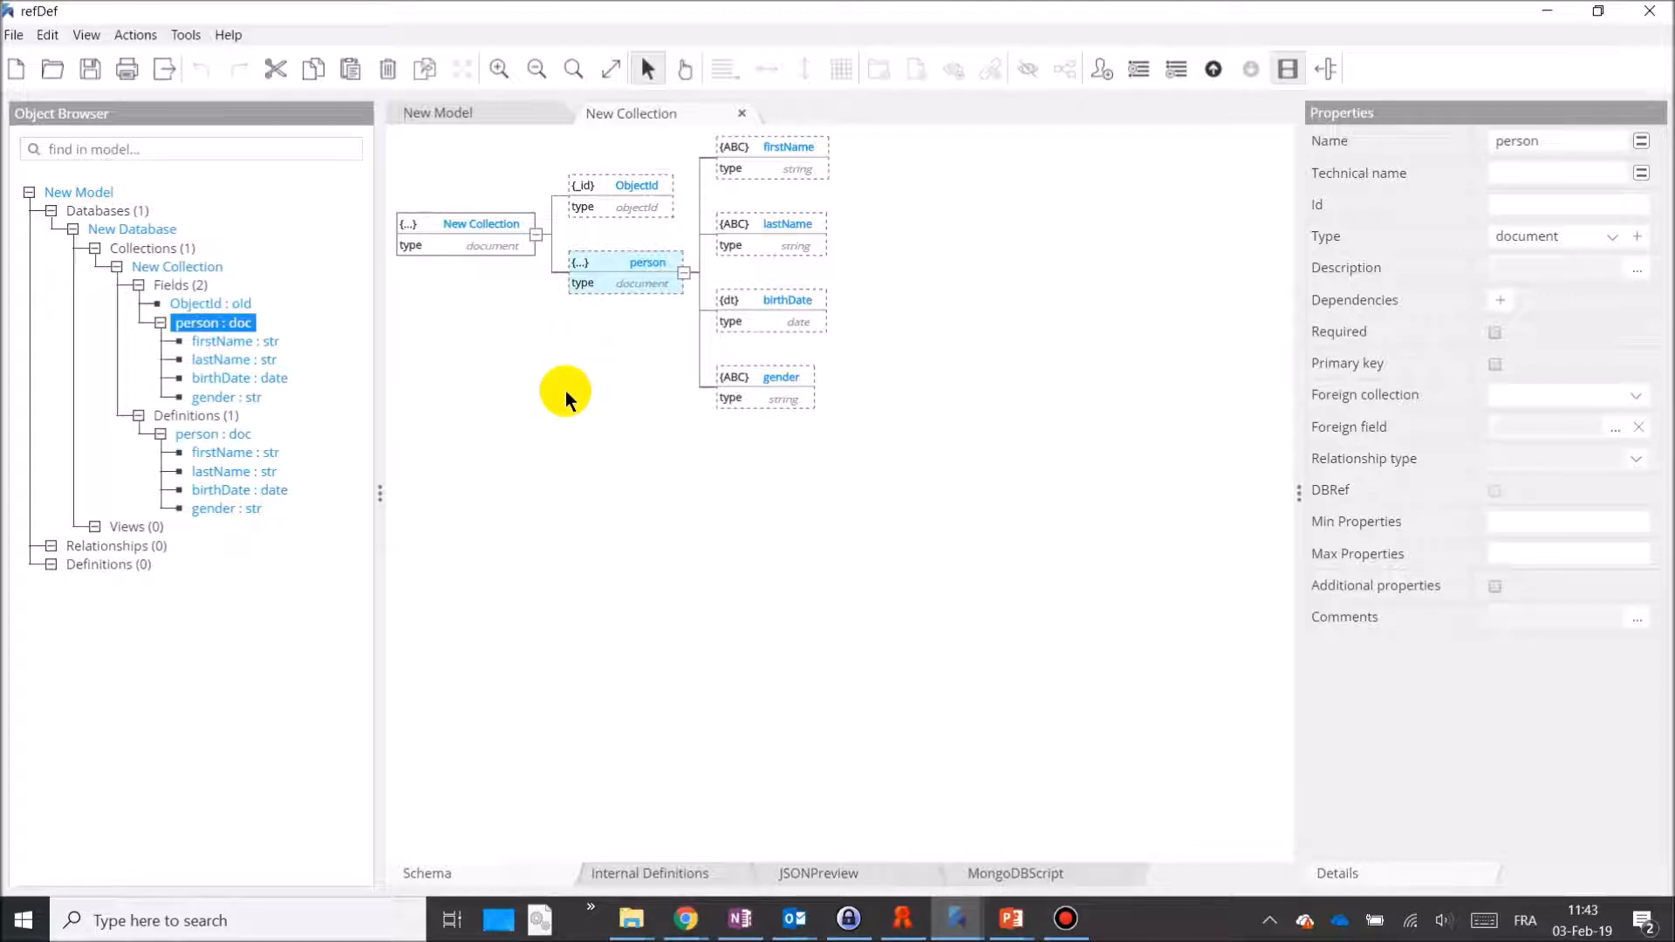
mouse_move(609, 288)
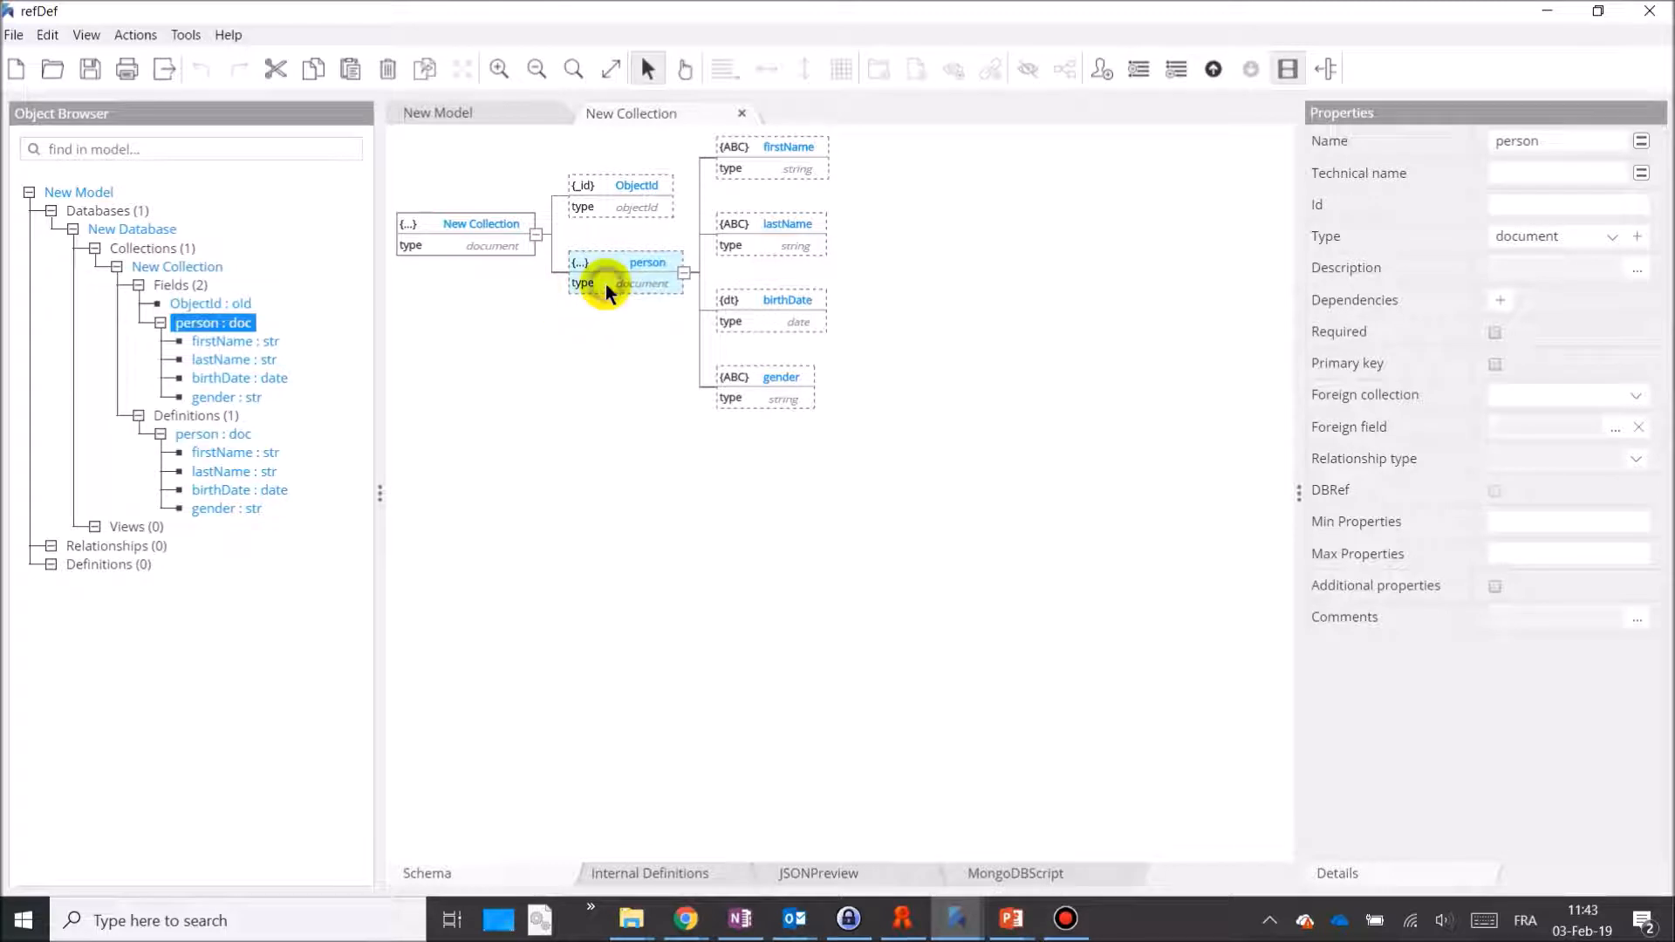
Convert the person field's definition into a model-level person definition
right_click(609, 283)
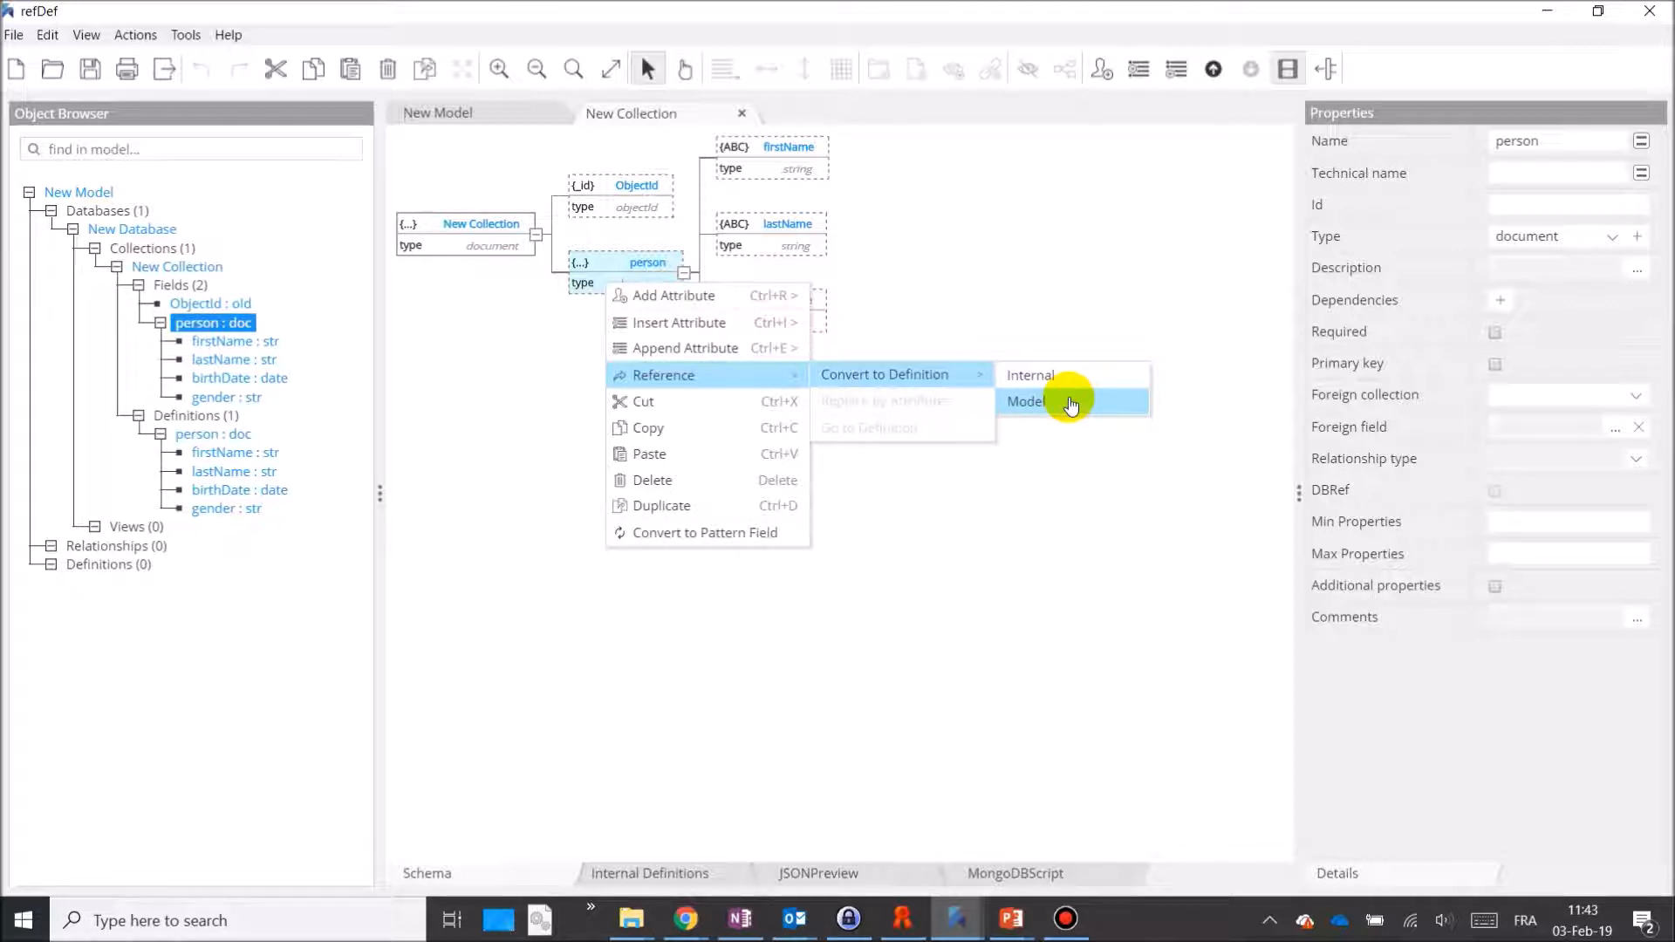
click(1026, 401)
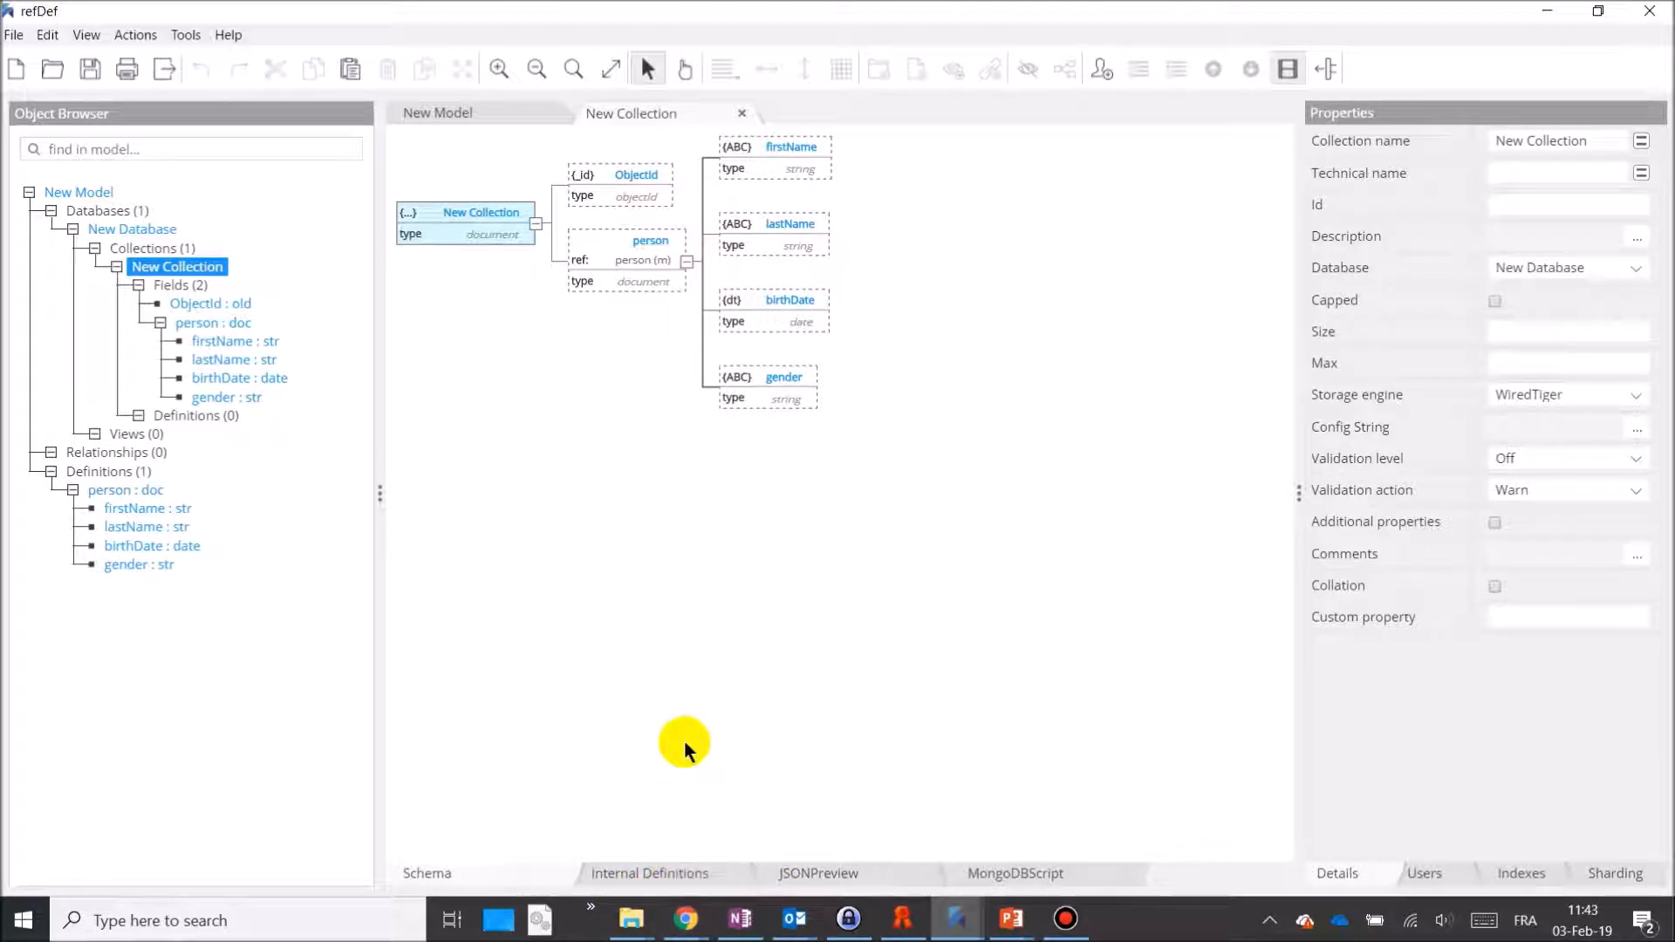
mouse_move(649, 415)
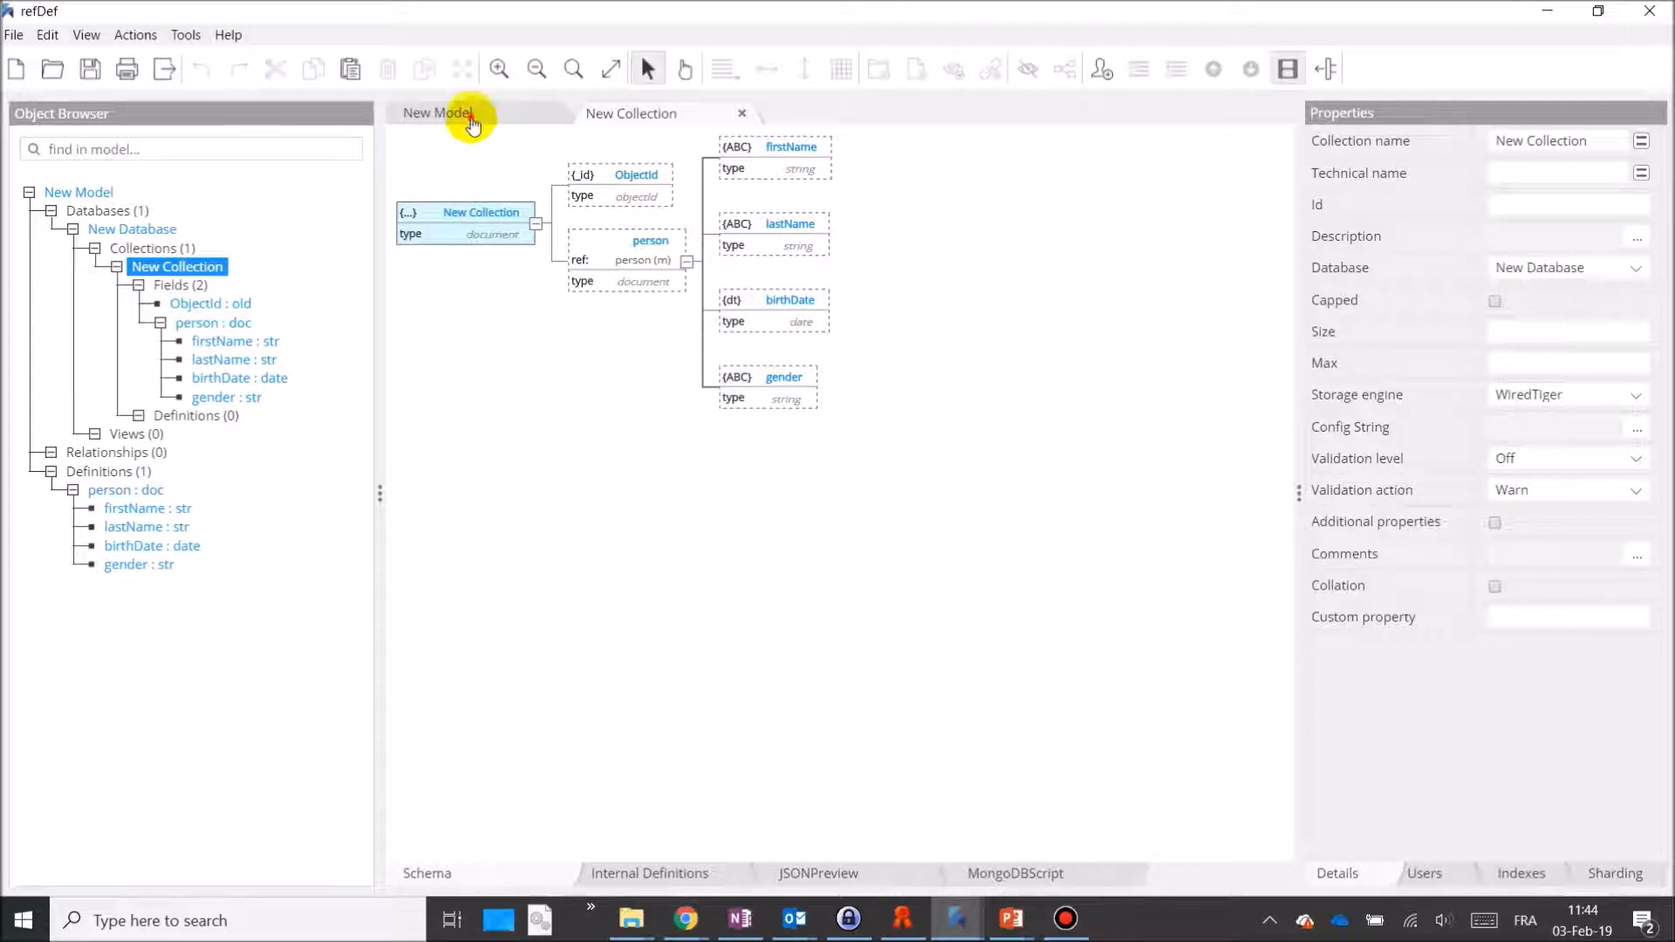
click(437, 113)
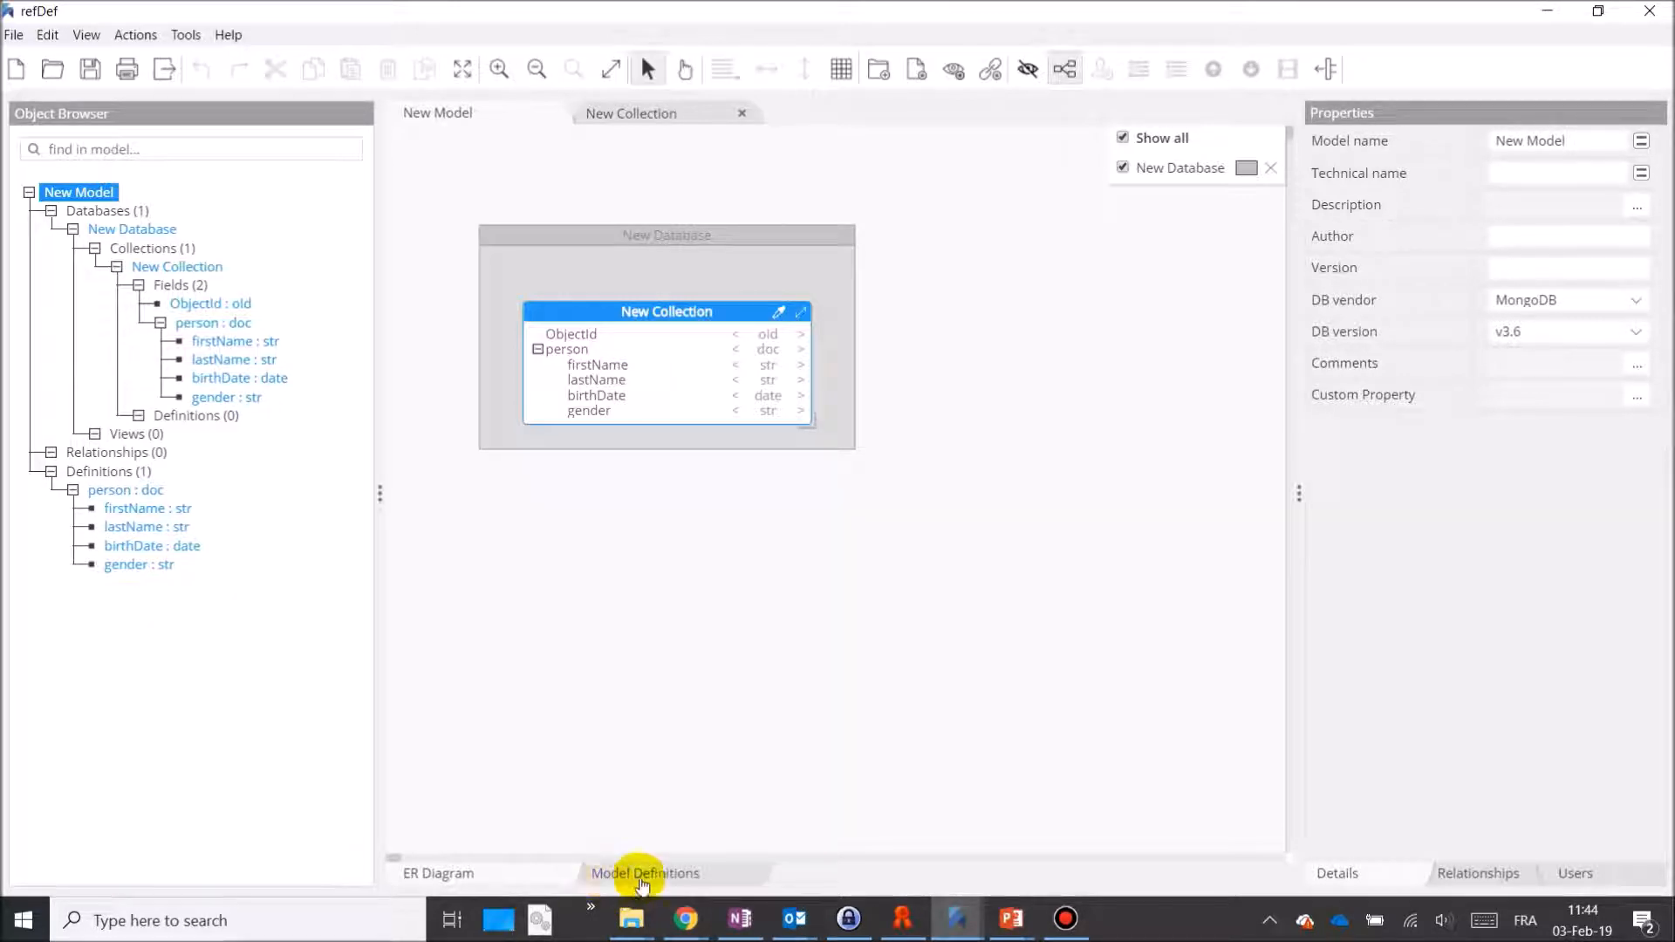
click(644, 873)
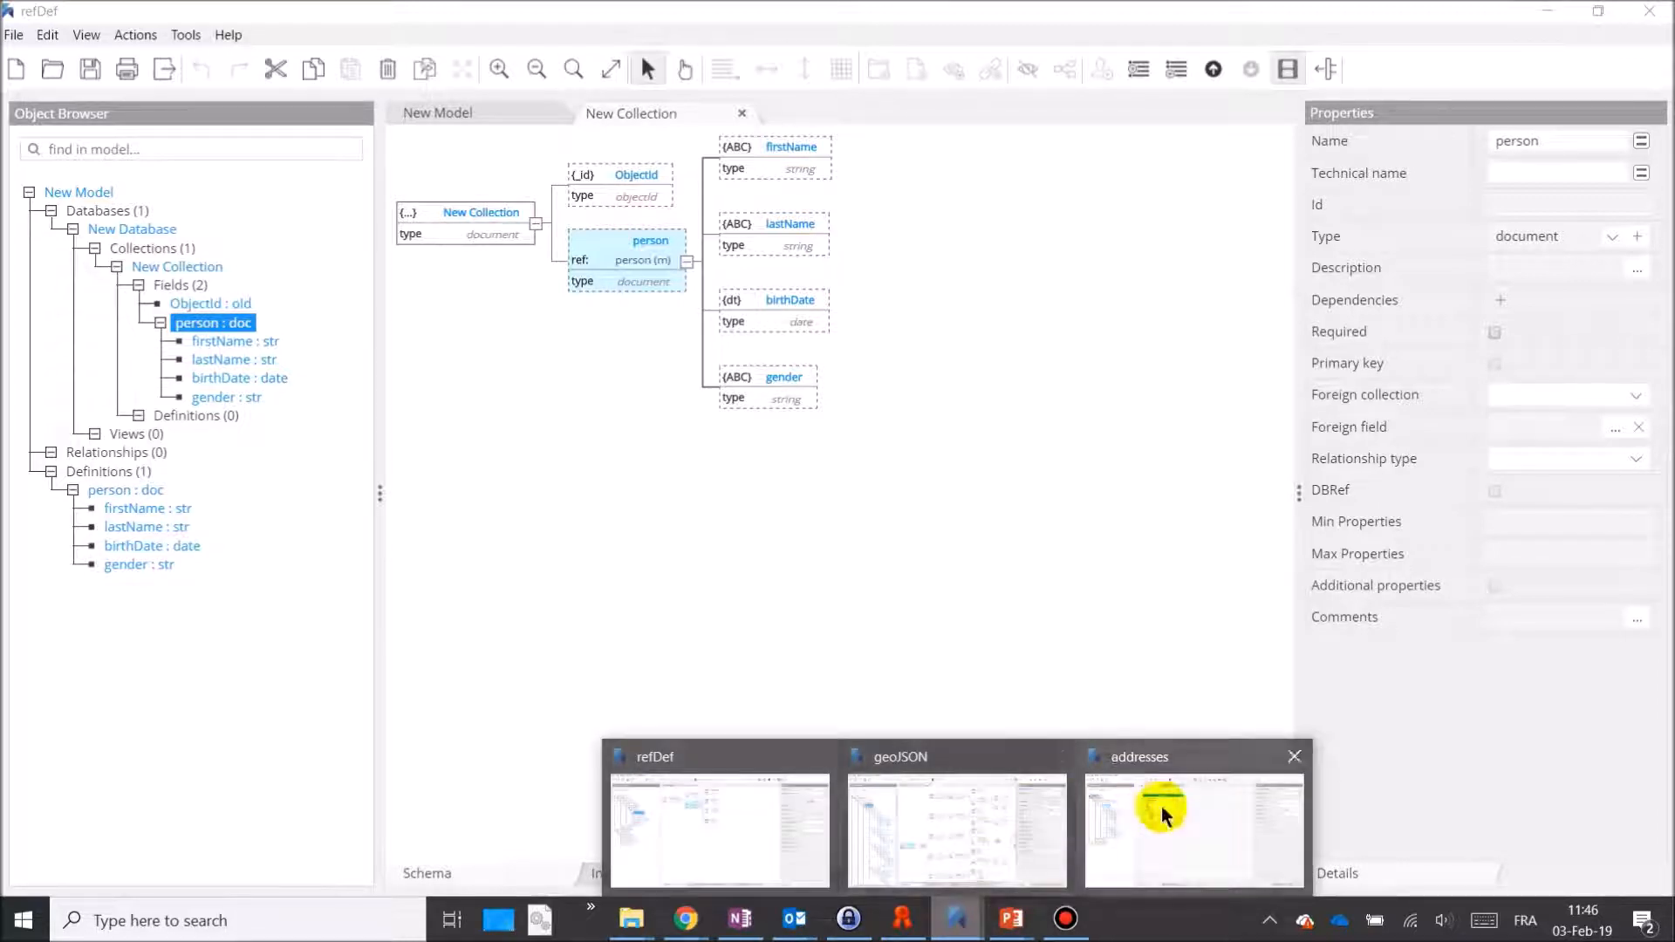
click(1194, 830)
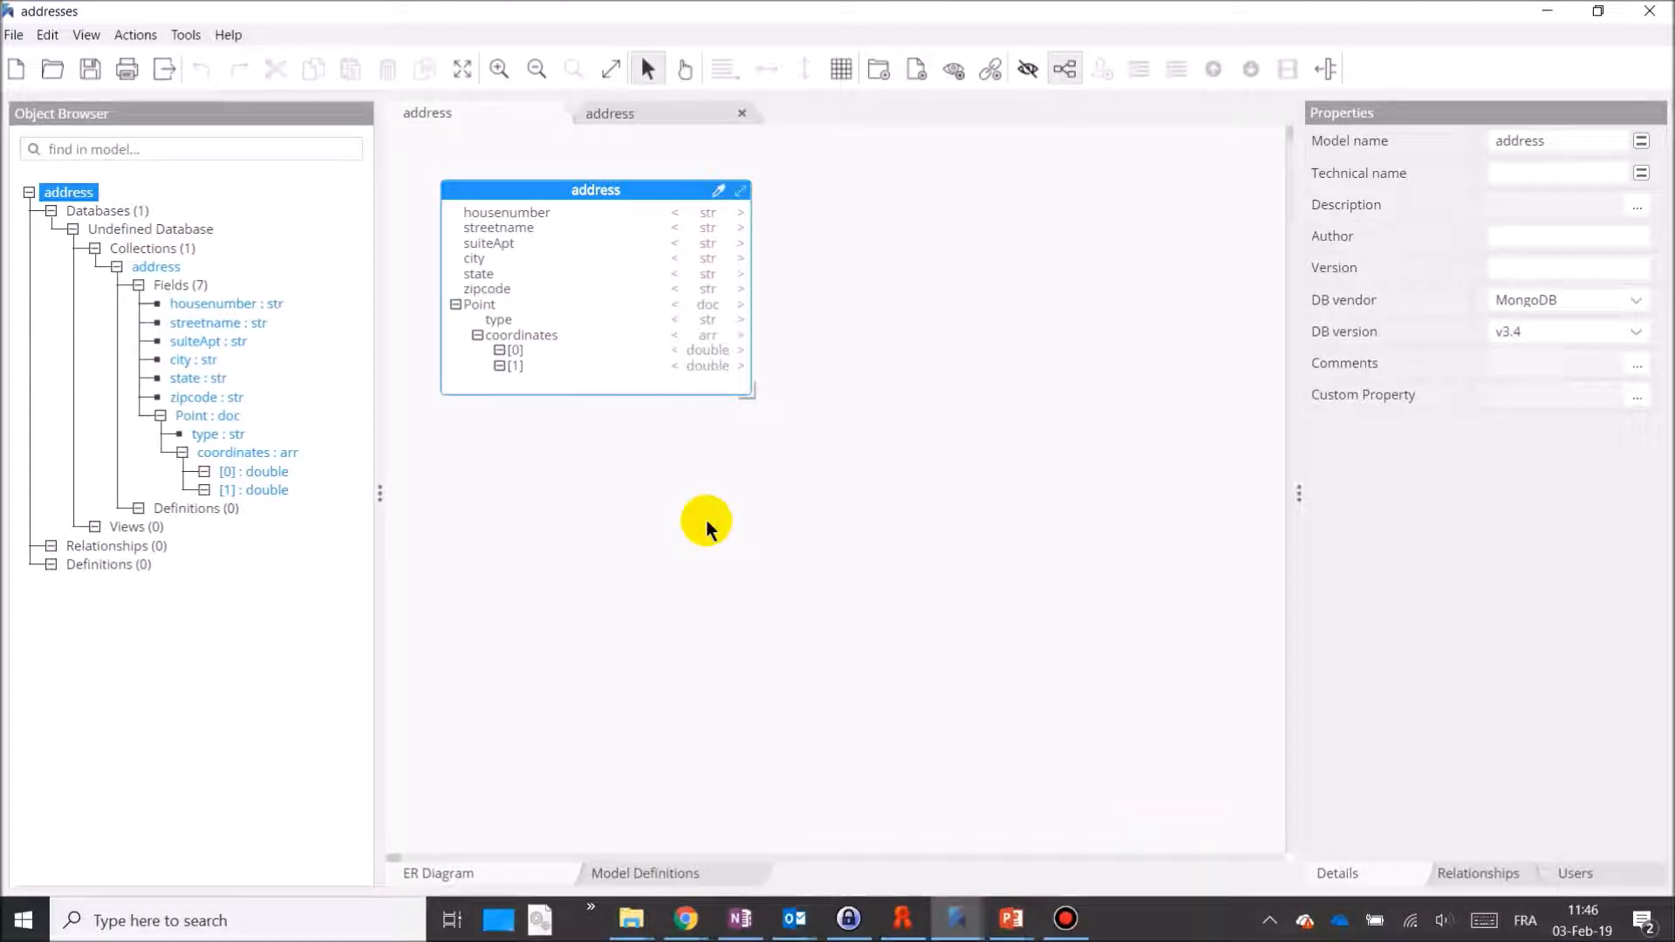
mouse_move(578, 449)
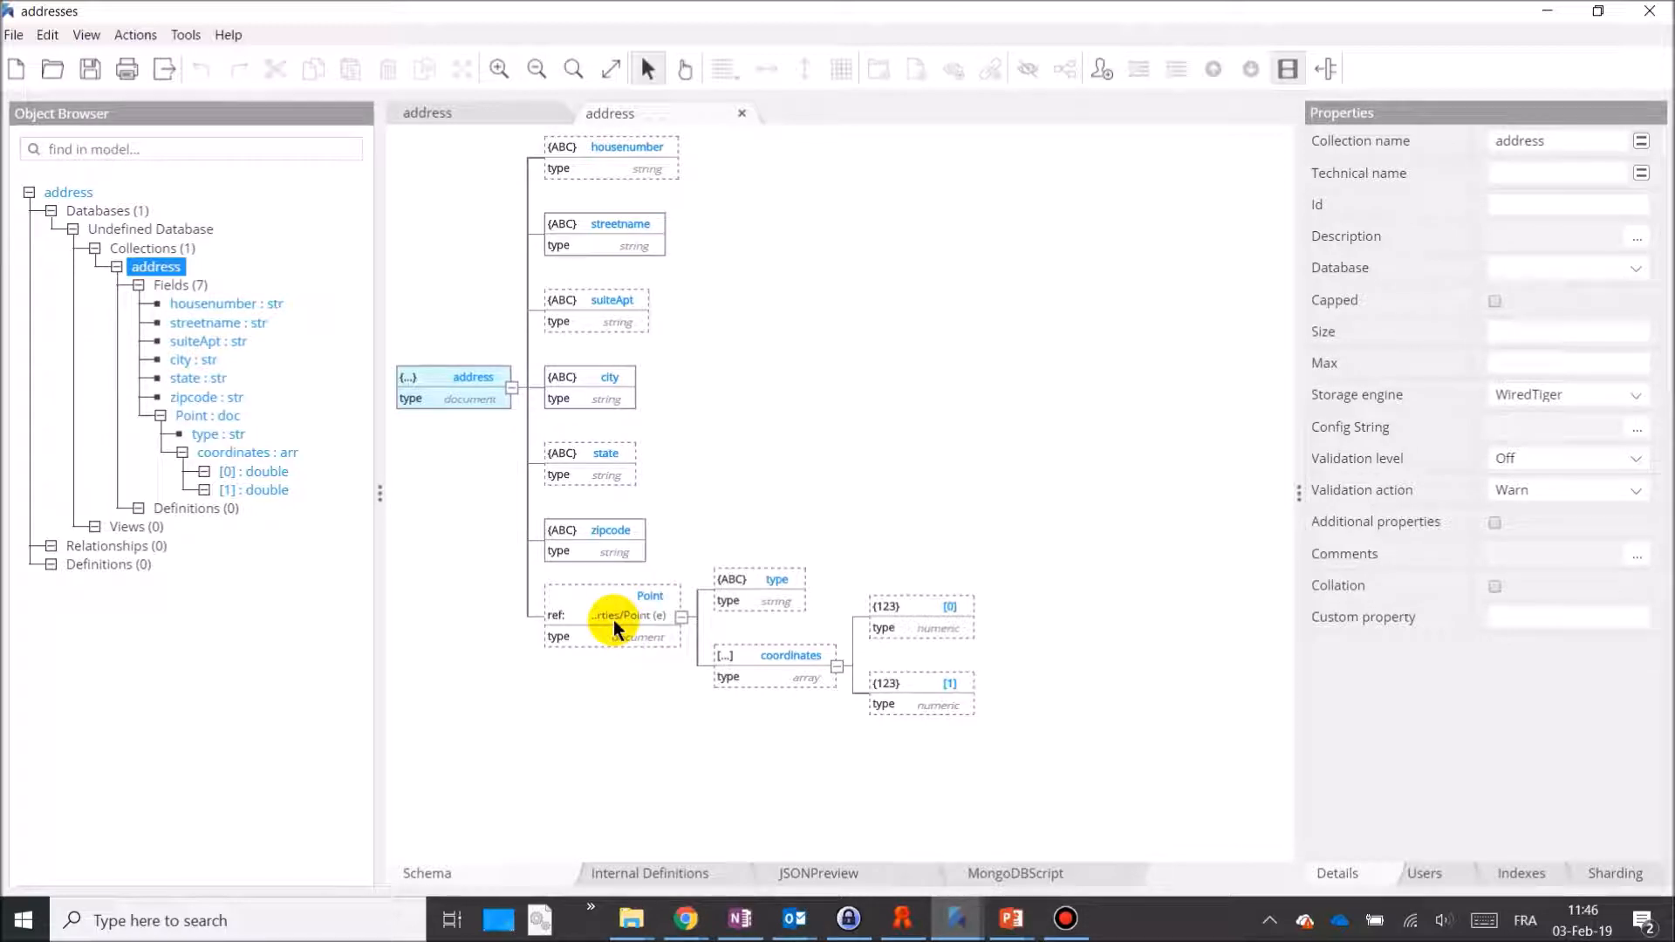
mouse_move(876, 860)
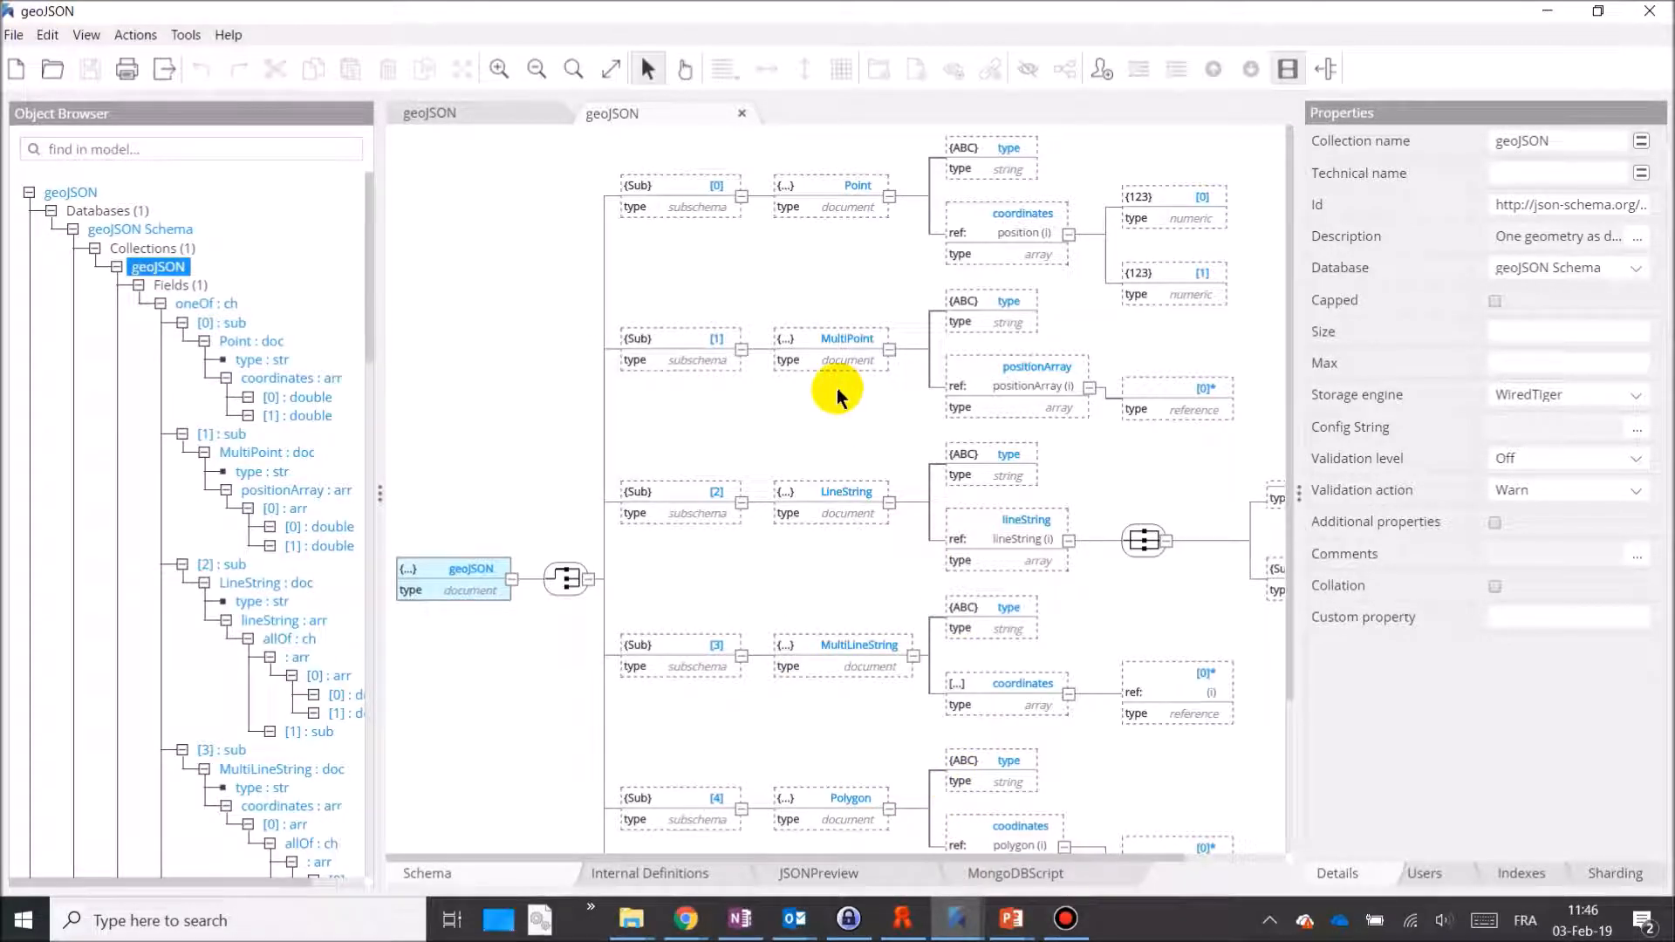
mouse_move(876, 670)
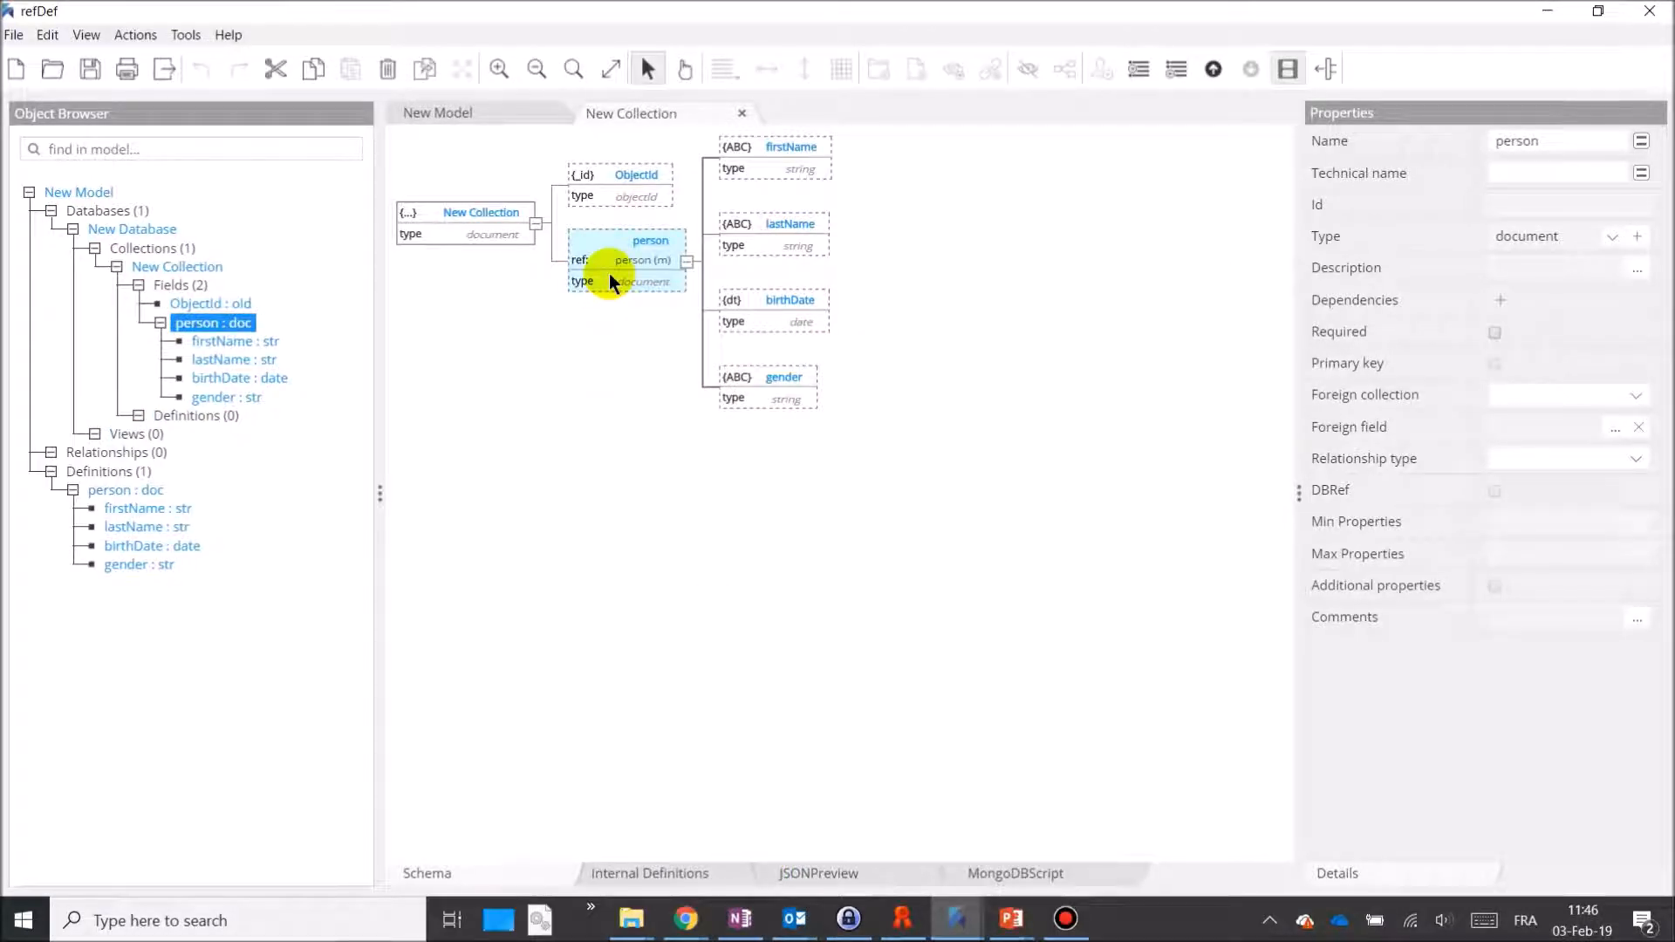
Start appending a field after person that references an external definition
right_click(609, 260)
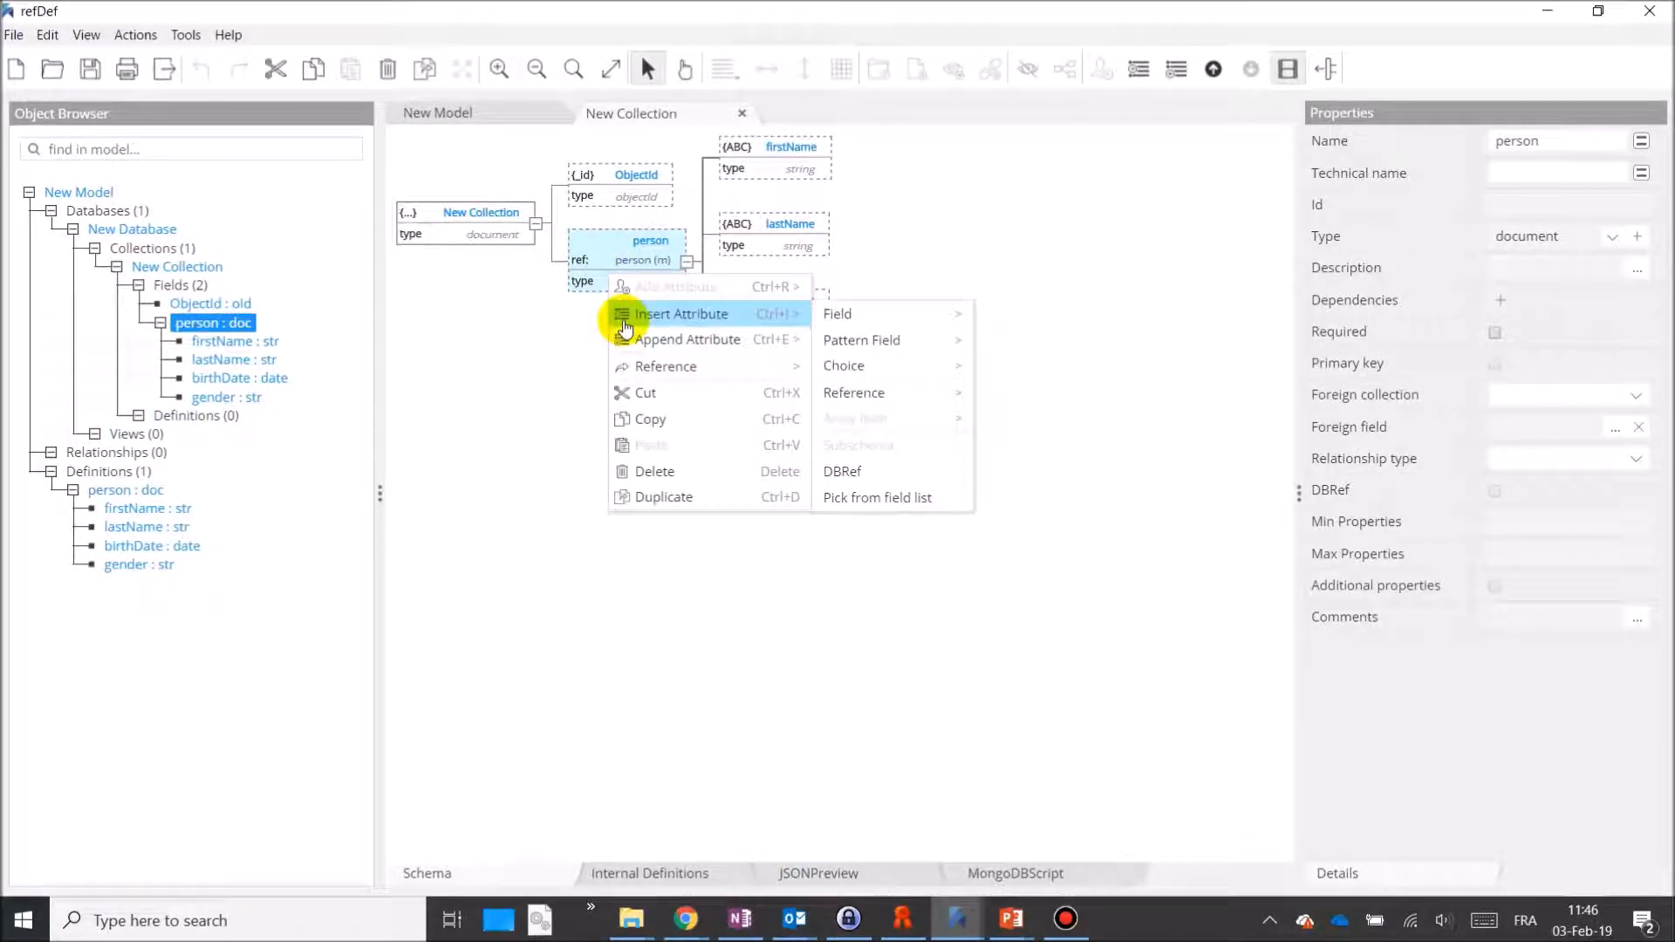
mouse_move(689, 341)
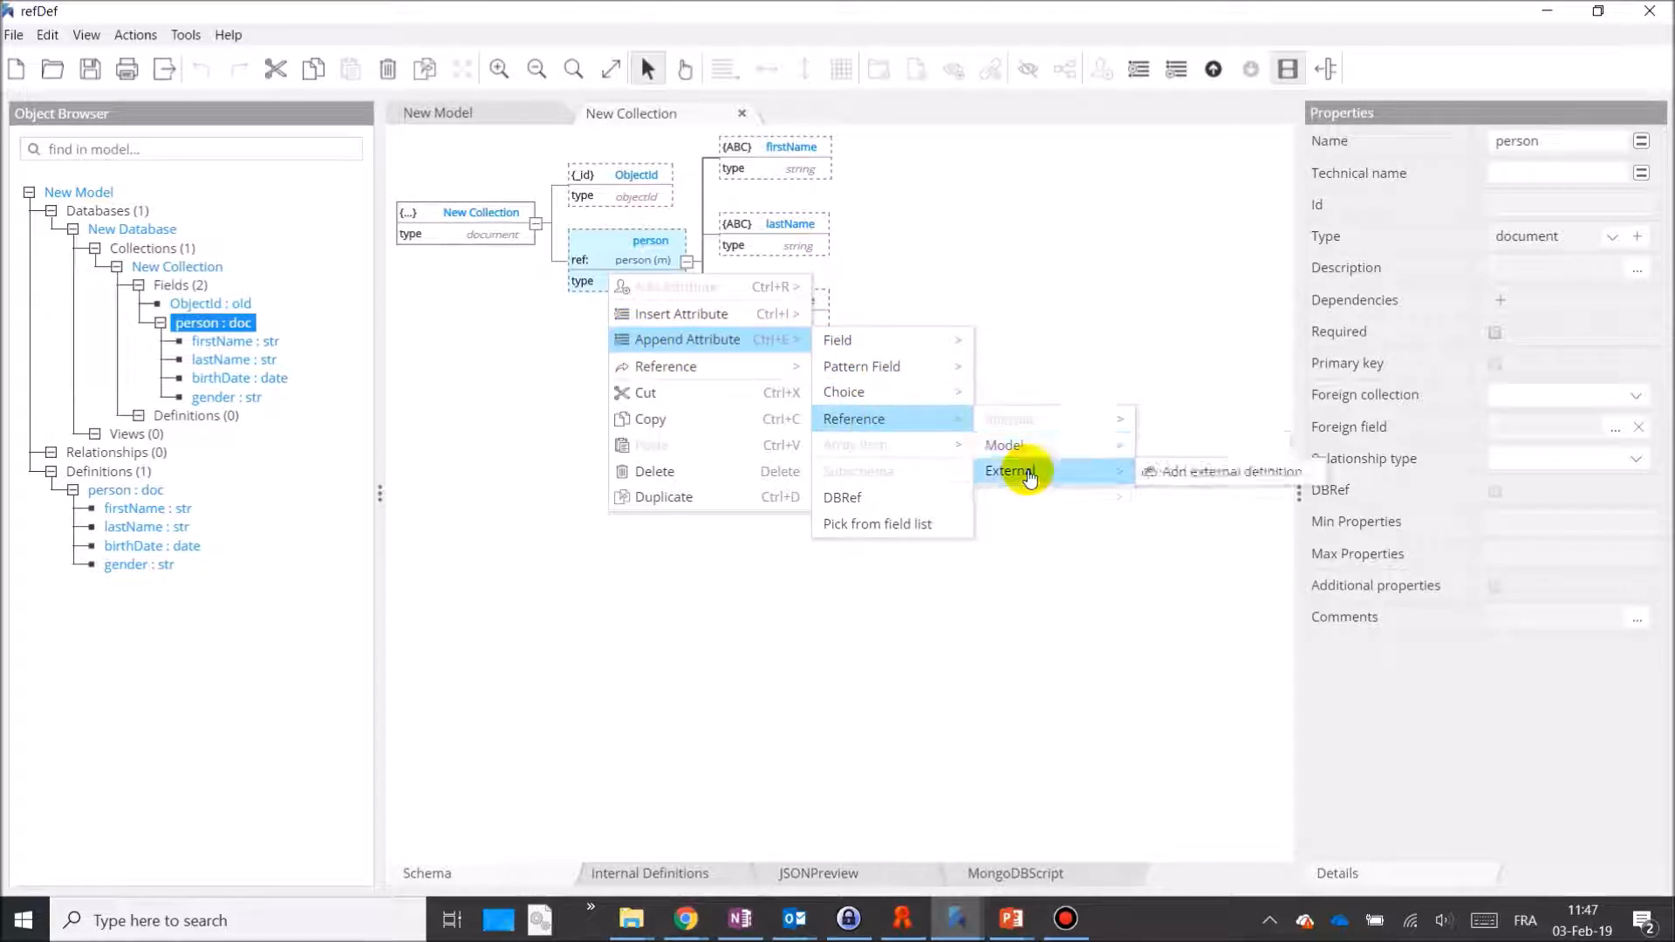
click(1222, 472)
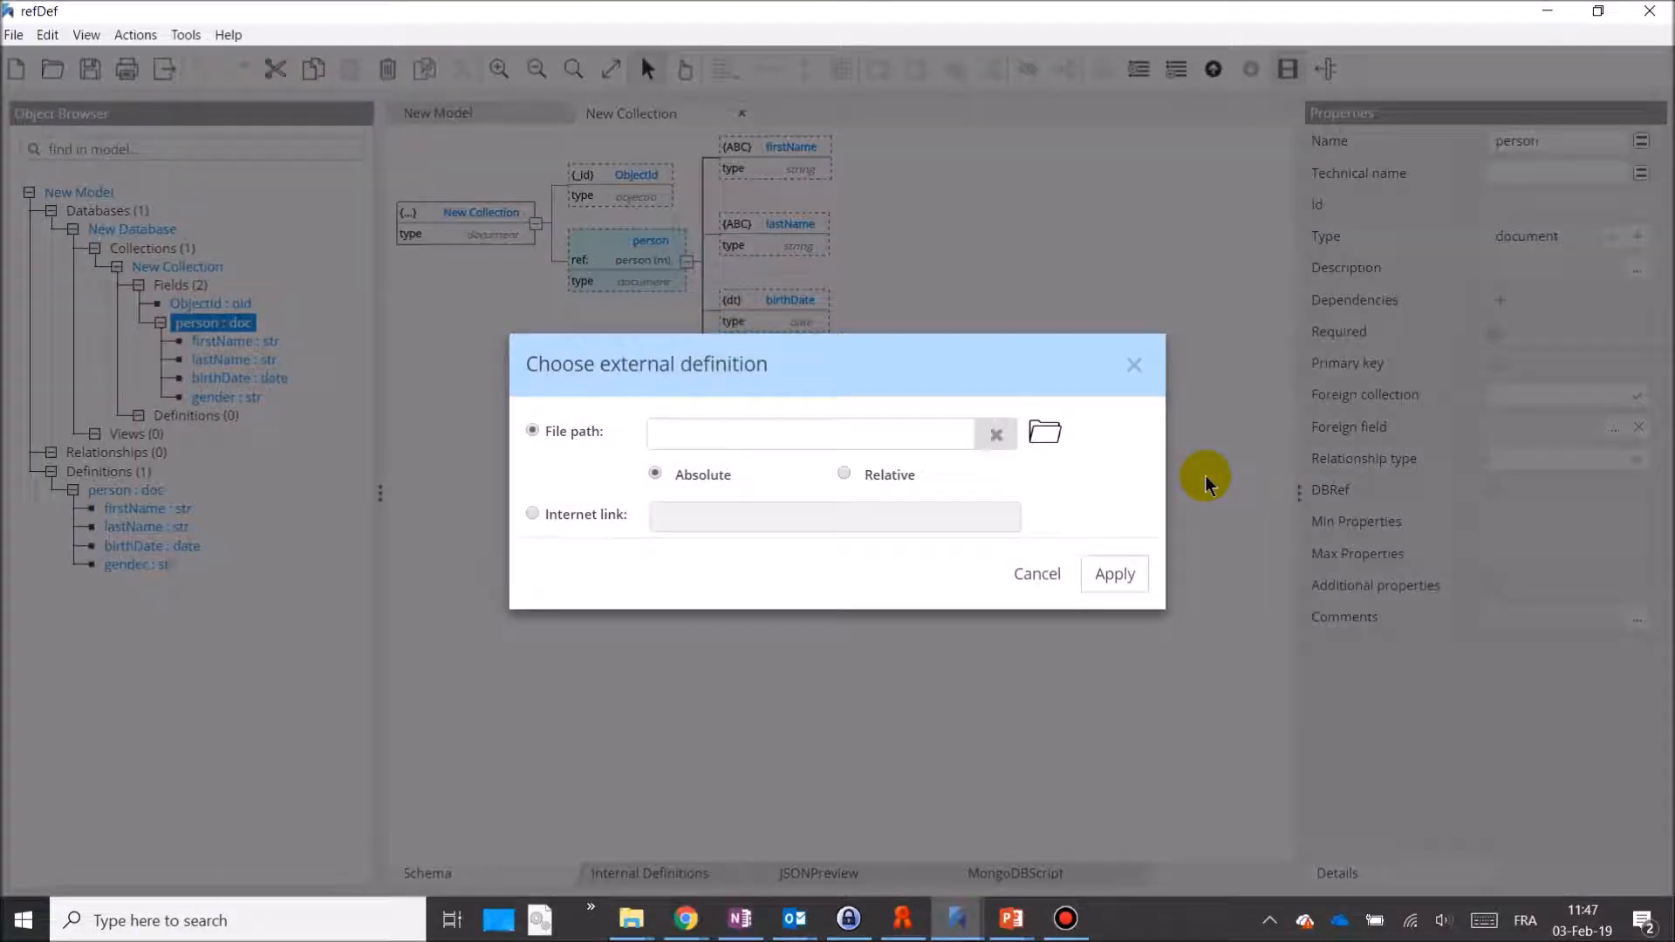
mouse_move(654, 454)
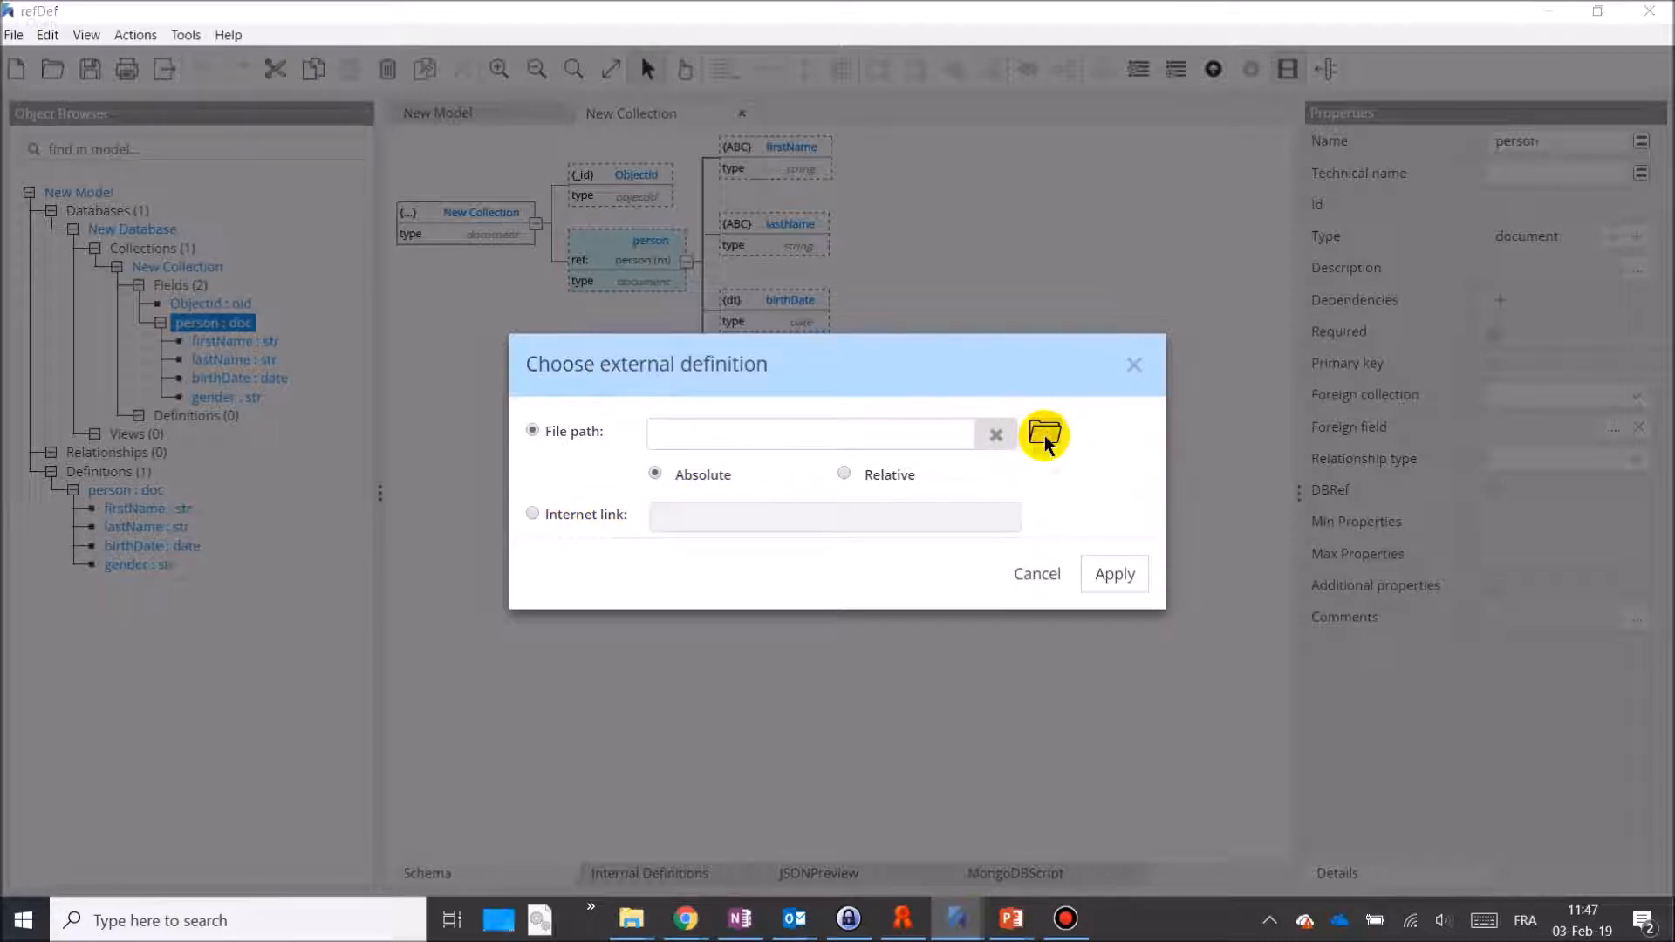
Select the addresses file as the external definition source
click(1044, 433)
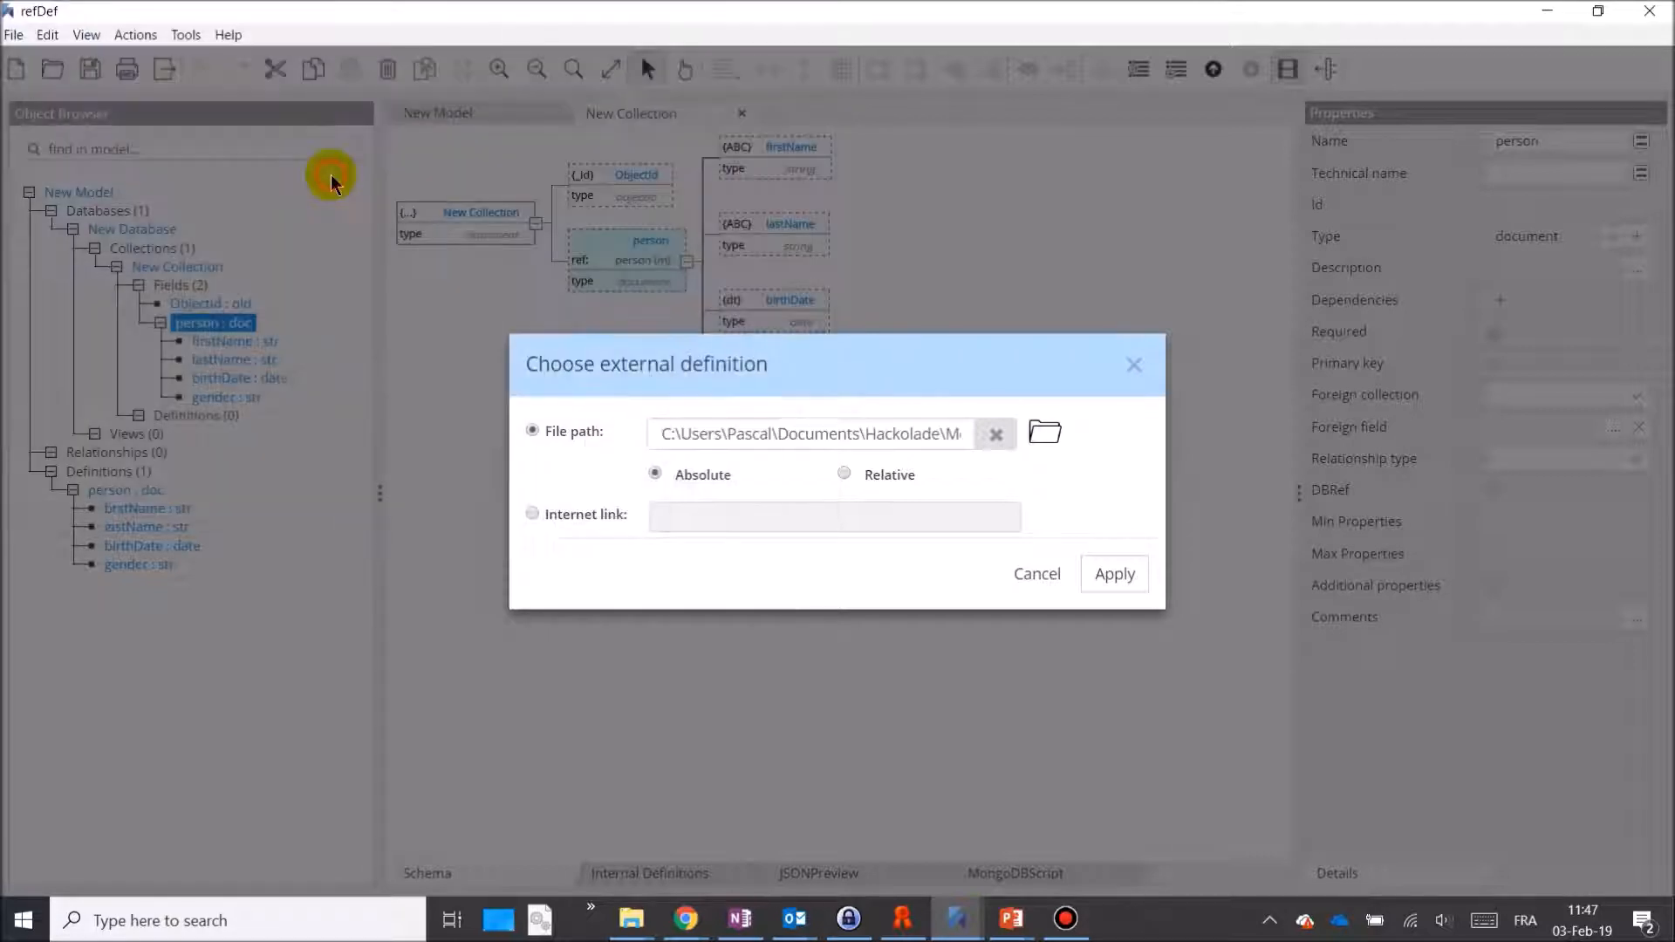
click(1114, 574)
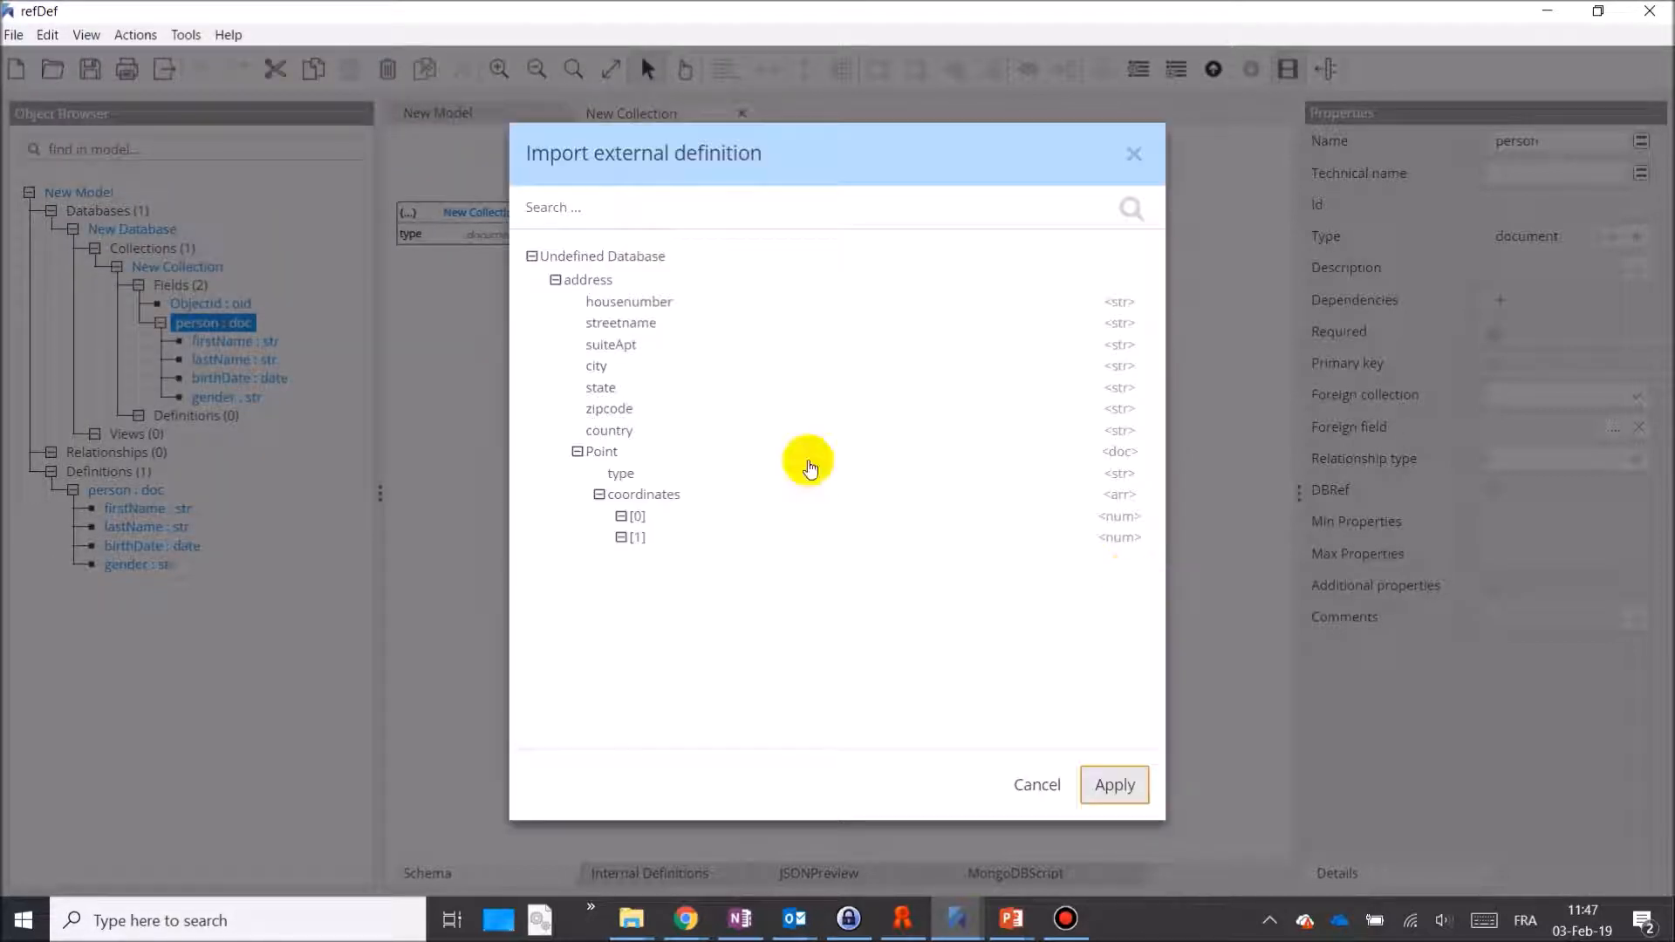
Import address as a new external-reference field with housenumber, streetname, city and Point
click(644, 493)
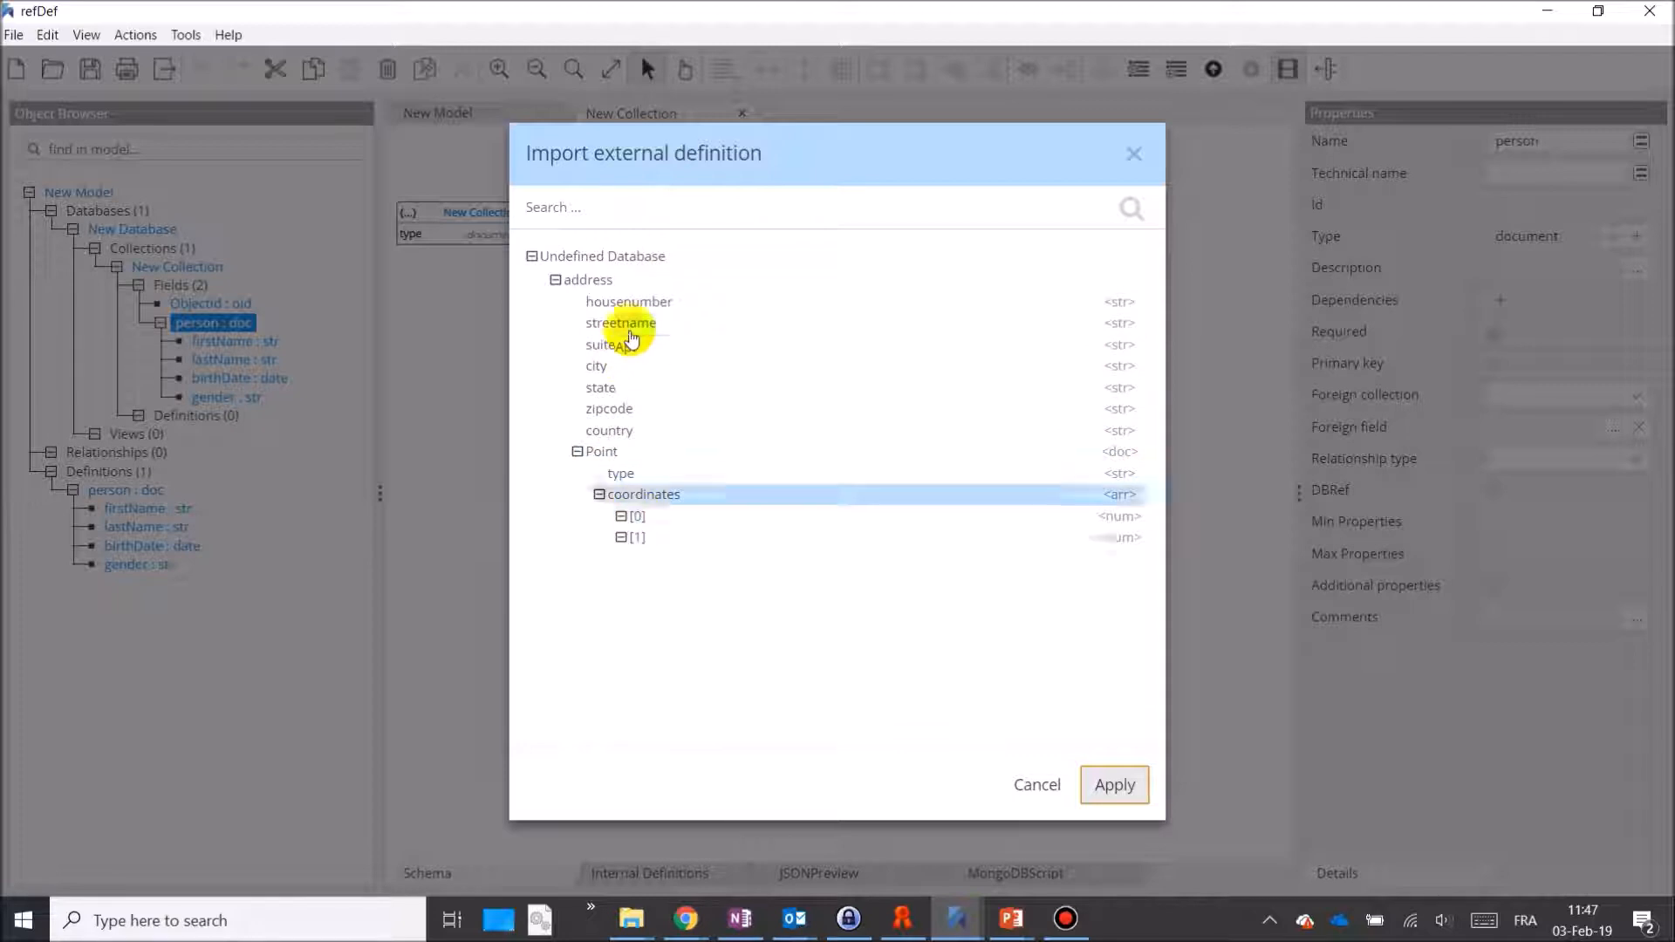
click(588, 279)
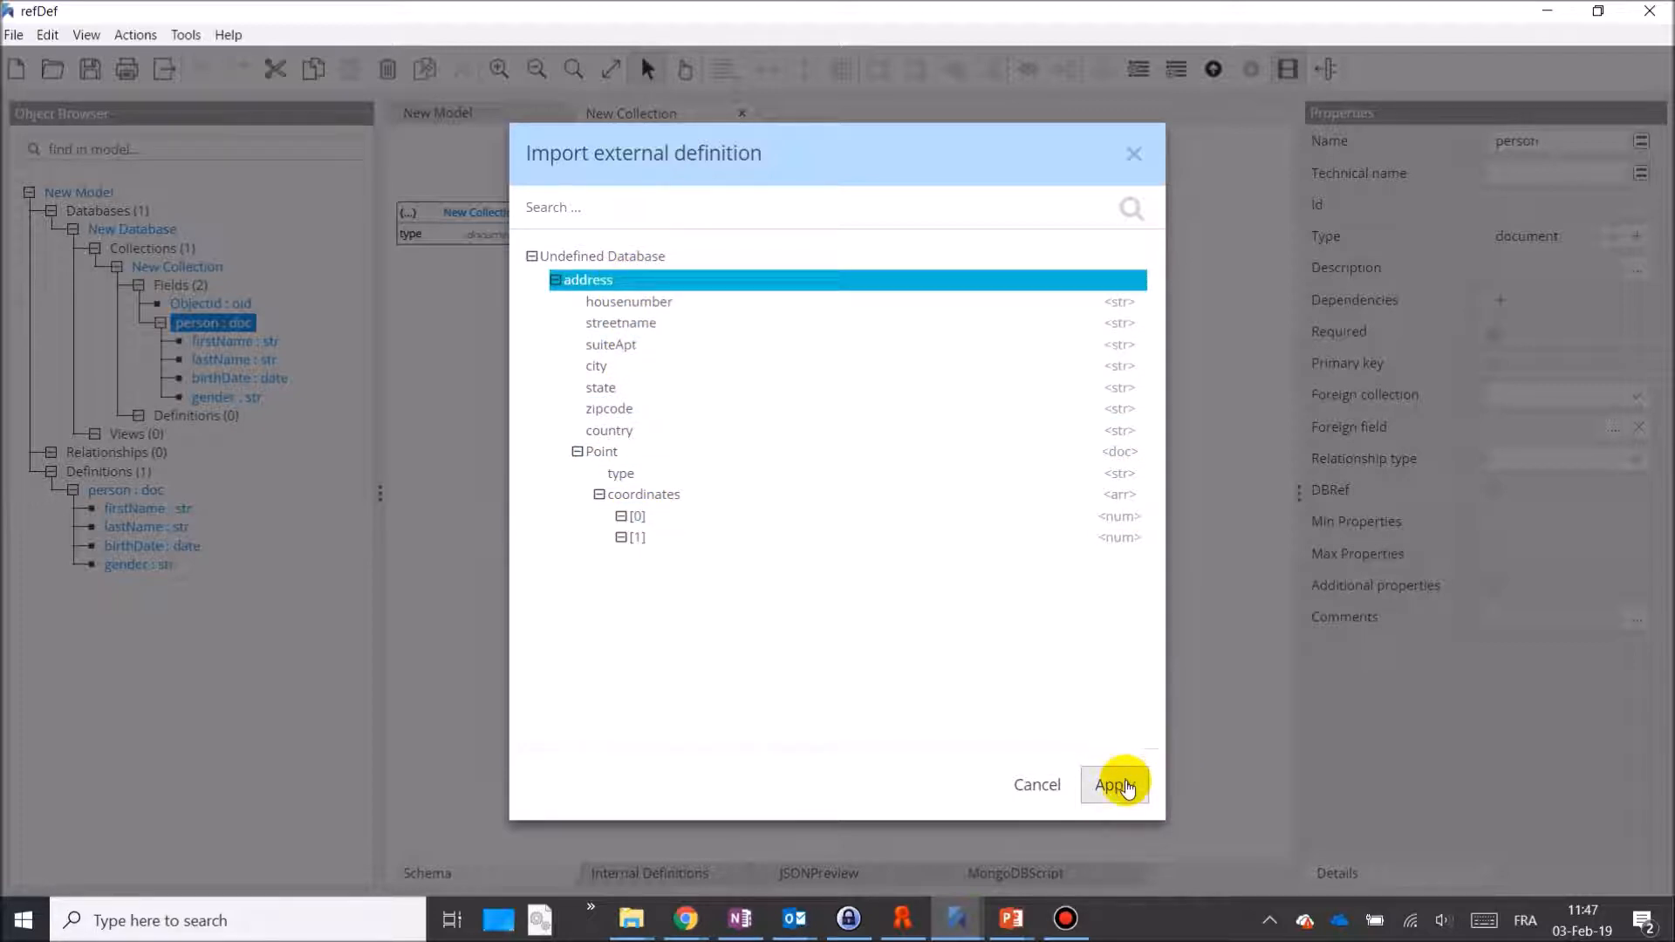
click(1115, 784)
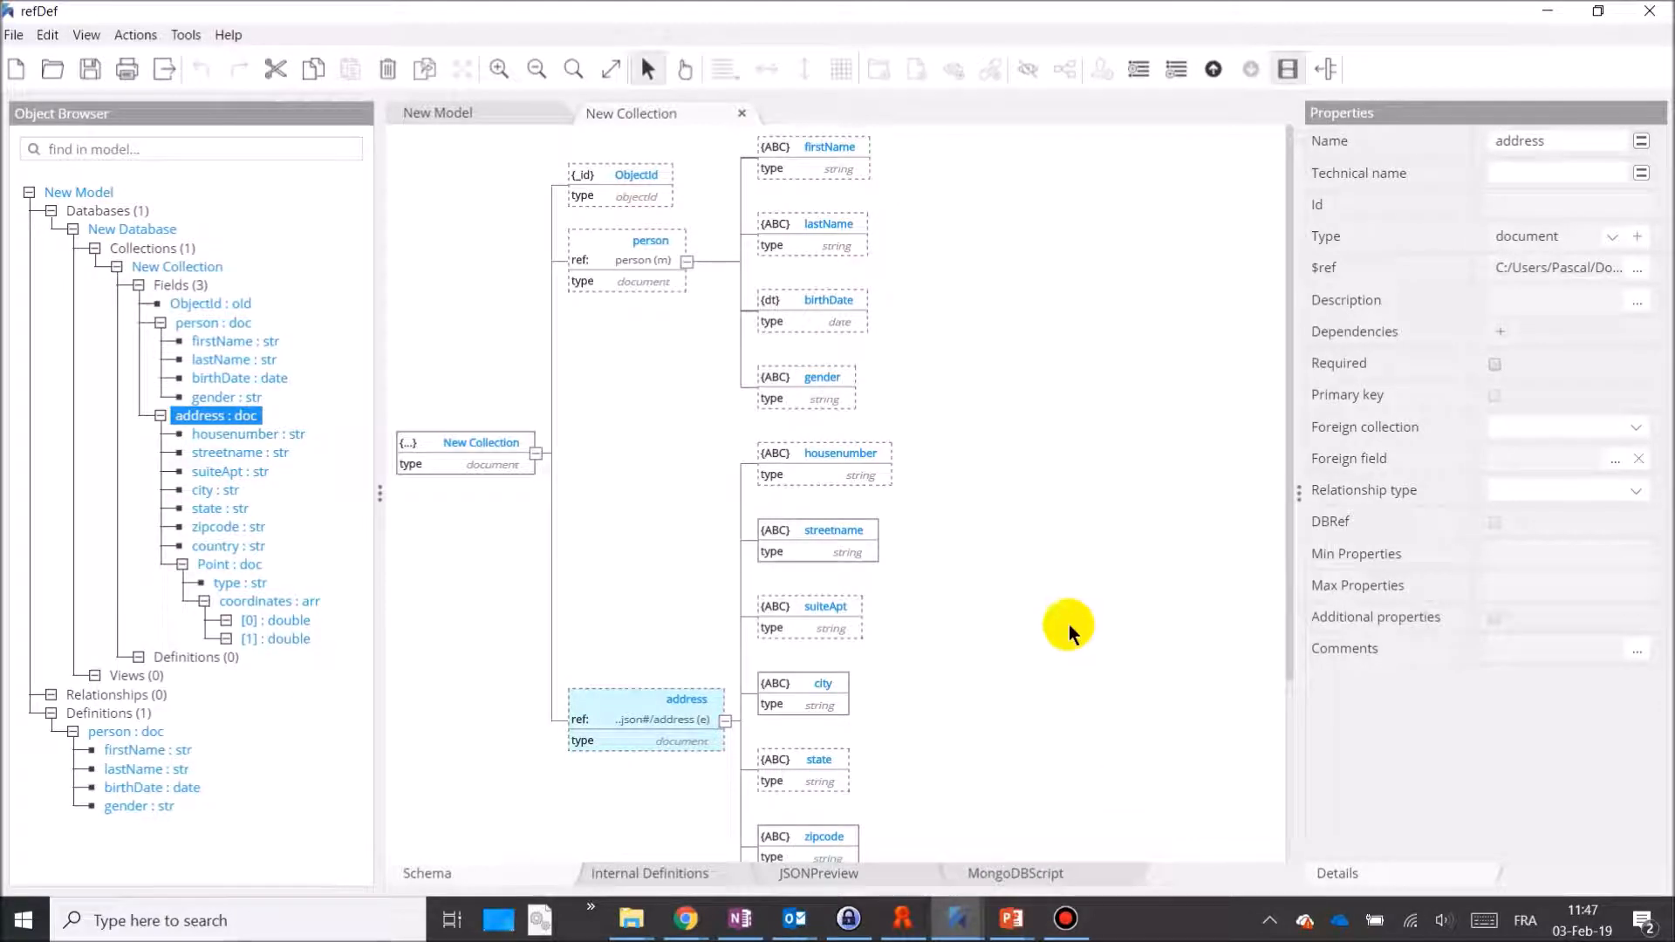